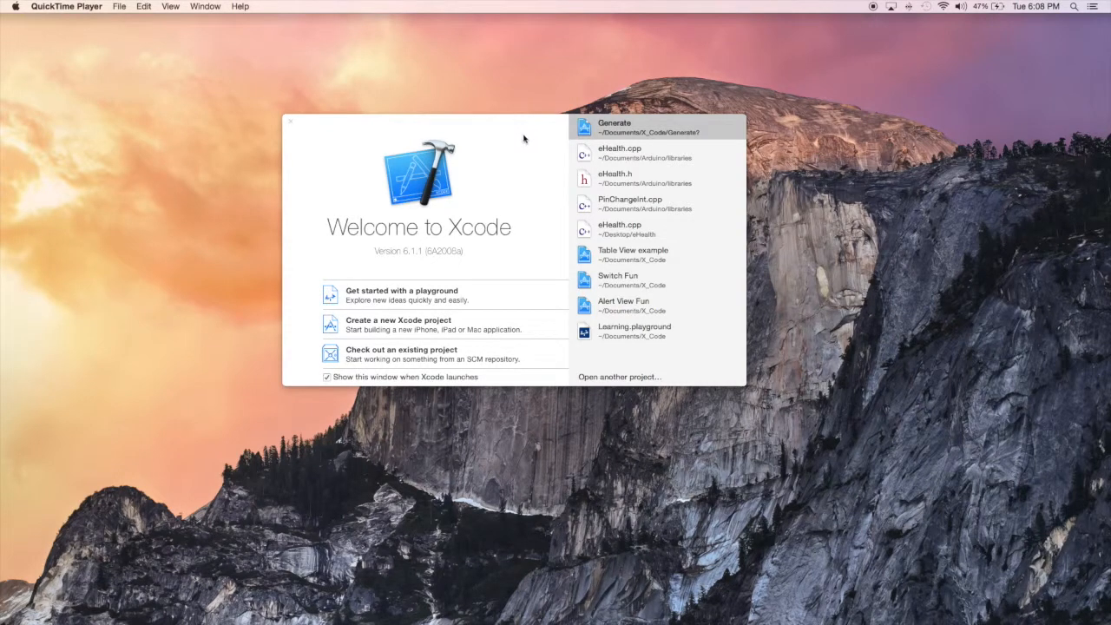
{"action": "mouse_move", "coordinate": [467, 250]}
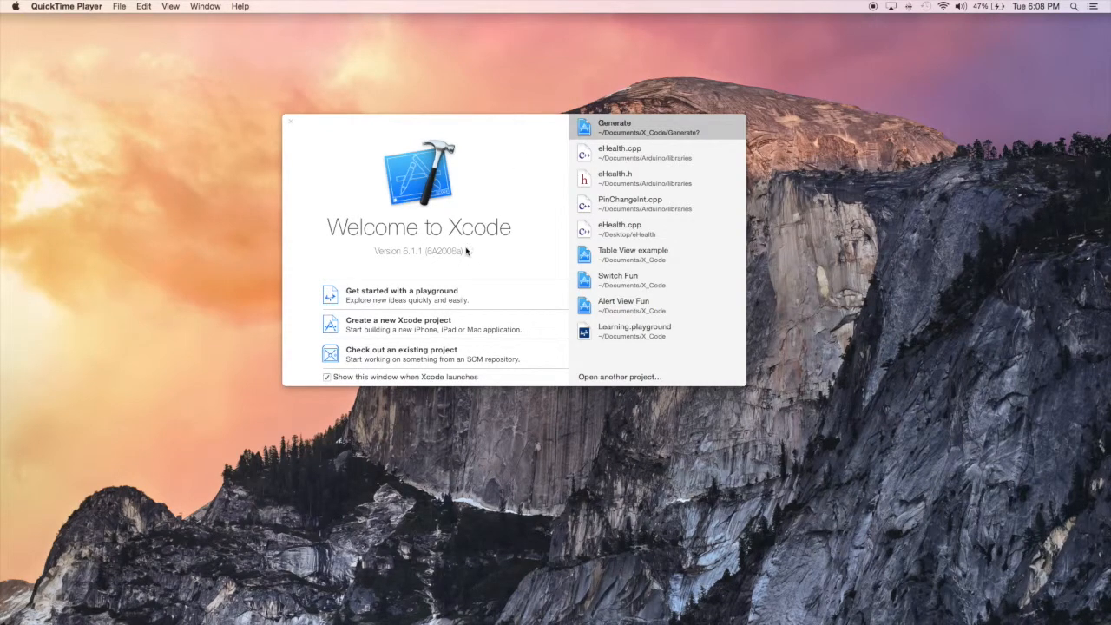
{"action": "mouse_move", "coordinate": [427, 333]}
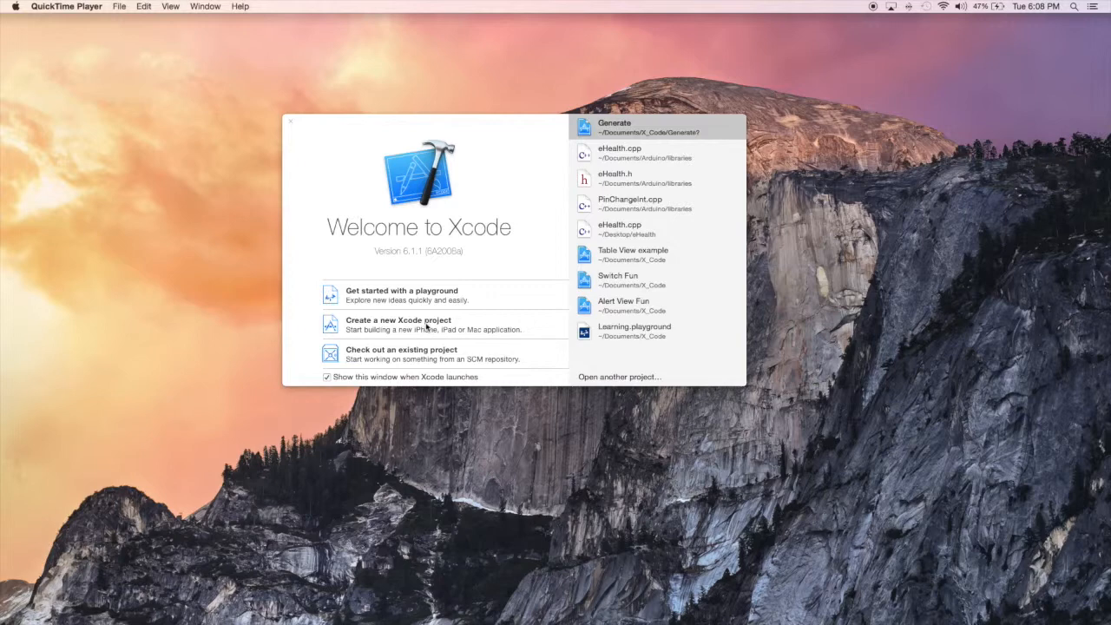
Create a Single View Application project named Slider Fun and save it to the chosen folder
{"action": "left_click", "coordinate": [400, 320]}
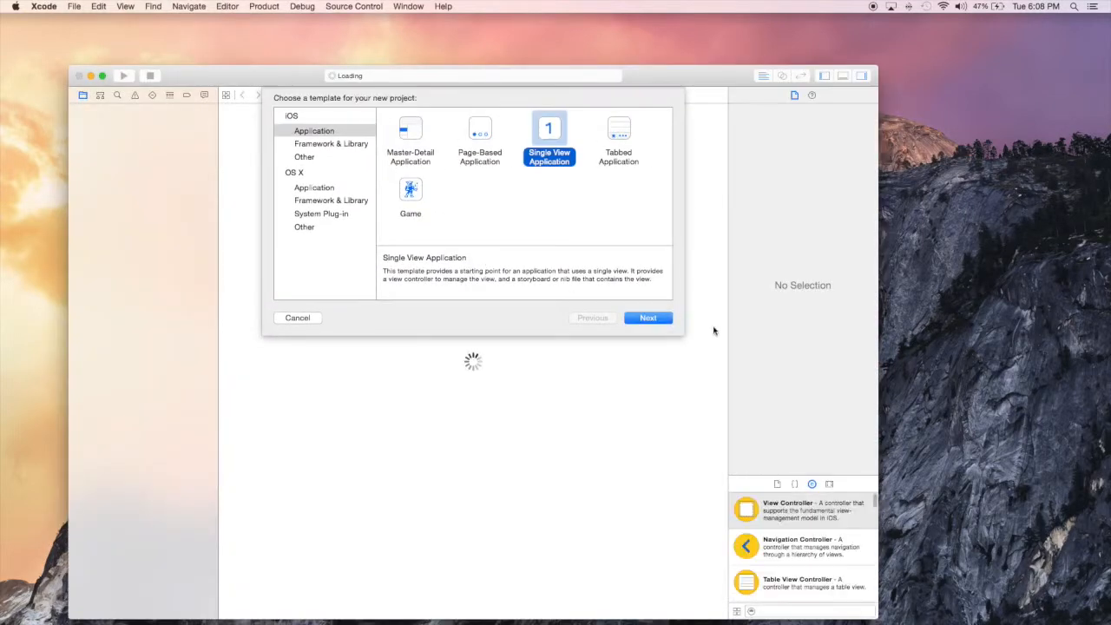
{"action": "left_click", "coordinate": [648, 317]}
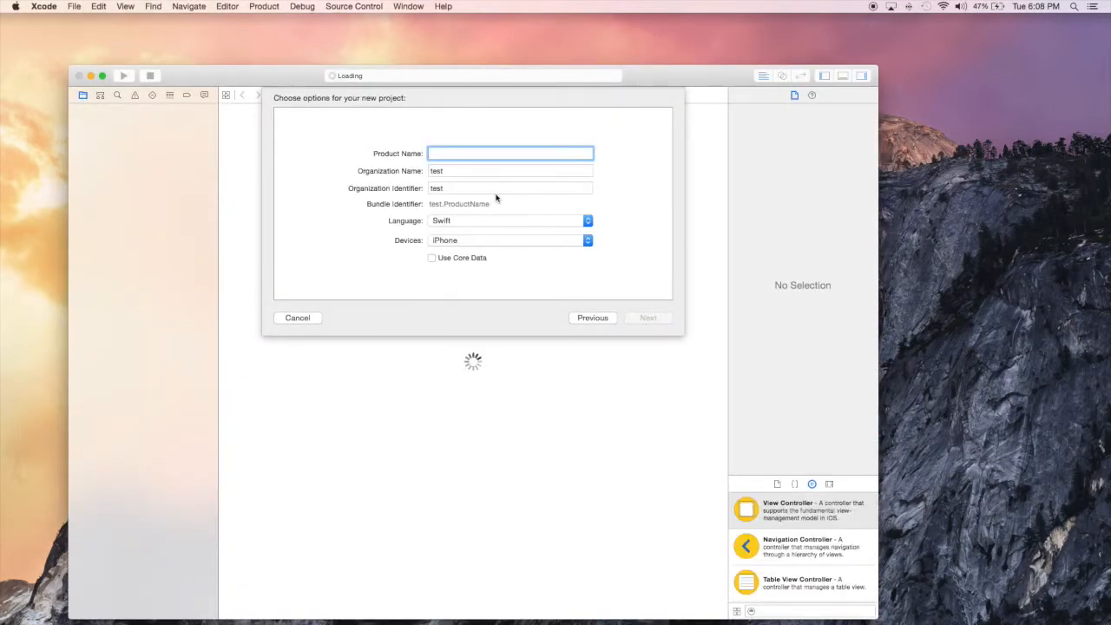
{"action": "type", "text": "Slider"}
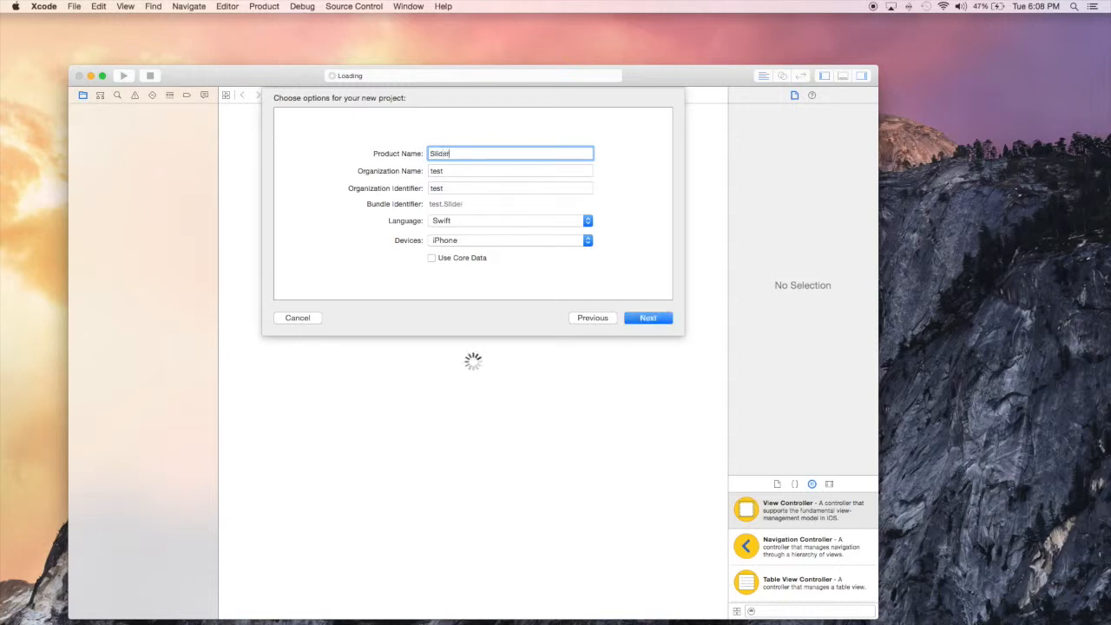
{"action": "left_click", "coordinate": [647, 318]}
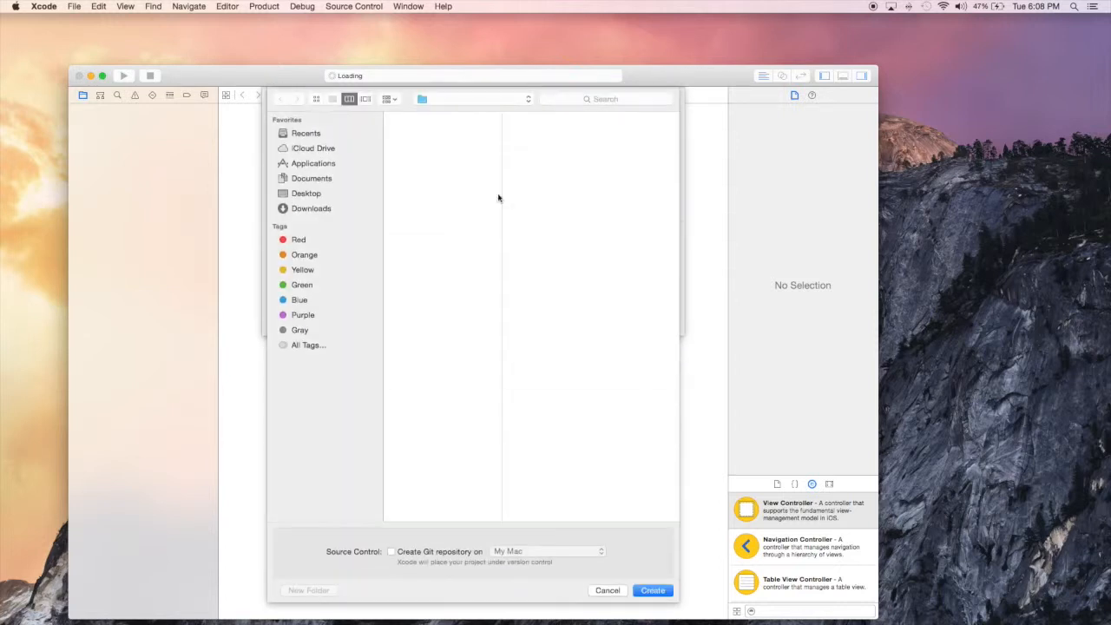
{"action": "left_click", "coordinate": [656, 590]}
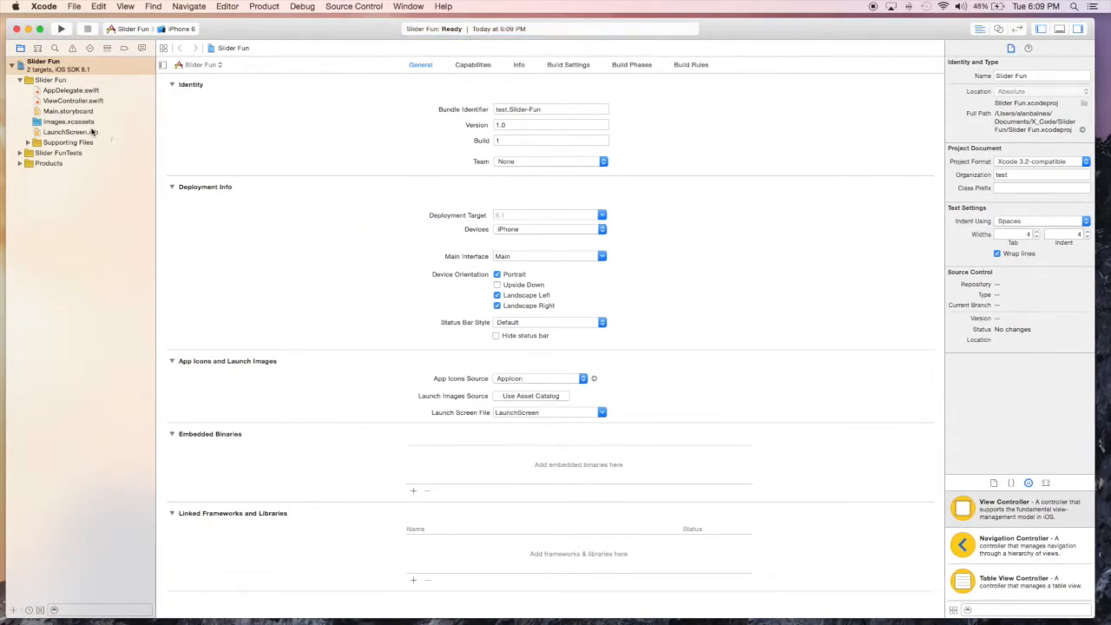
Show Main.storyboard with the view controller code in the assistant editor beside it
{"action": "left_click", "coordinate": [67, 111]}
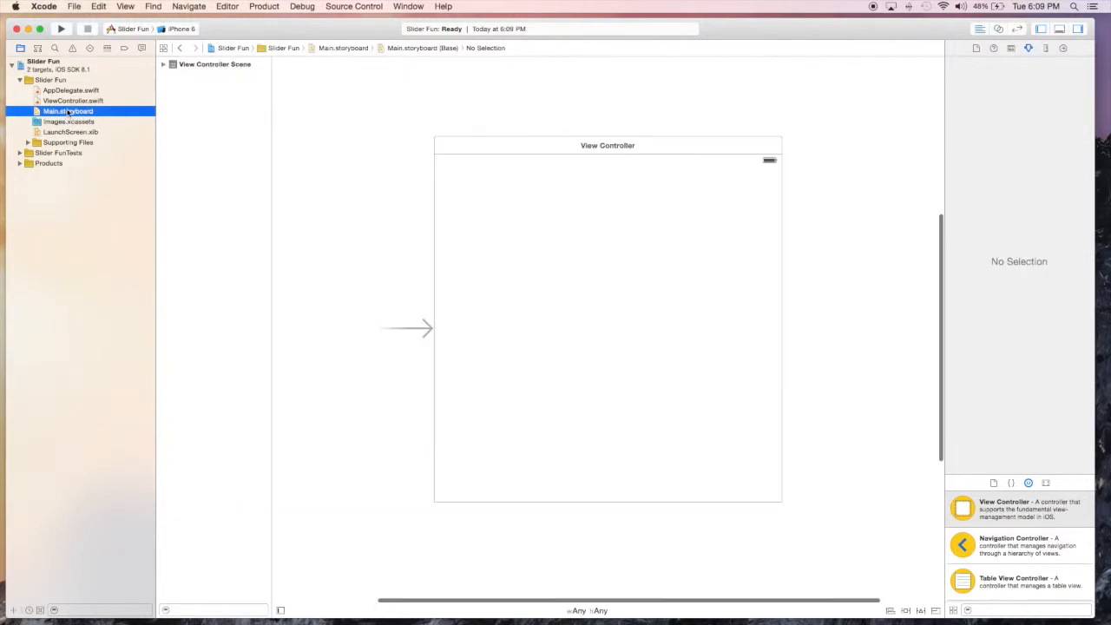
{"action": "mouse_move", "coordinate": [611, 174]}
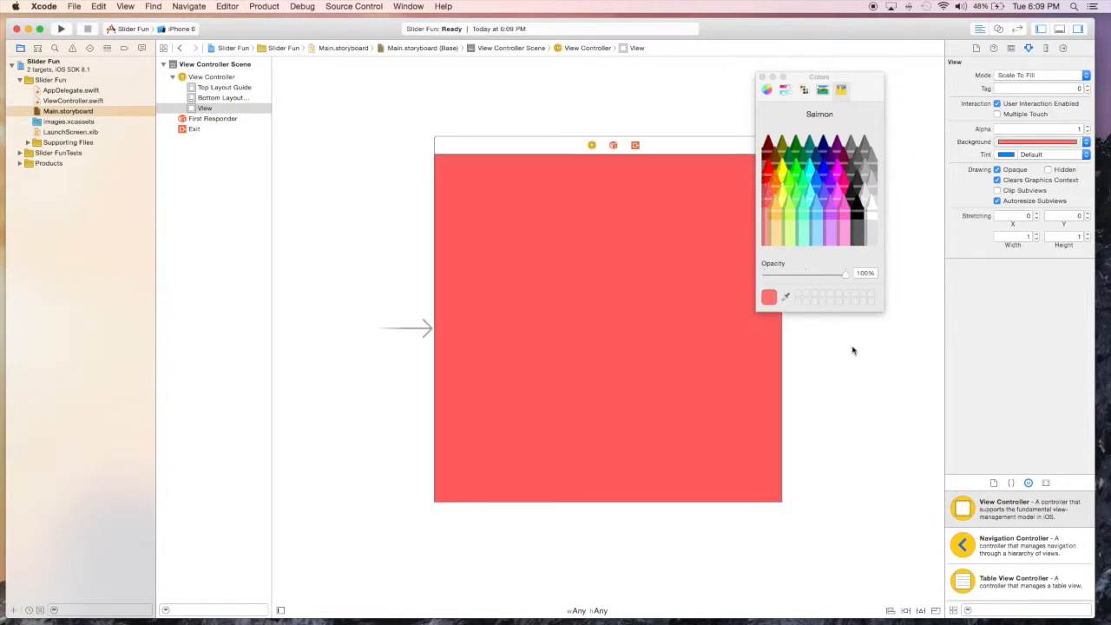
{"action": "left_click", "coordinate": [764, 76]}
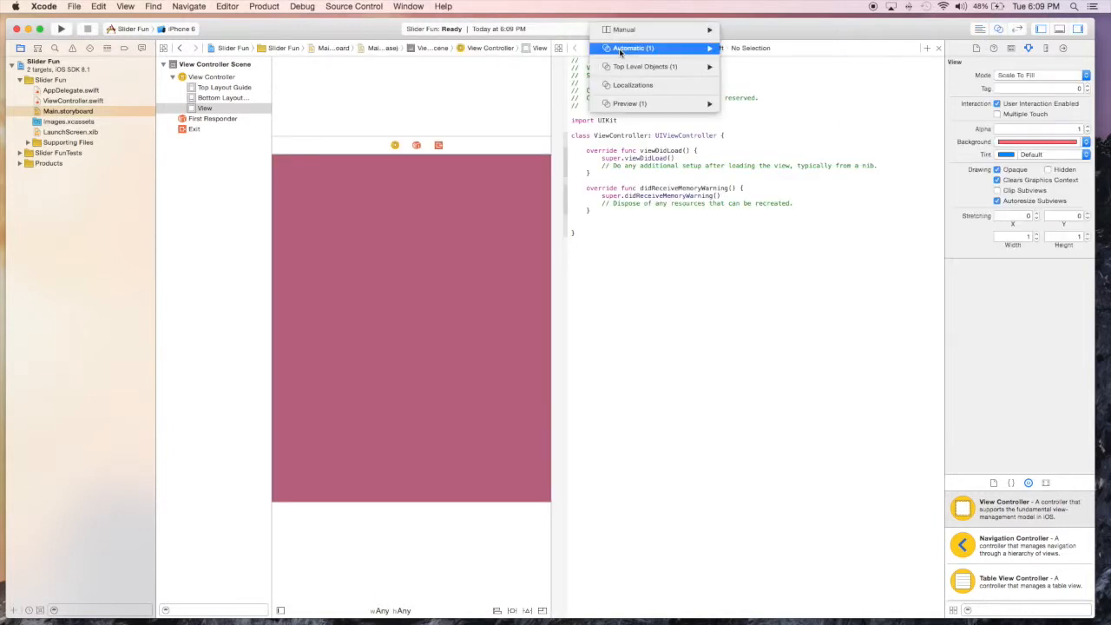
Switch the assistant editor to a Main.storyboard preview and scroll the Object Library toward Label
{"action": "left_click", "coordinate": [630, 104]}
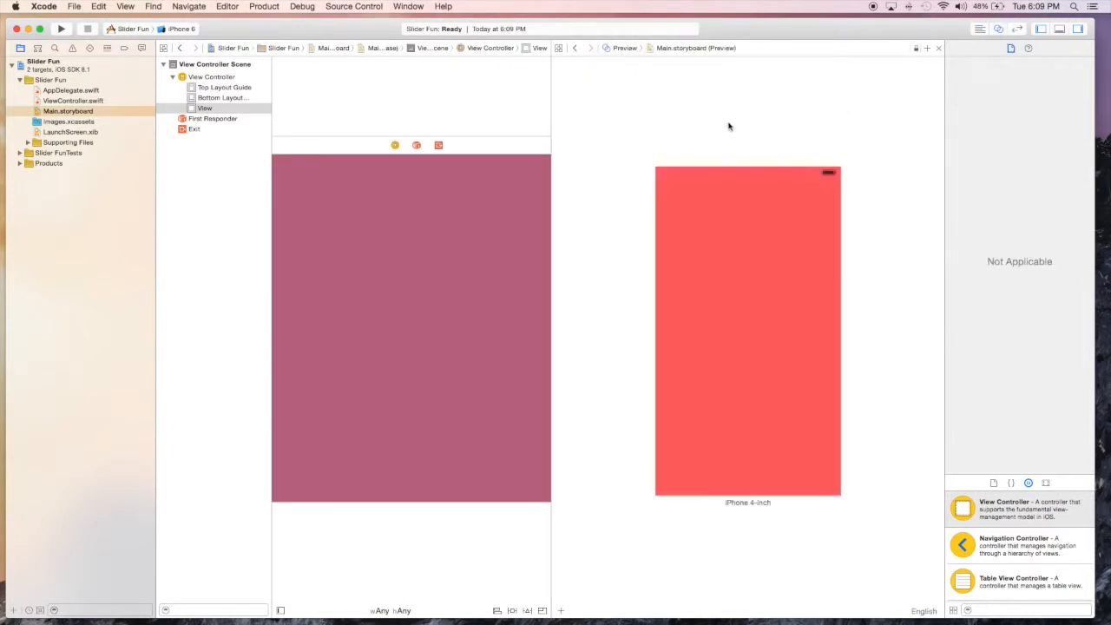
{"action": "mouse_move", "coordinate": [554, 240]}
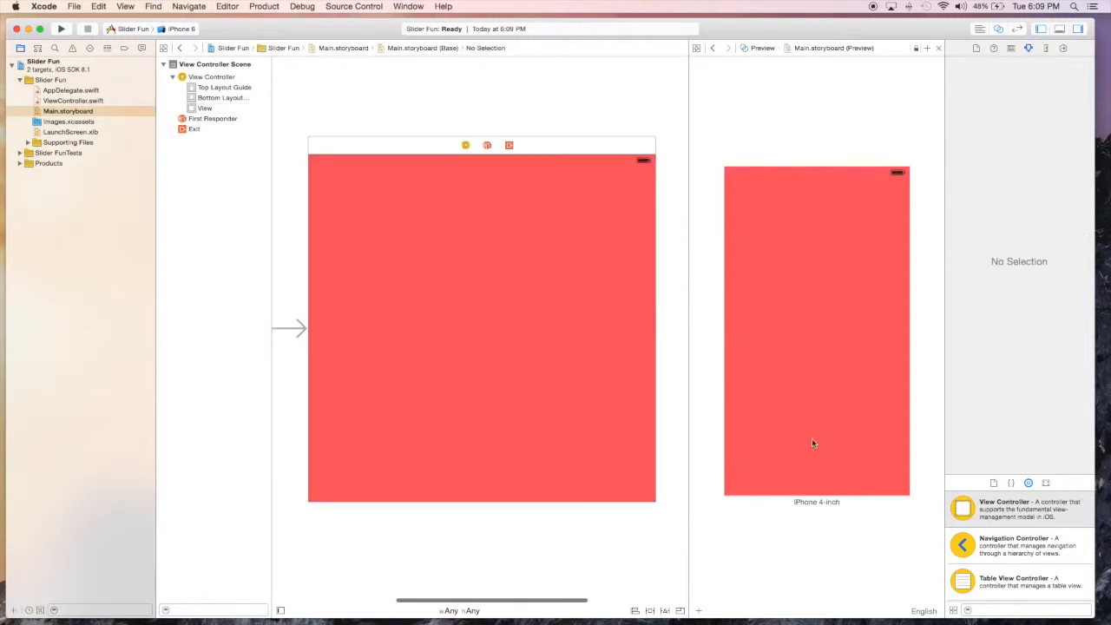
{"action": "scroll", "scroll_direction": "down", "scroll_amount": 3}
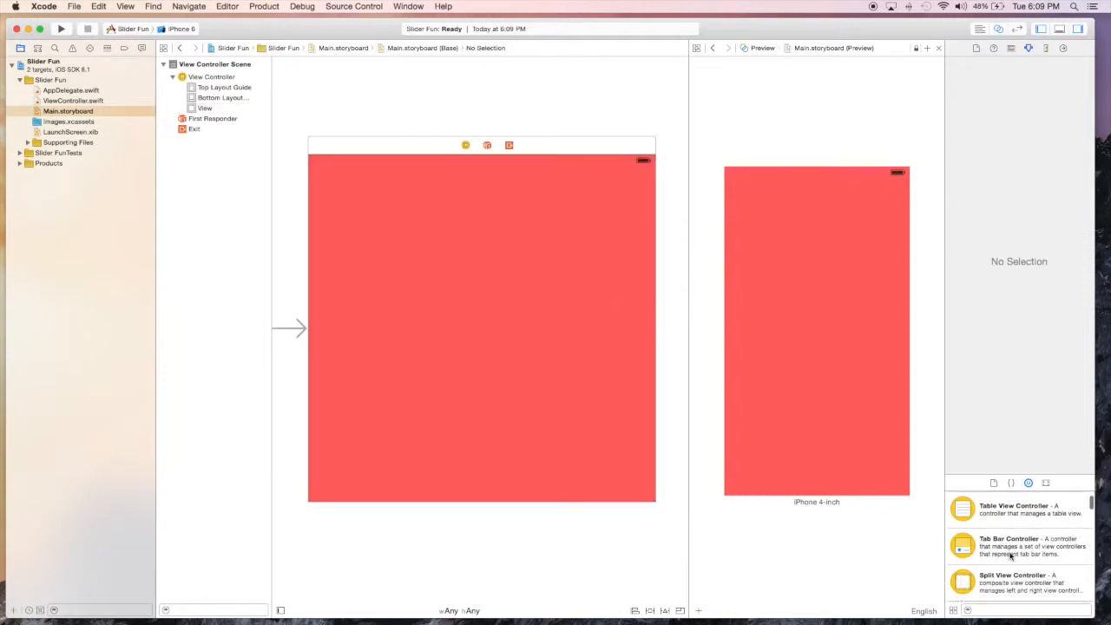
{"action": "scroll", "scroll_direction": "down", "scroll_amount": 3}
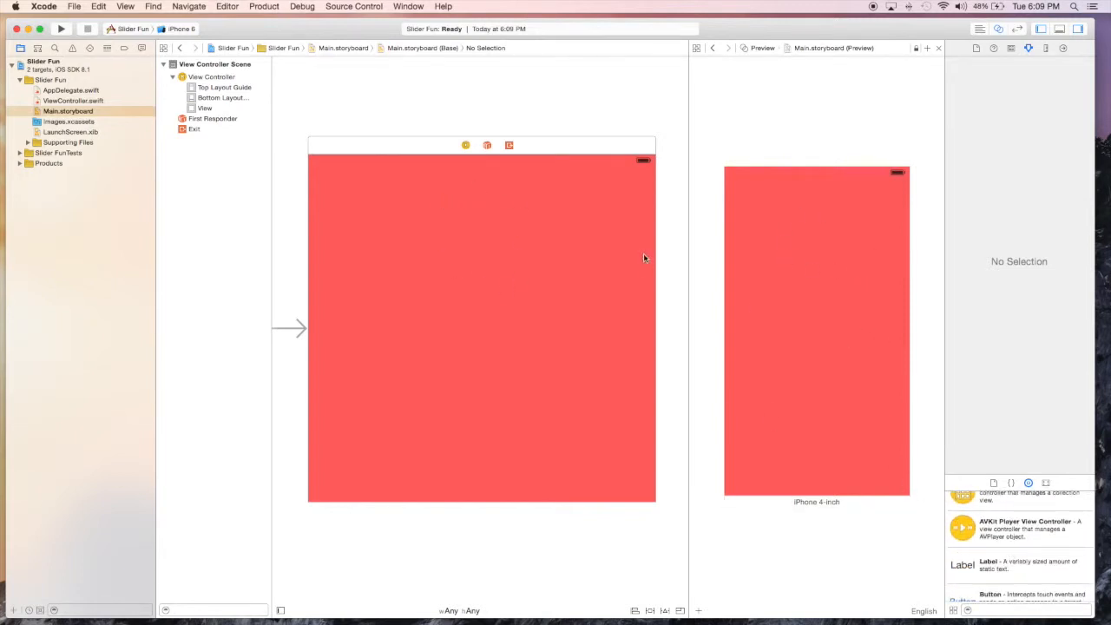
Add a "Slider Value:" label near the top of the view and centre it horizontally
{"action": "left_click_drag", "start_coordinate": [962, 564], "coordinate": [668, 437]}
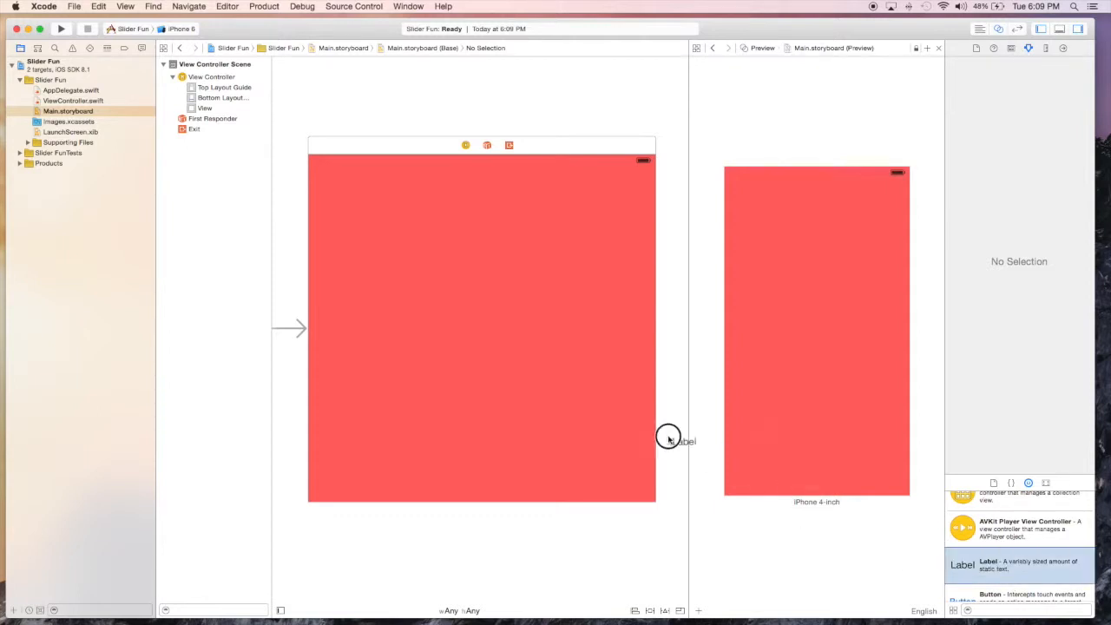
{"action": "left_click_drag", "start_coordinate": [684, 441], "coordinate": [482, 194]}
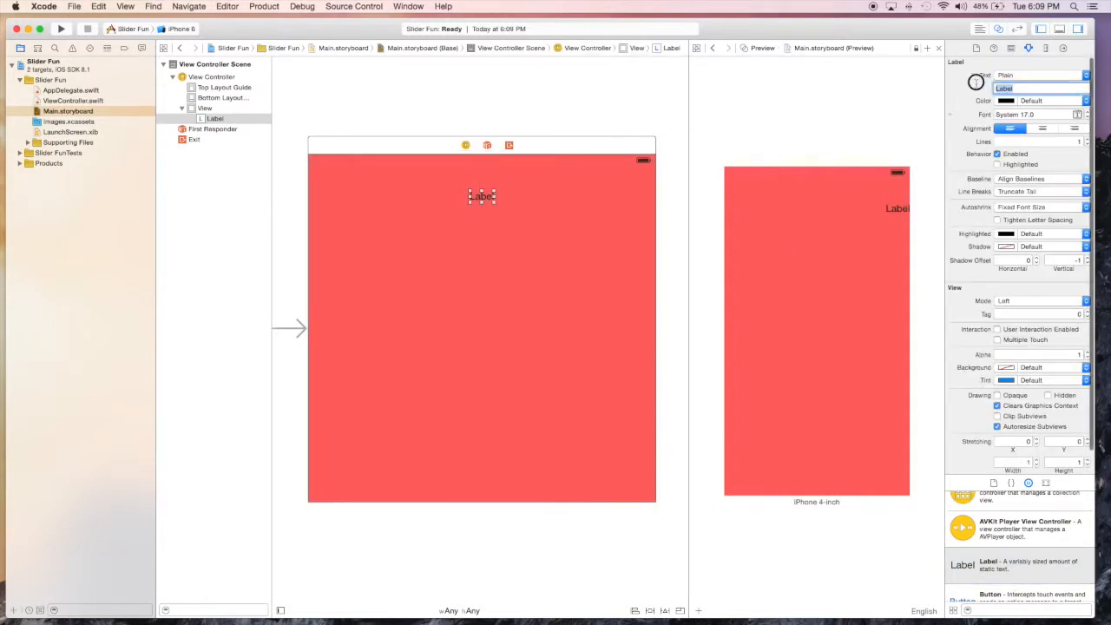
{"action": "type", "text": "Slider Value:"}
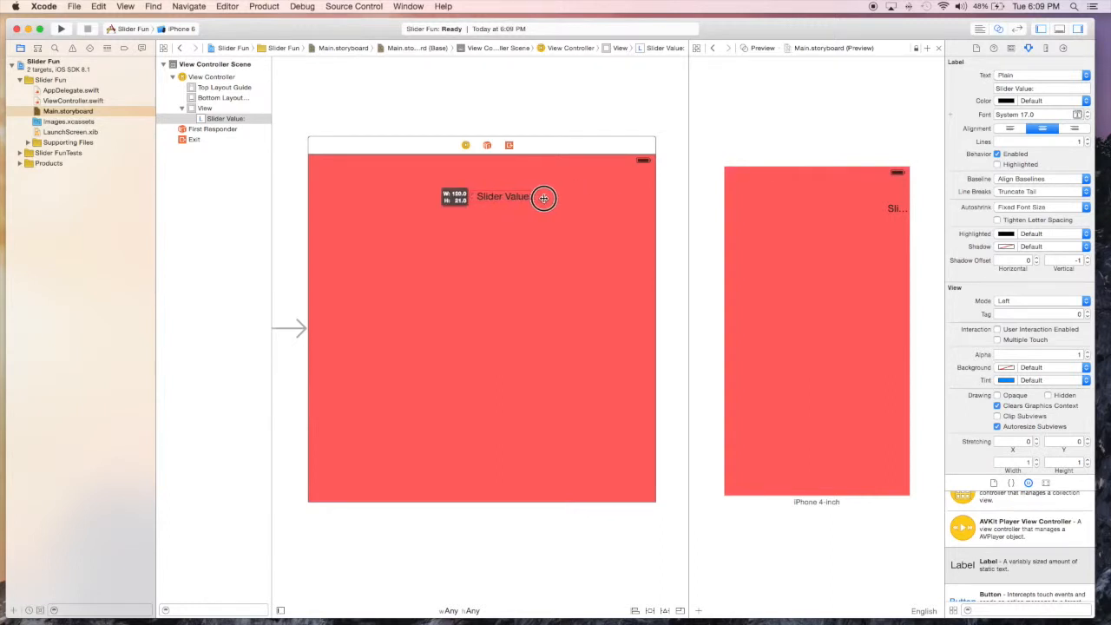
{"action": "left_click_drag", "start_coordinate": [544, 198], "coordinate": [462, 196]}
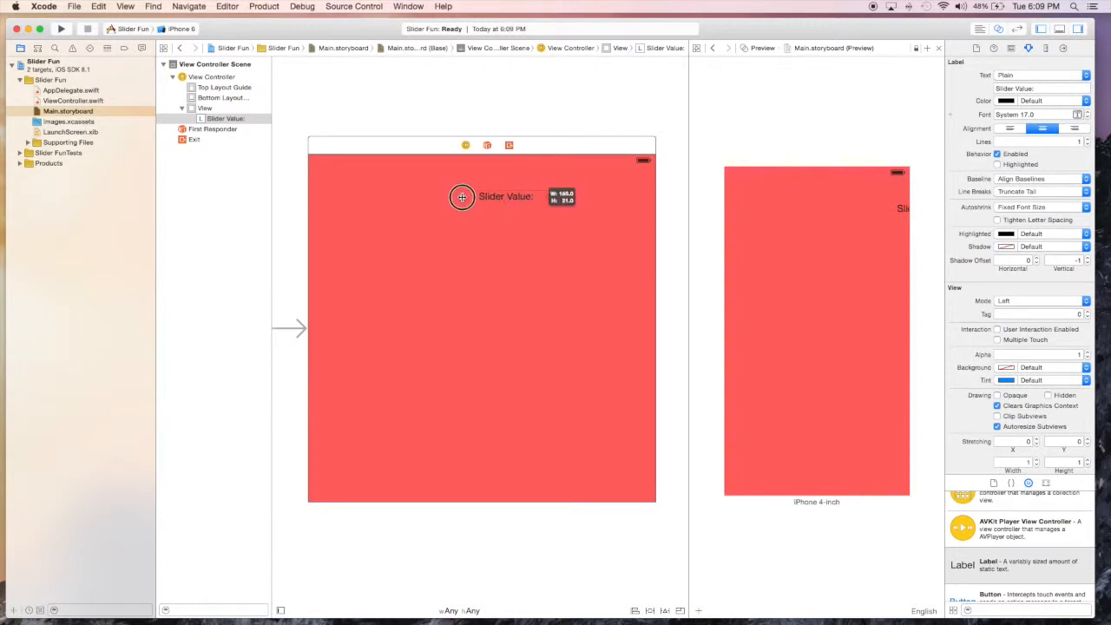
{"action": "left_click_drag", "start_coordinate": [462, 197], "coordinate": [487, 229]}
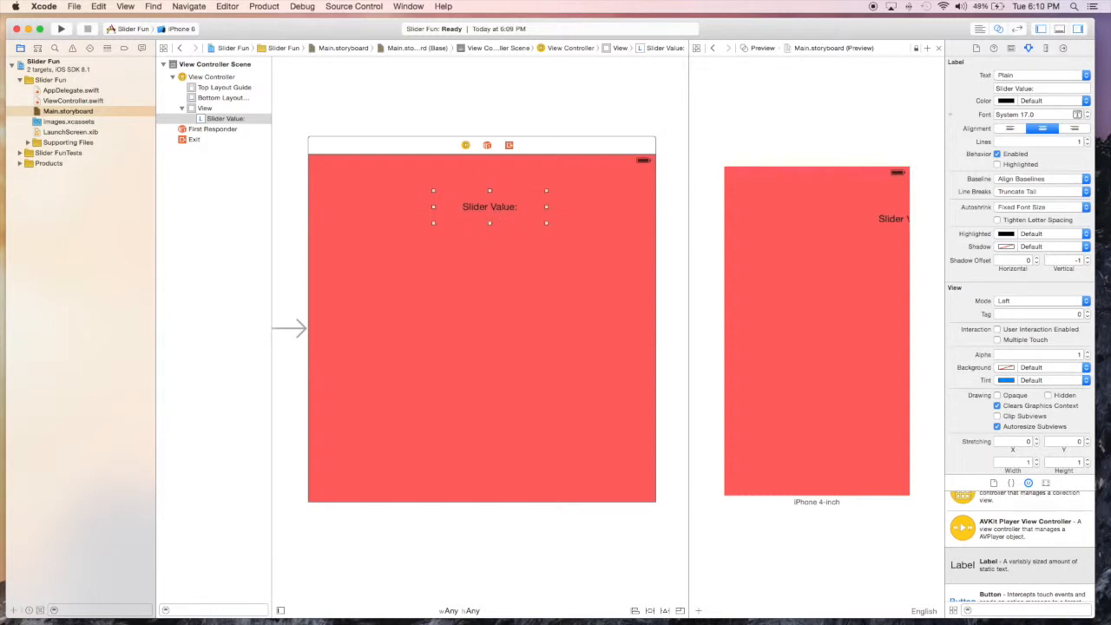
Enlarge the Slider Value label's font size twice in the Attributes Inspector
{"action": "left_click", "coordinate": [1101, 115]}
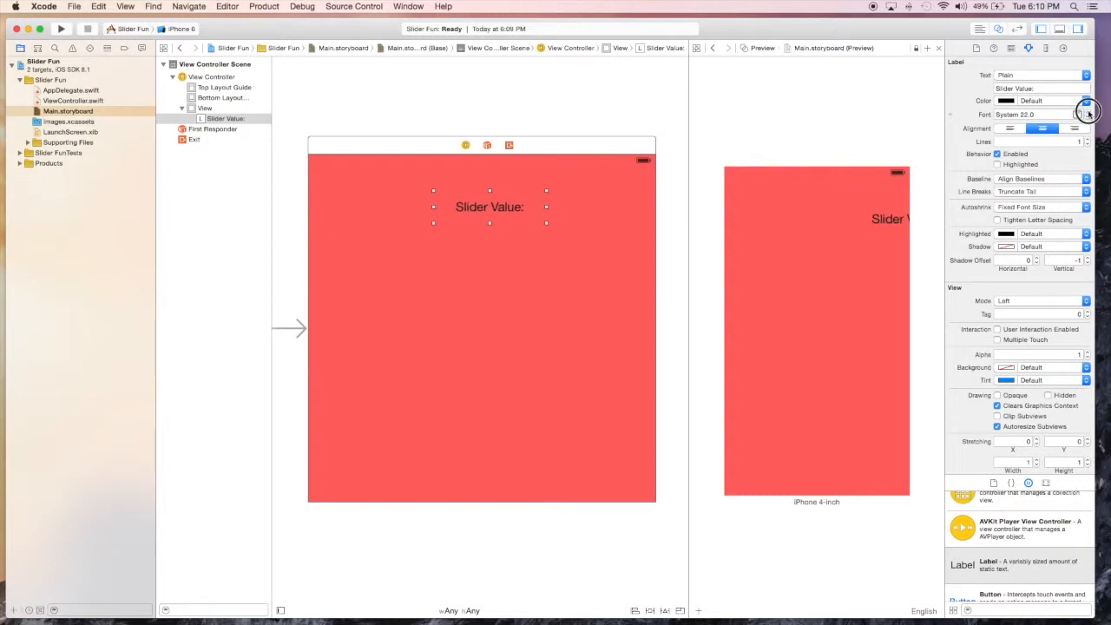
{"action": "left_click", "coordinate": [1087, 113]}
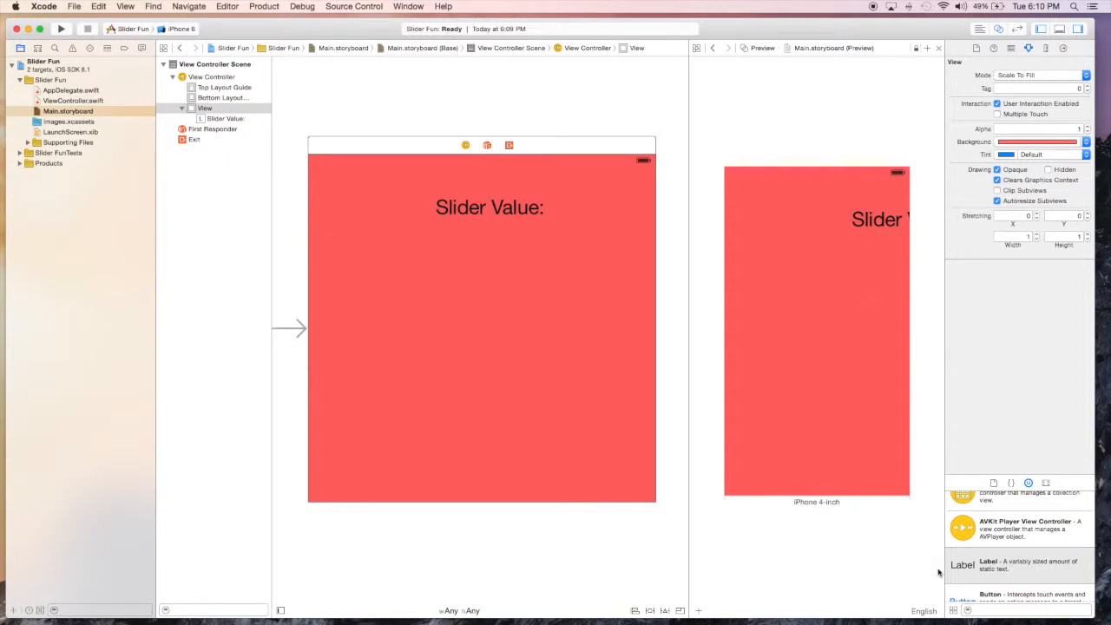
Add a label reading 50 below Slider Value, enlarge its font and widen it to fit
{"action": "left_click_drag", "start_coordinate": [962, 566], "coordinate": [482, 250]}
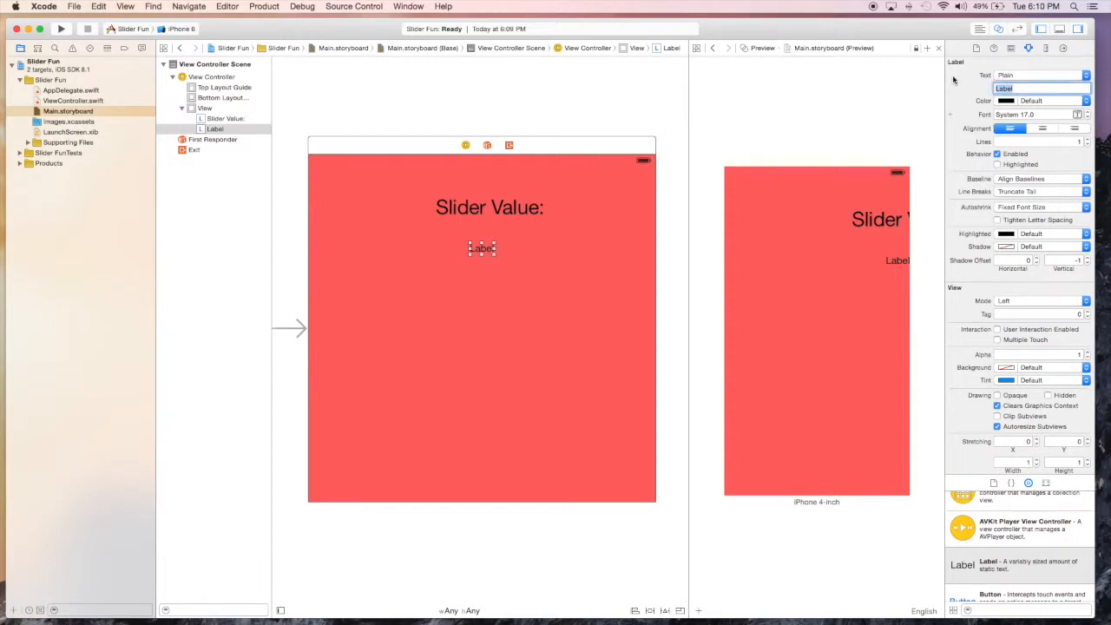
{"action": "type", "text": "50"}
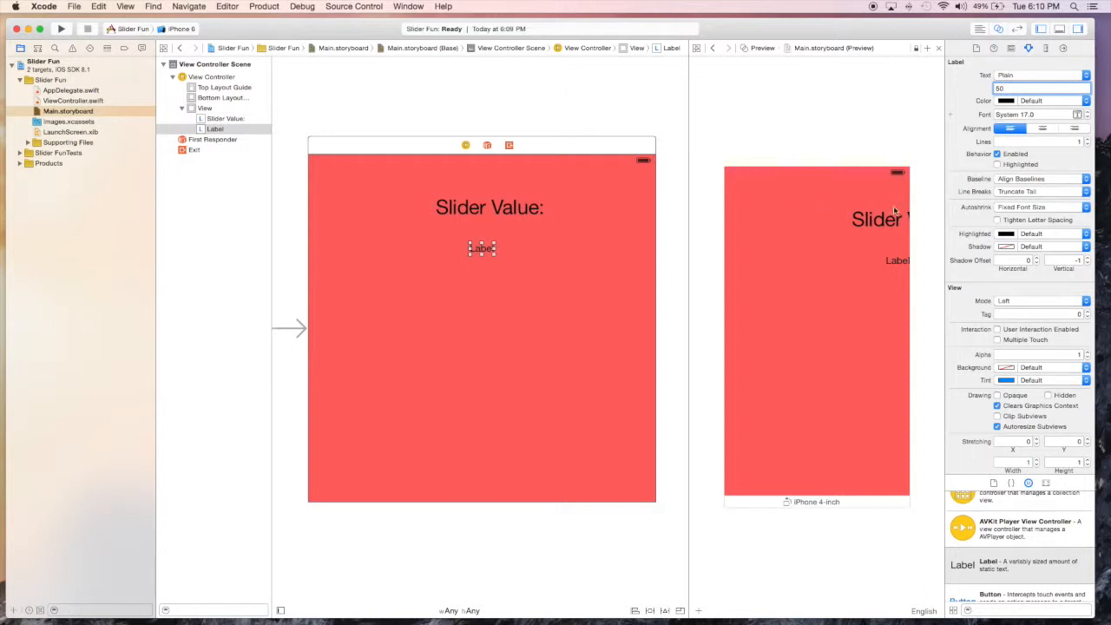
{"action": "left_click", "coordinate": [1042, 129]}
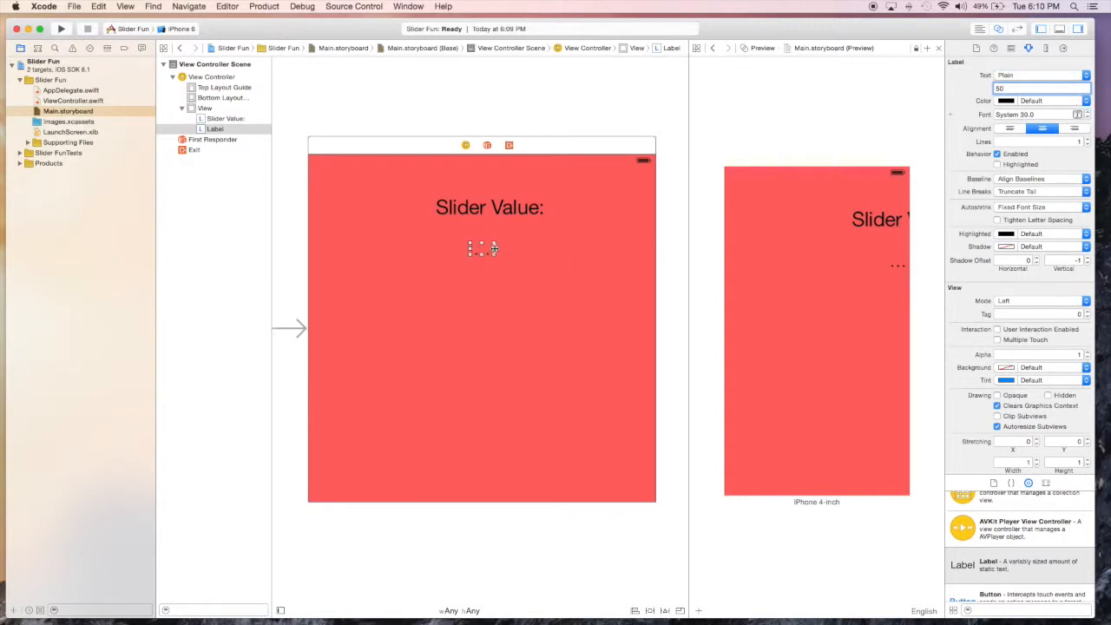
{"action": "left_click_drag", "start_coordinate": [493, 250], "coordinate": [545, 252]}
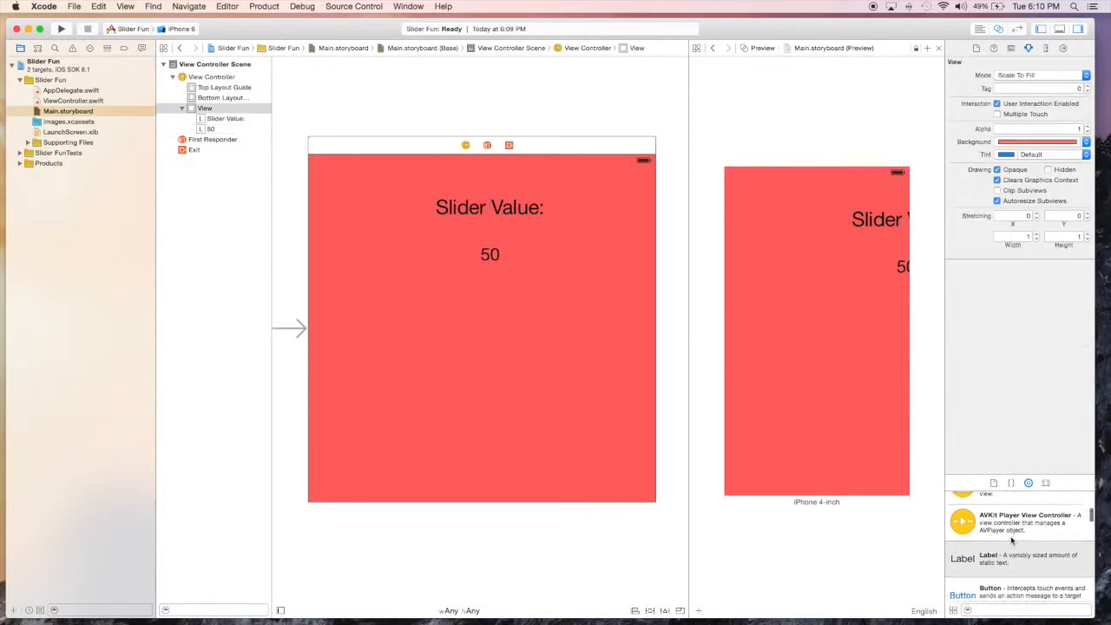
Add a horizontal slider below the 50 label and stretch it wider across the view
{"action": "scroll", "scroll_direction": "down", "scroll_amount": 3}
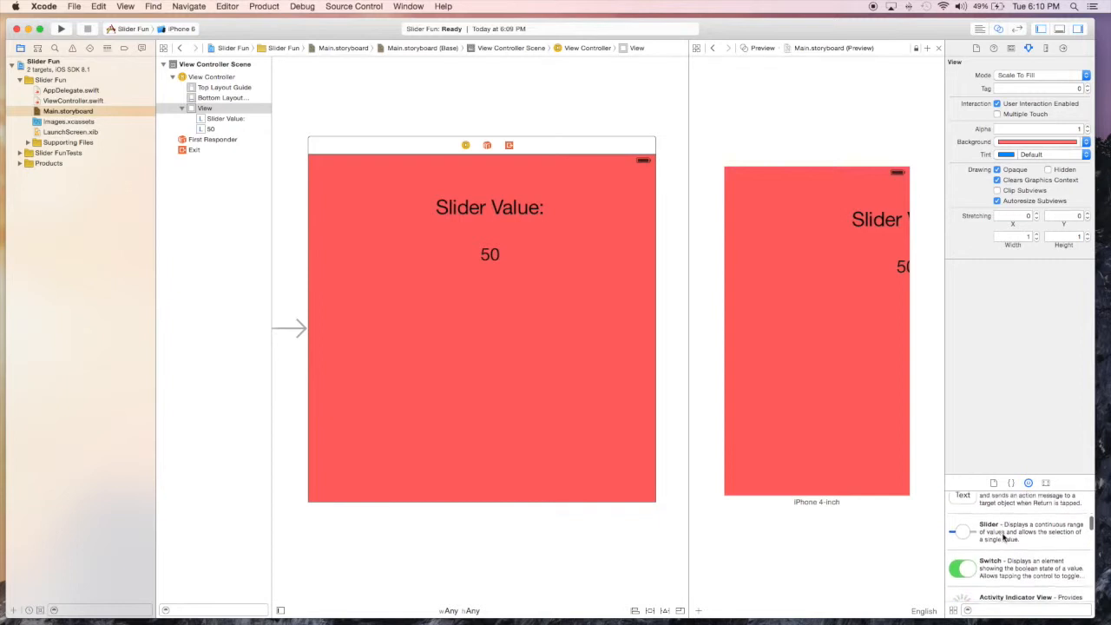
{"action": "left_click_drag", "start_coordinate": [961, 531], "coordinate": [477, 328]}
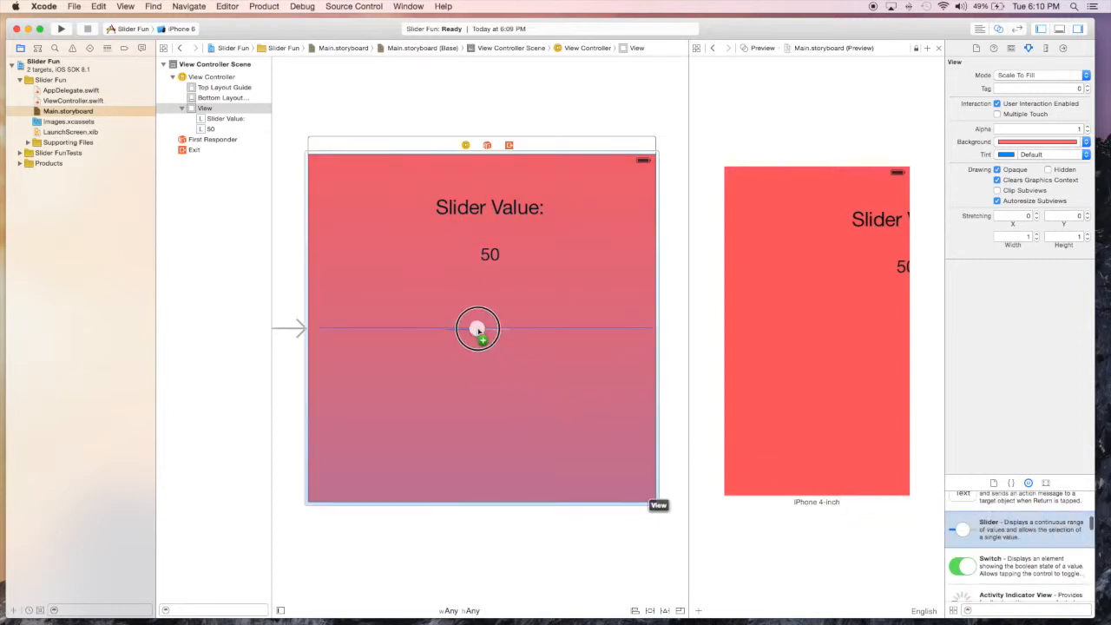
{"action": "left_click_drag", "start_coordinate": [477, 328], "coordinate": [489, 346]}
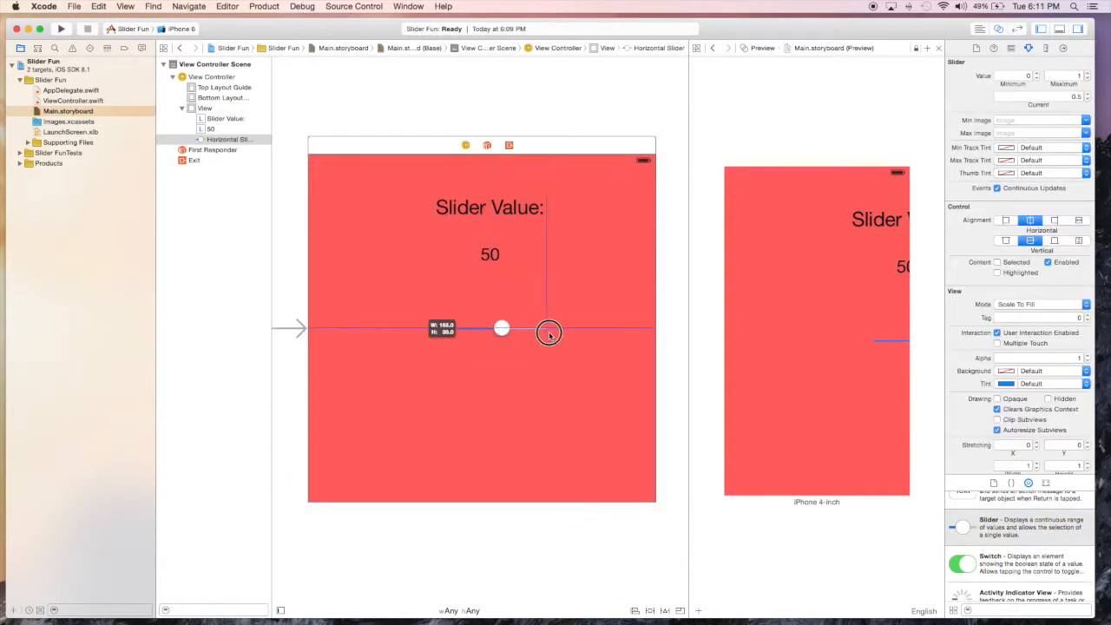
{"action": "left_click_drag", "start_coordinate": [549, 334], "coordinate": [437, 330]}
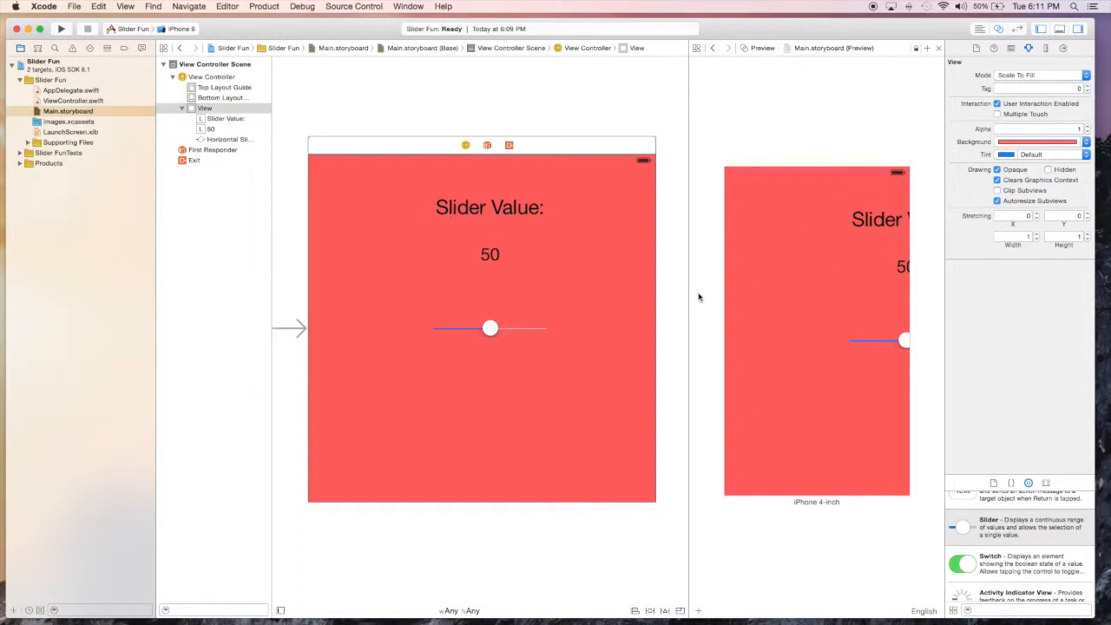
{"action": "left_click", "coordinate": [490, 328]}
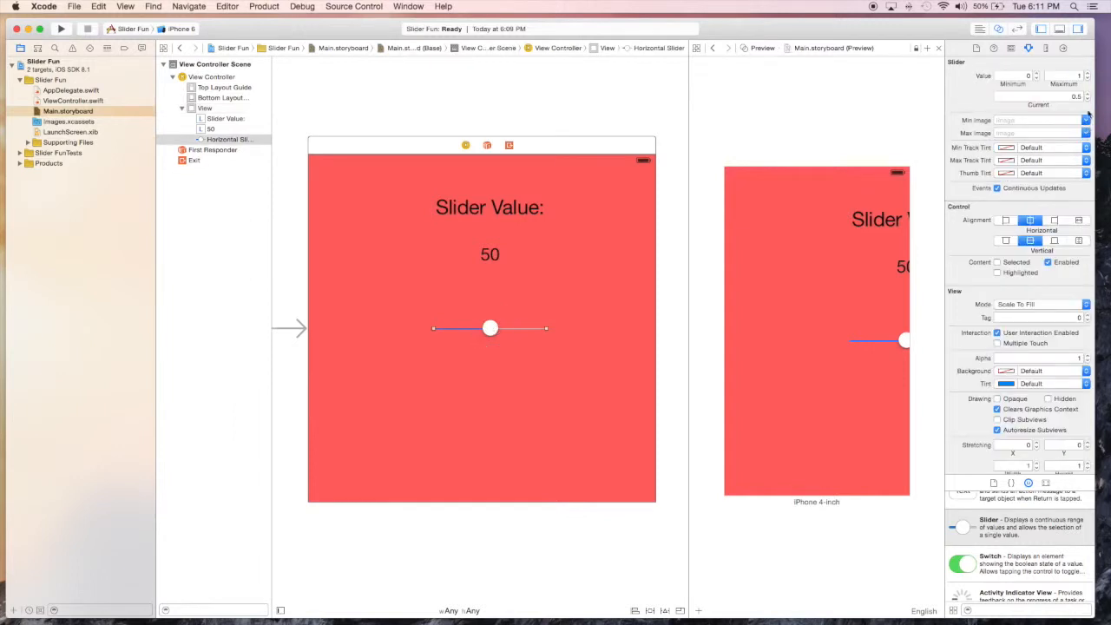
{"action": "left_click", "coordinate": [1067, 77]}
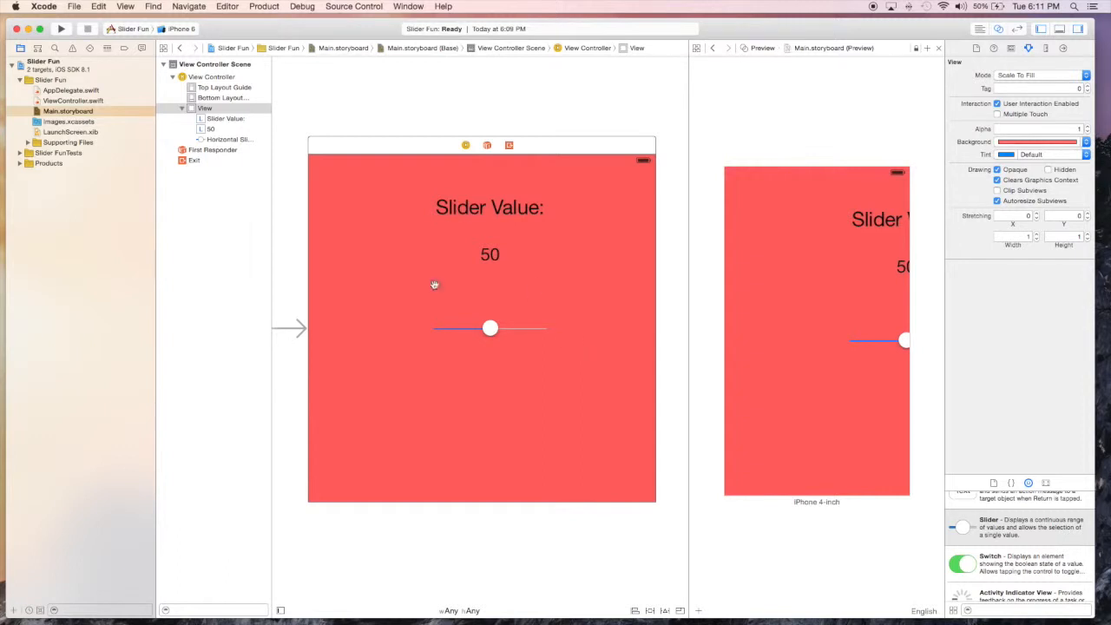
{"action": "mouse_move", "coordinate": [478, 313]}
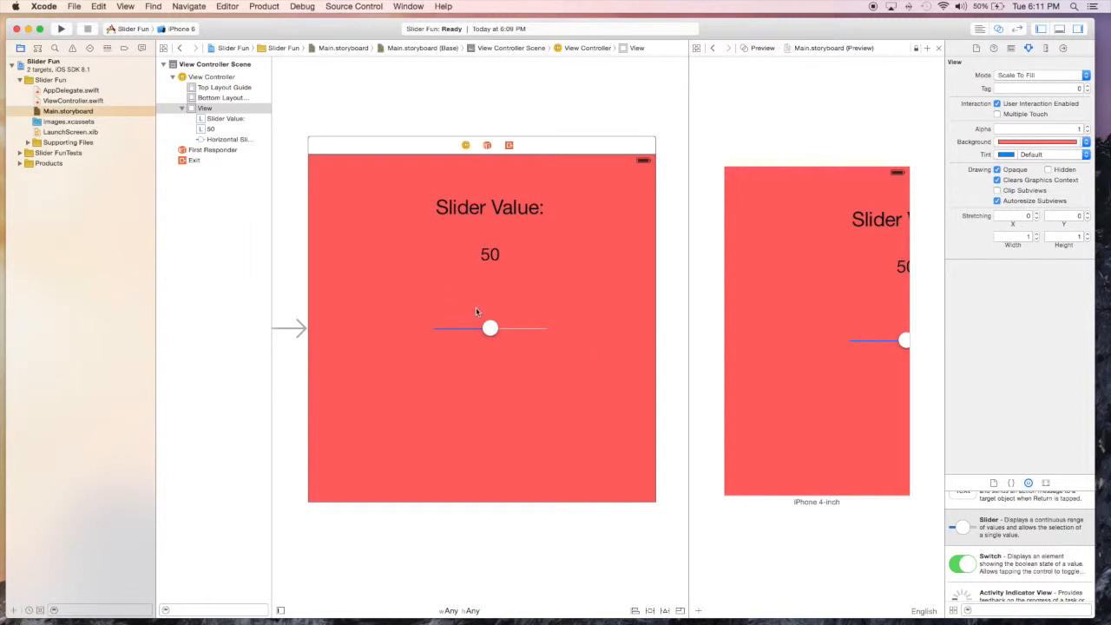
{"action": "mouse_move", "coordinate": [663, 610]}
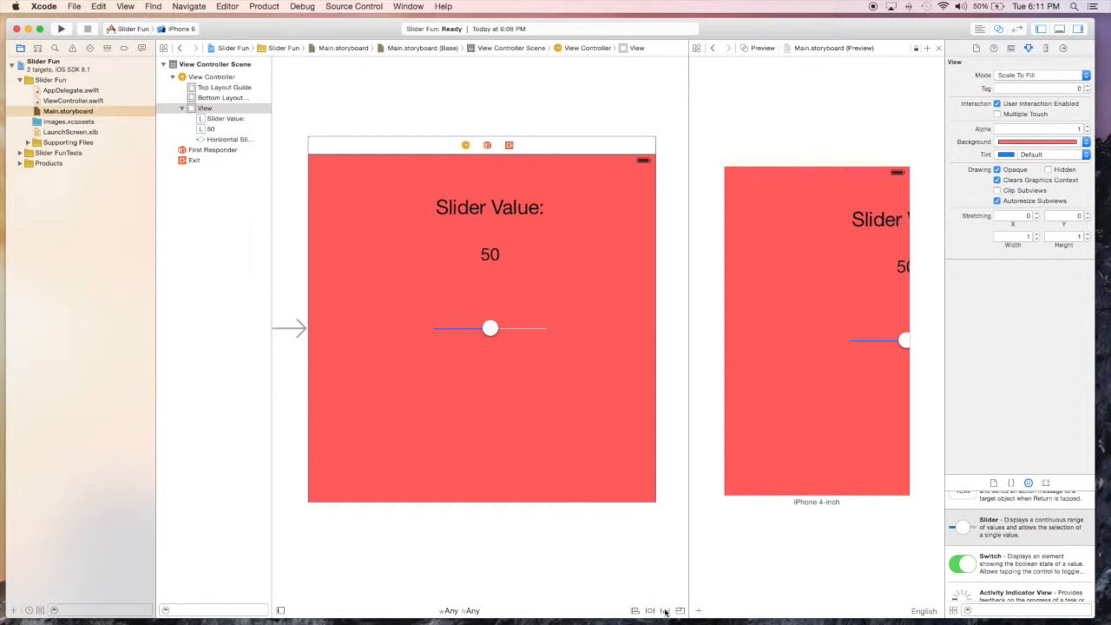
Add Missing Constraints for all views, Reset to Suggested Constraints, then Add Missing Constraints again
{"action": "left_click", "coordinate": [663, 609]}
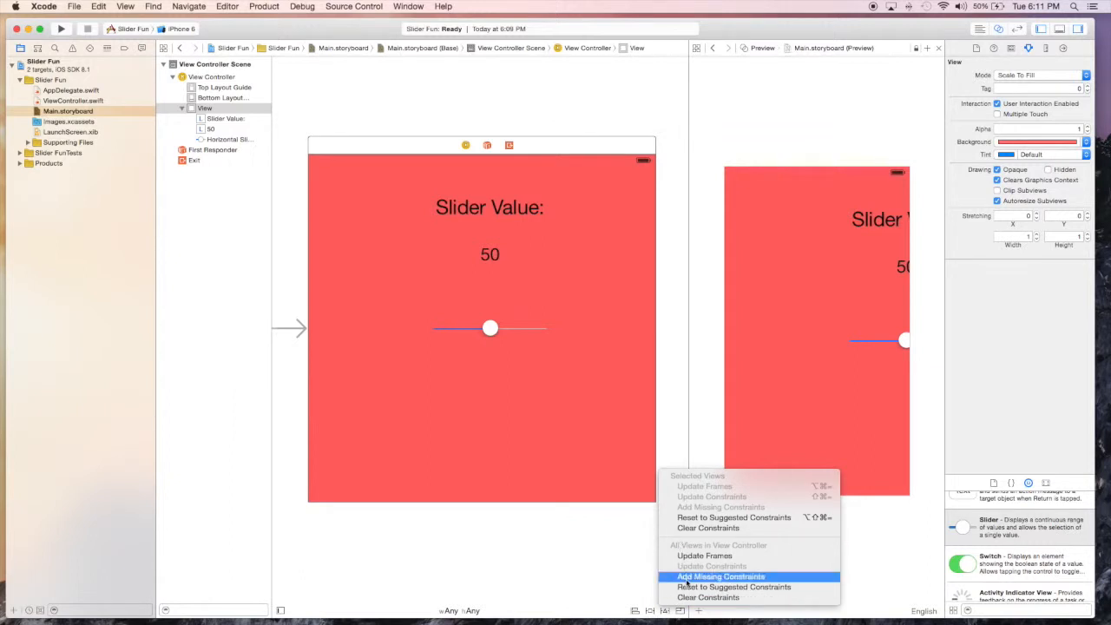
{"action": "left_click", "coordinate": [721, 577]}
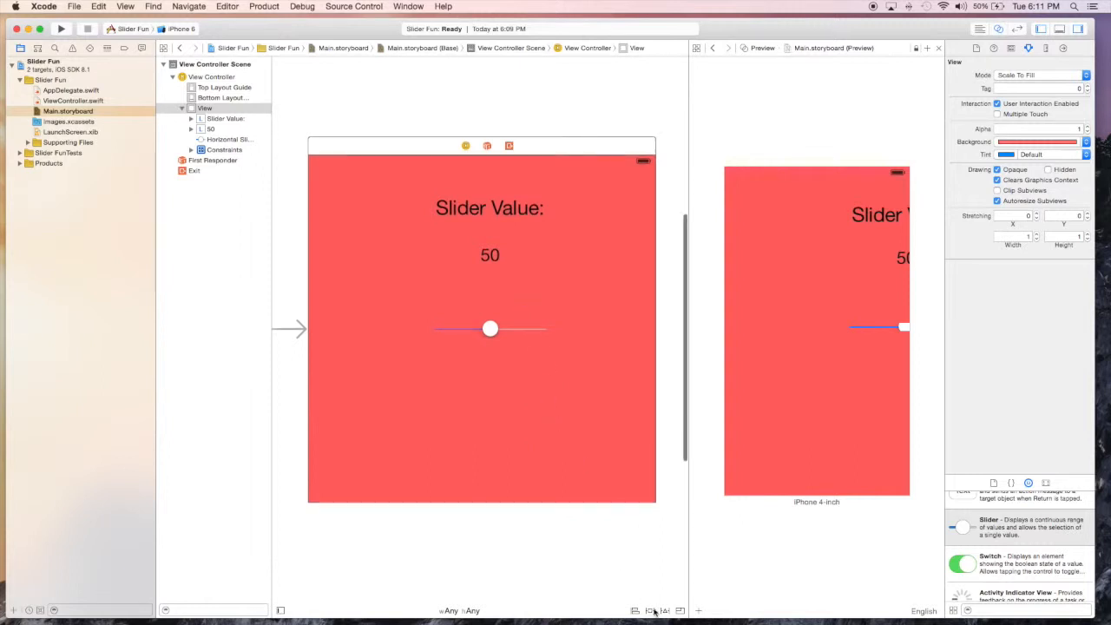
{"action": "left_click", "coordinate": [667, 611]}
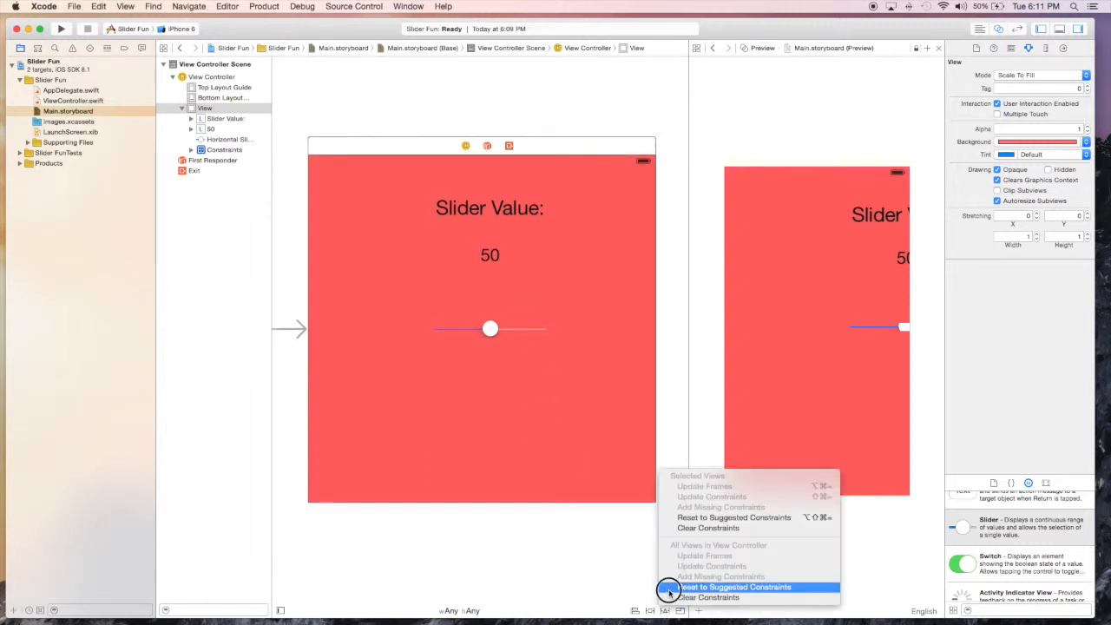
{"action": "left_click", "coordinate": [750, 587]}
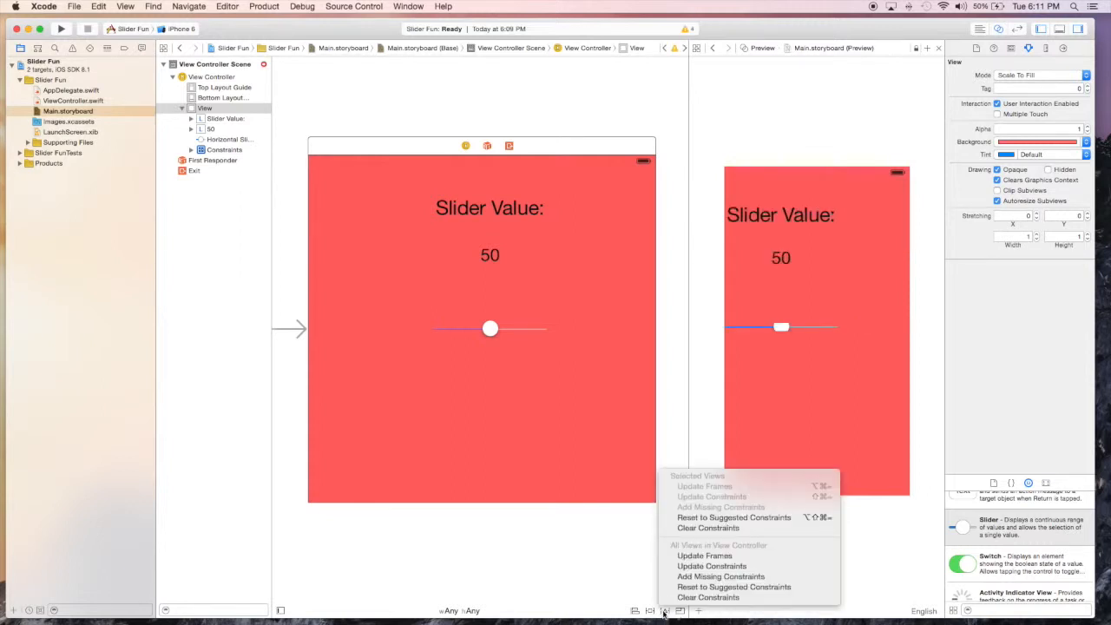
{"action": "mouse_move", "coordinate": [719, 577]}
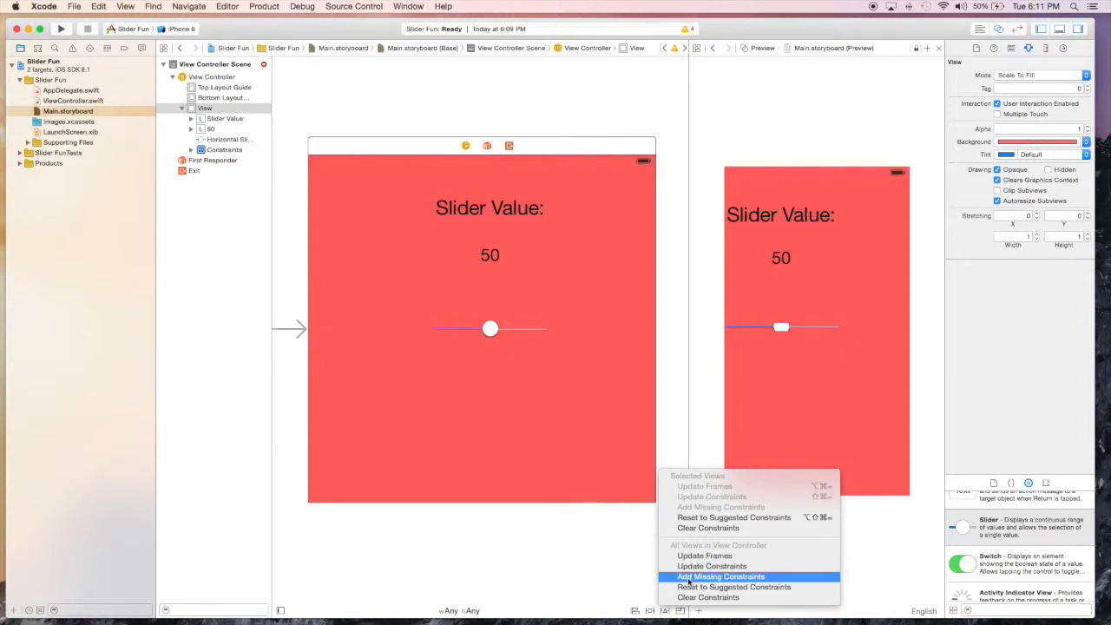
{"action": "left_click", "coordinate": [719, 576]}
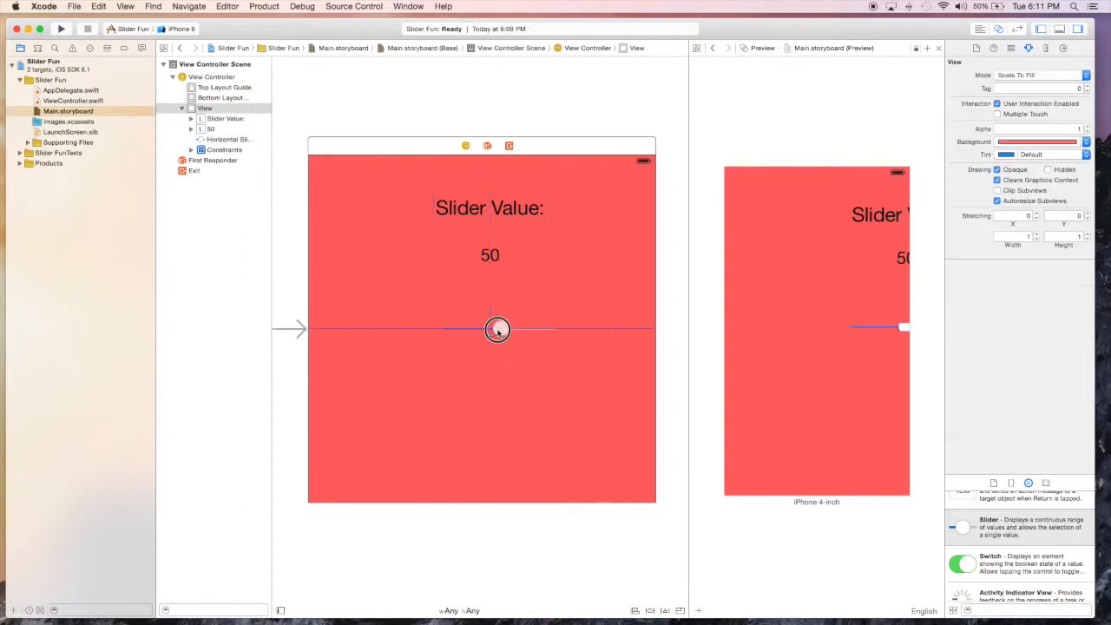
Clear the Slider Value label's constraints, then reset all views to suggested constraints
{"action": "left_click", "coordinate": [489, 256]}
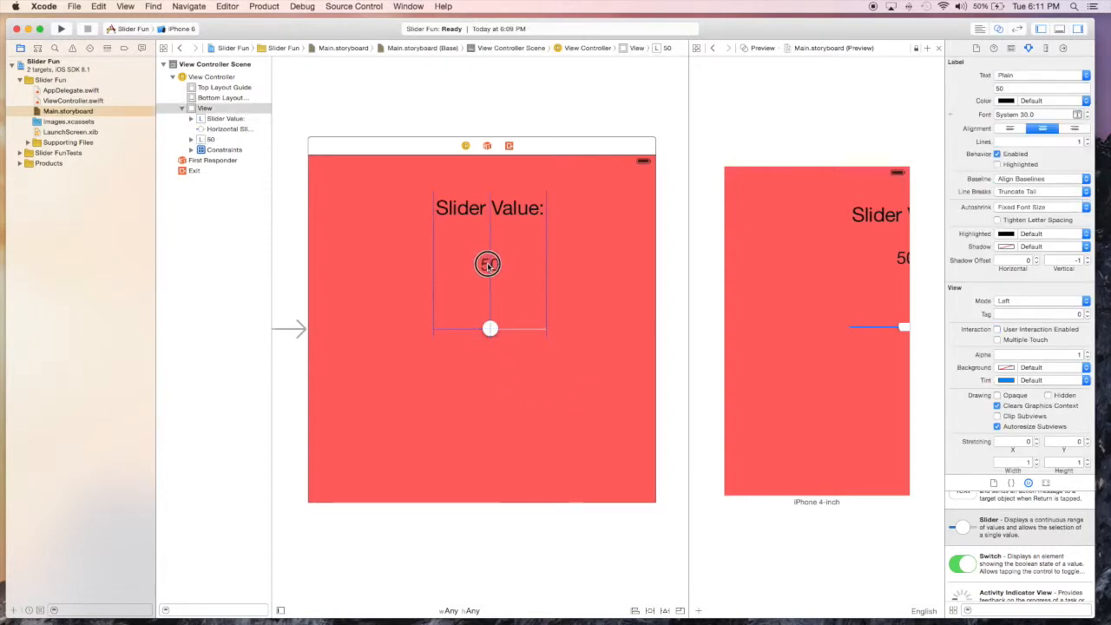
{"action": "left_click", "coordinate": [490, 264]}
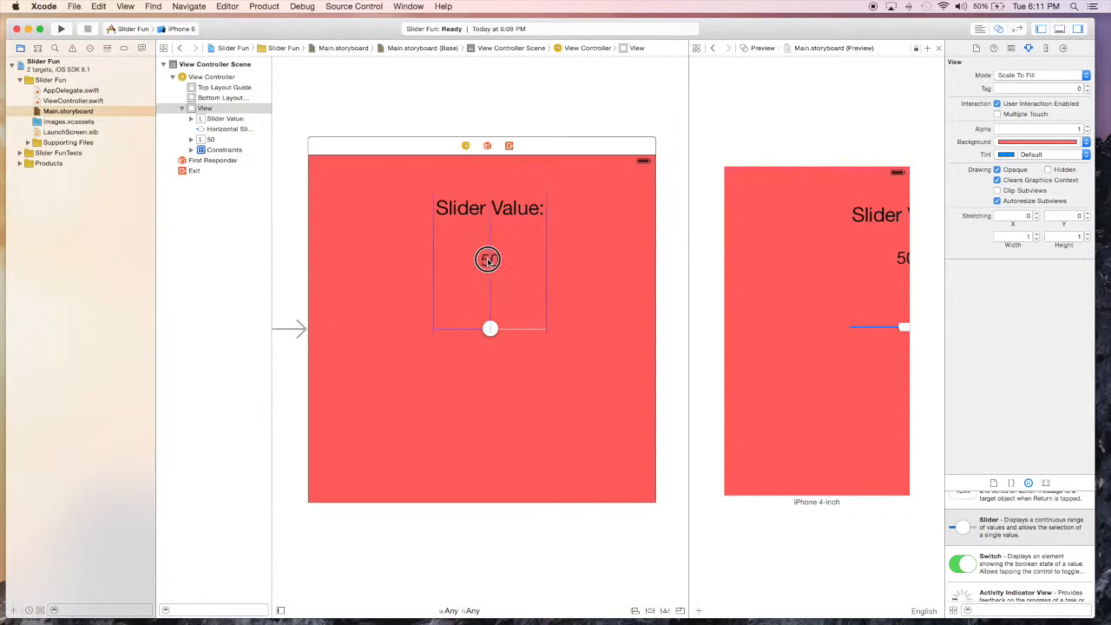
{"action": "left_click", "coordinate": [488, 261]}
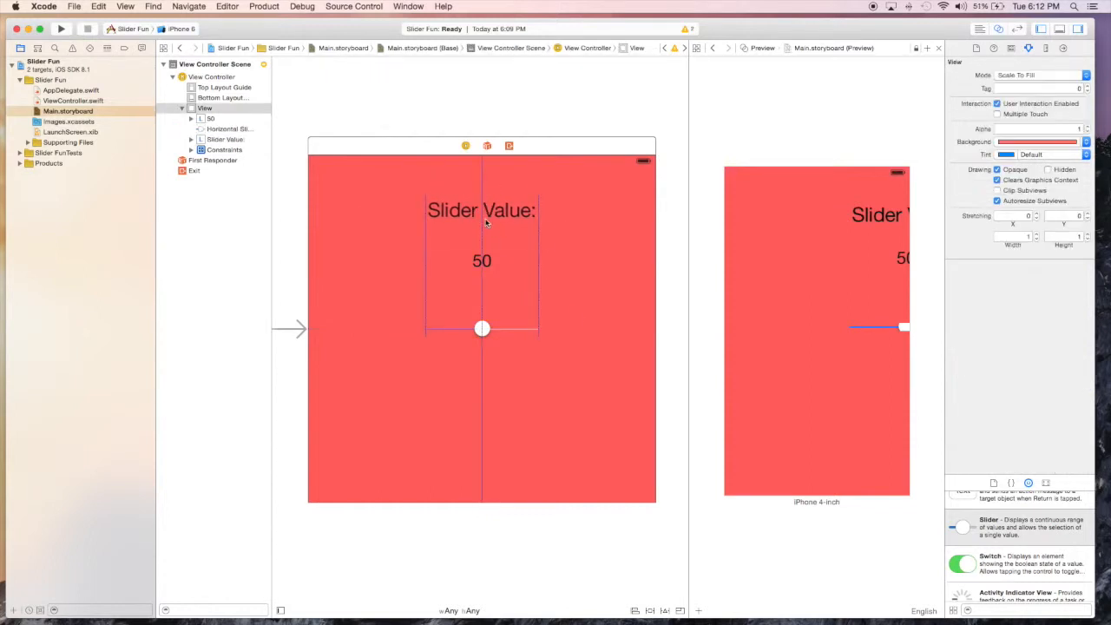
{"action": "left_click", "coordinate": [483, 208]}
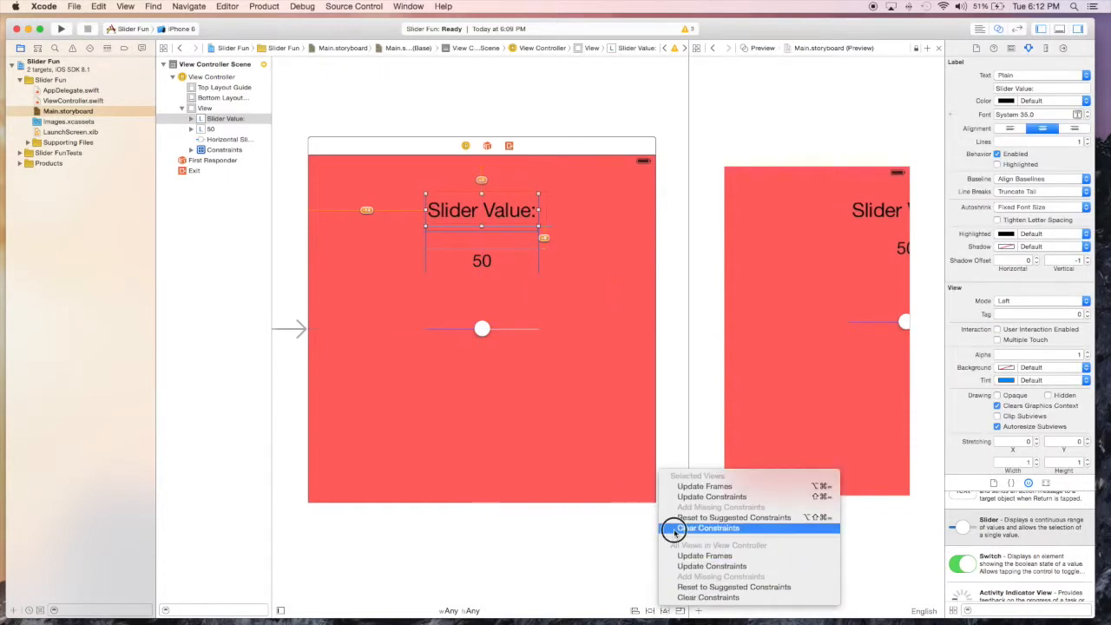
{"action": "left_click", "coordinate": [708, 528]}
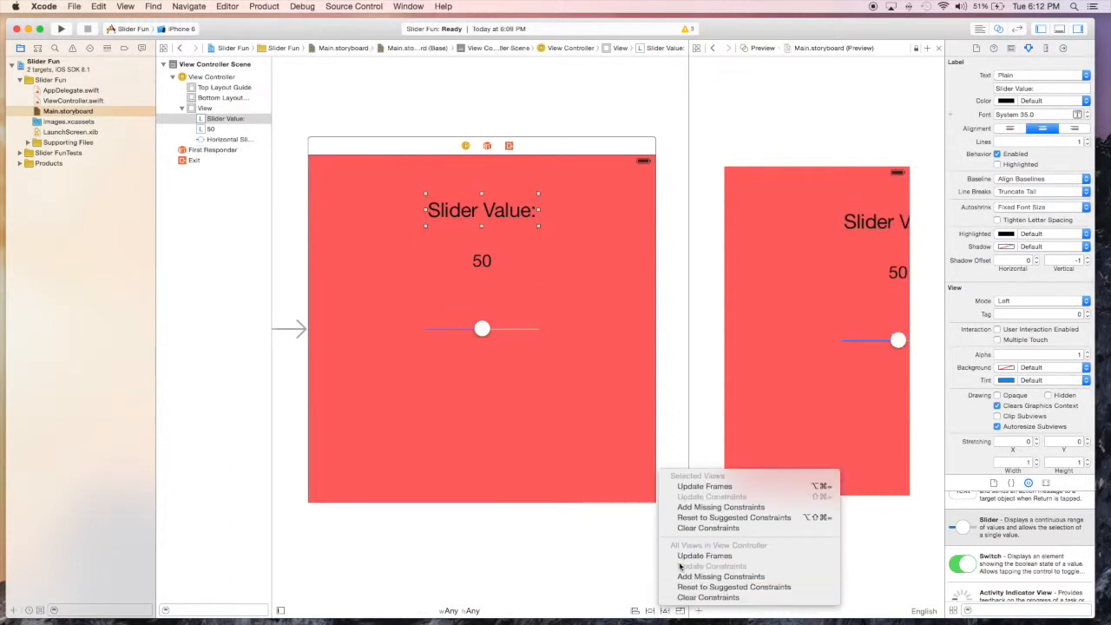
{"action": "mouse_move", "coordinate": [733, 587]}
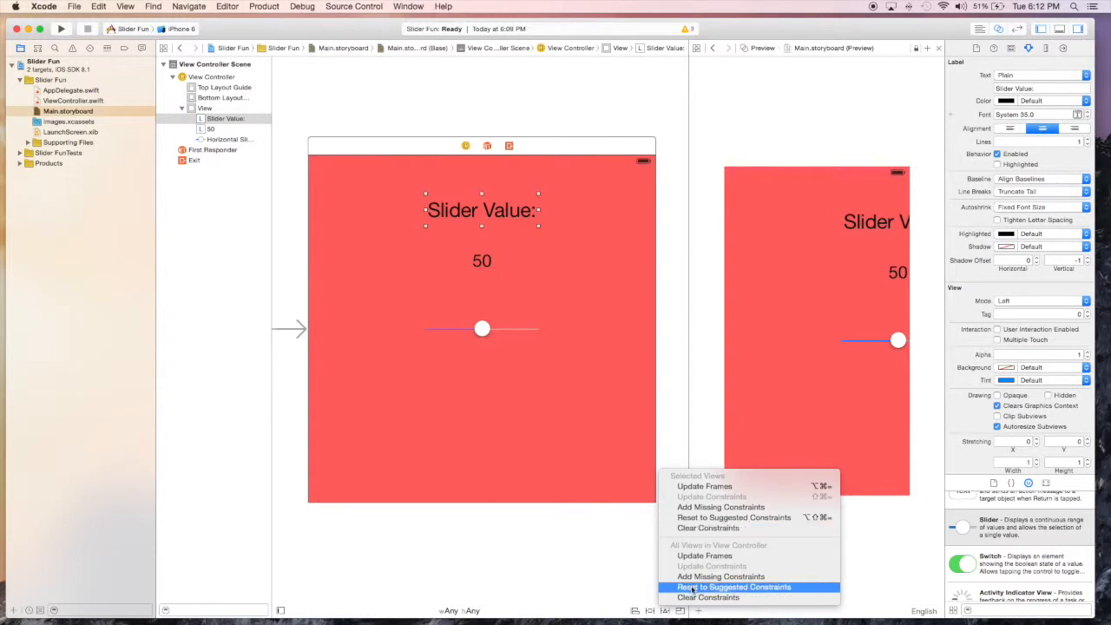
{"action": "left_click", "coordinate": [734, 587]}
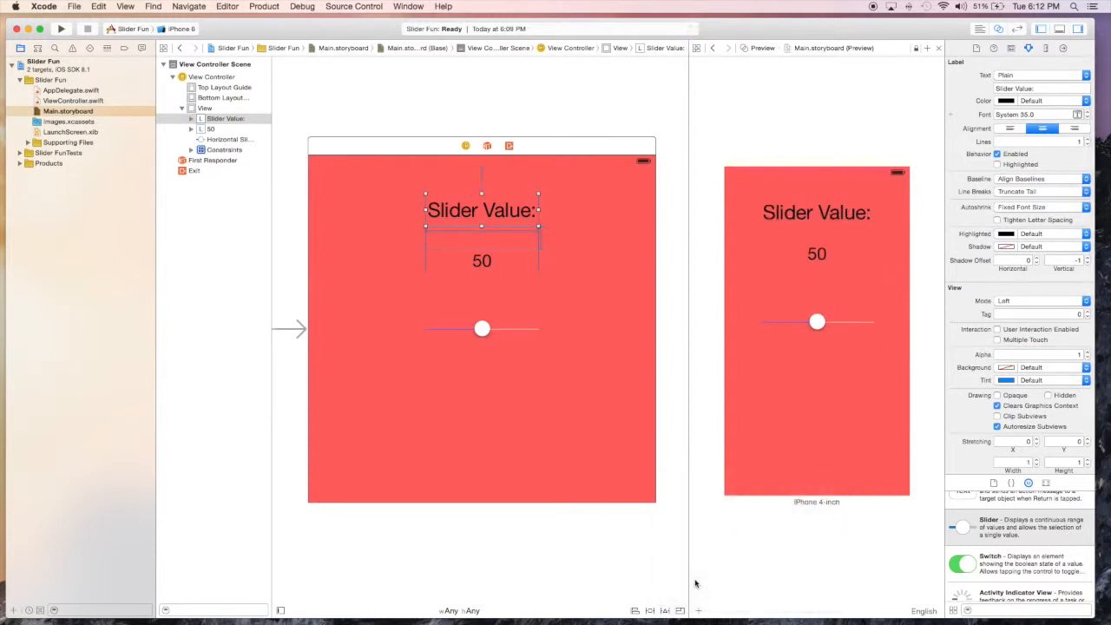
Switch the assistant editor from the preview to Automatic > ViewController.swift
{"action": "left_click", "coordinate": [549, 434]}
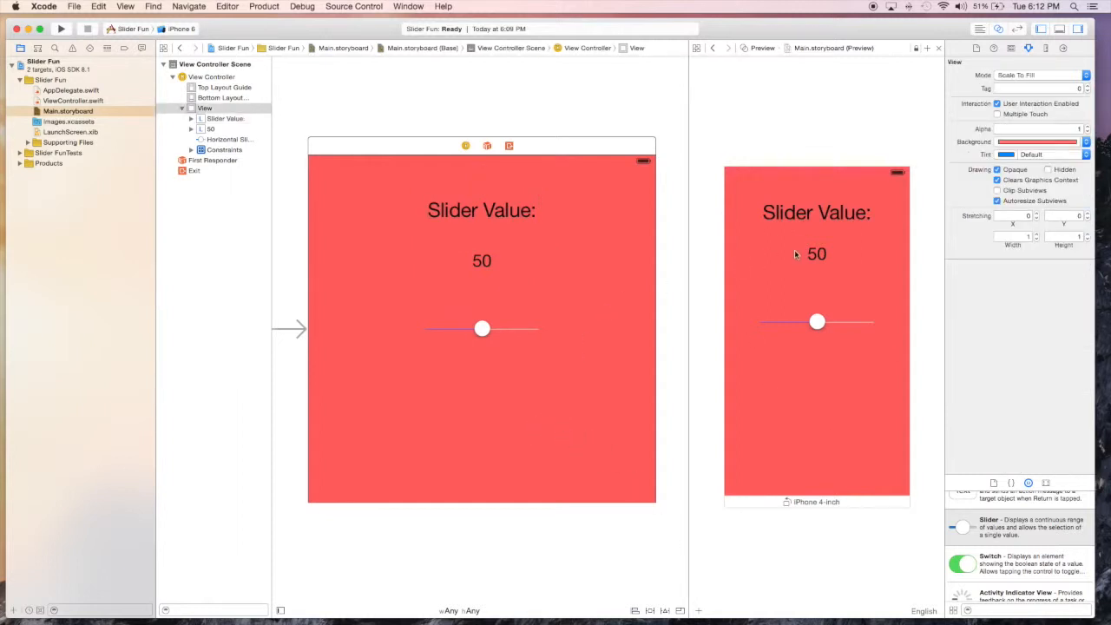
{"action": "mouse_move", "coordinate": [785, 247]}
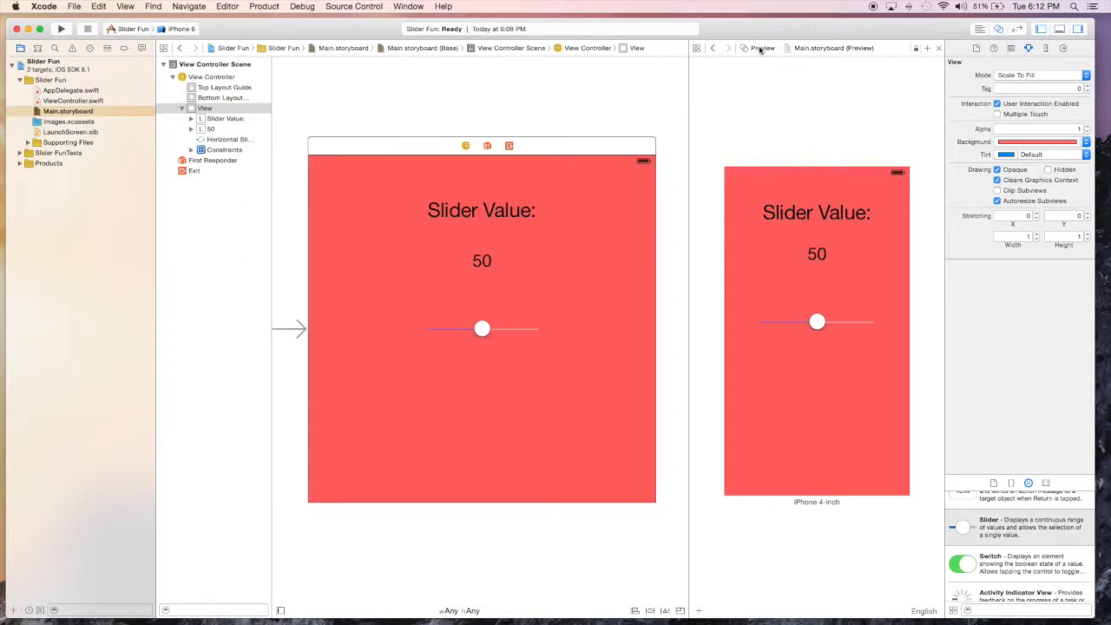
{"action": "left_click", "coordinate": [761, 49]}
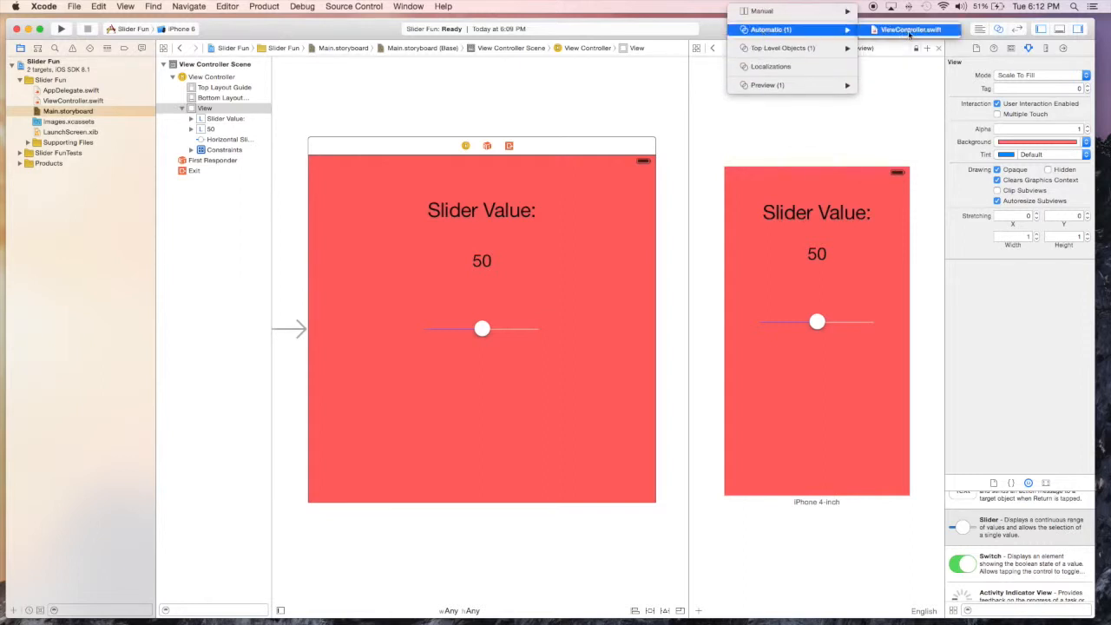
{"action": "left_click", "coordinate": [907, 32]}
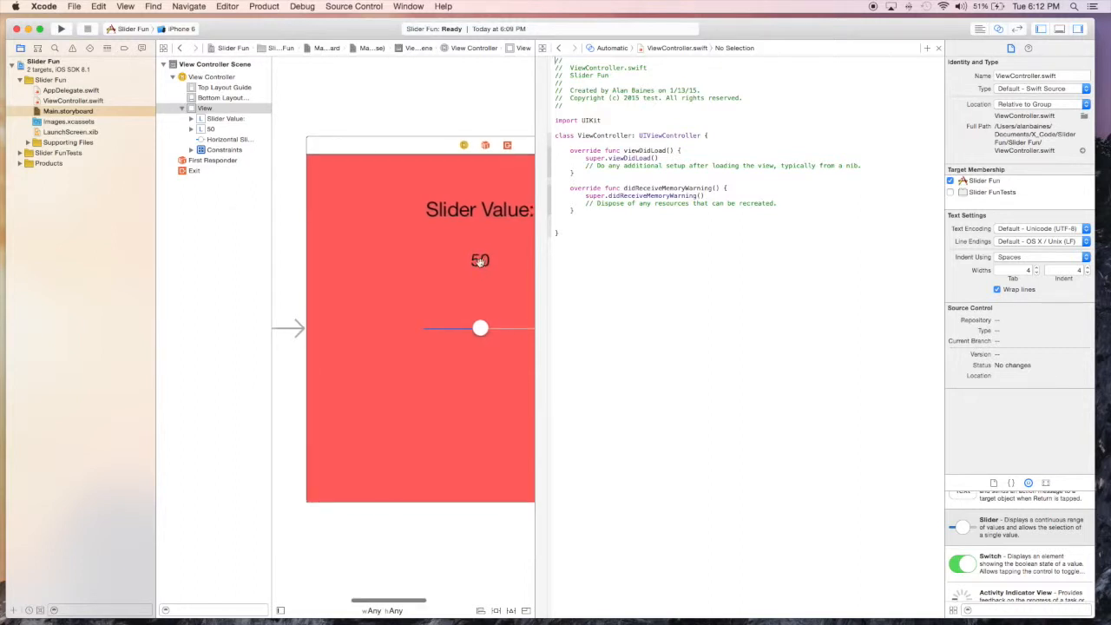
Control-drag the 50 label into ViewController.swift as an outlet named SliderDisplay and connect it
{"action": "left_click", "coordinate": [479, 260]}
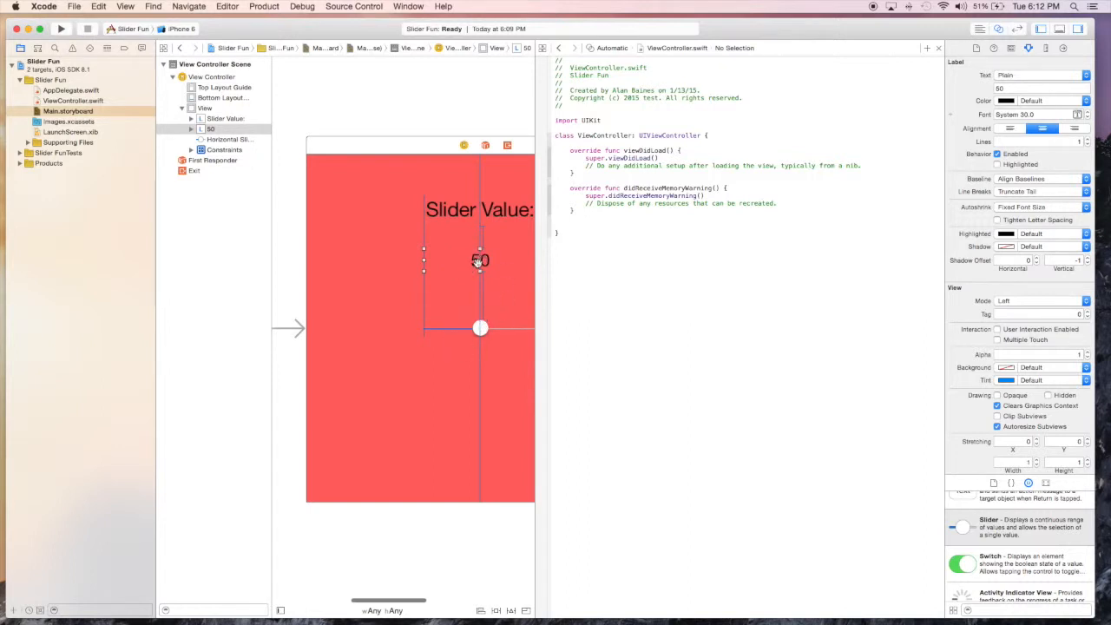
{"action": "left_click_drag", "start_coordinate": [479, 260], "coordinate": [580, 179]}
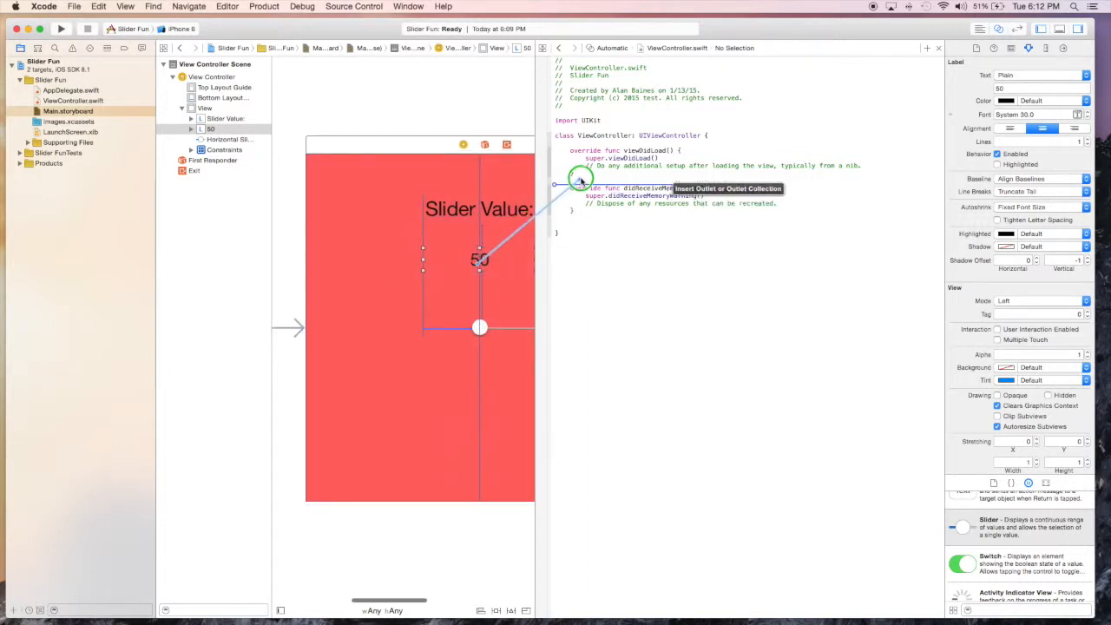
{"action": "left_click_drag", "start_coordinate": [582, 177], "coordinate": [587, 187]}
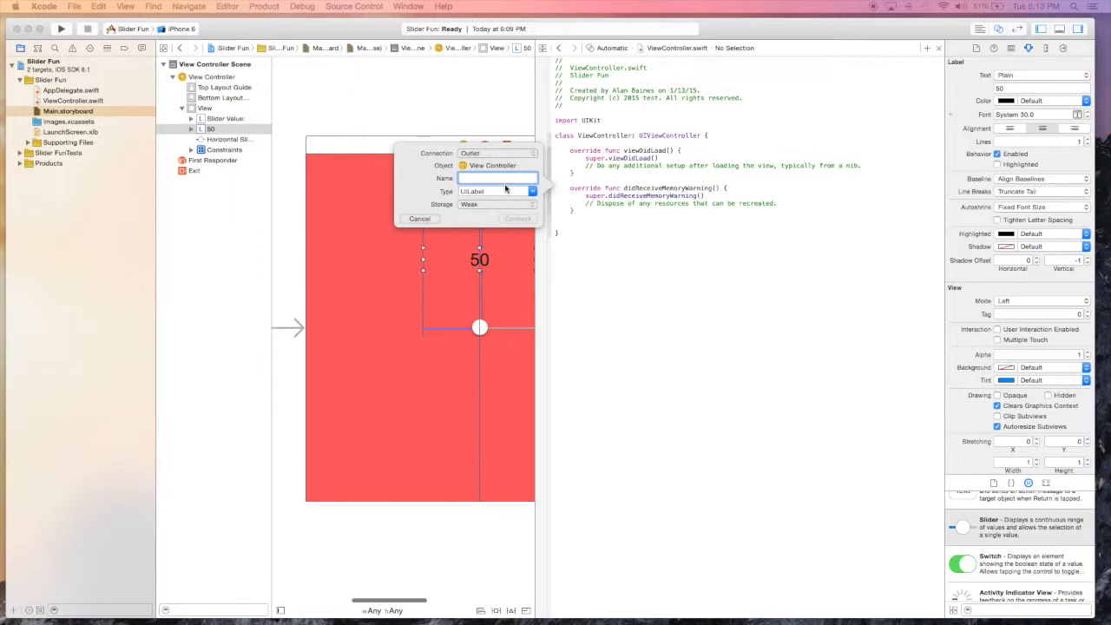
{"action": "type", "text": "Slider"}
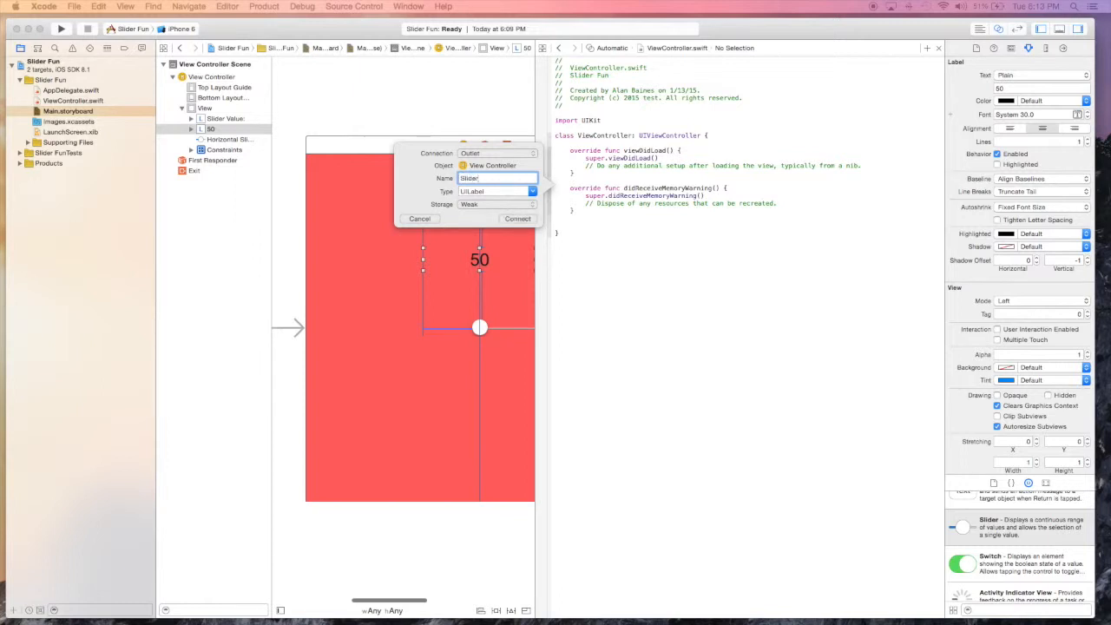
{"action": "type", "text": "Display"}
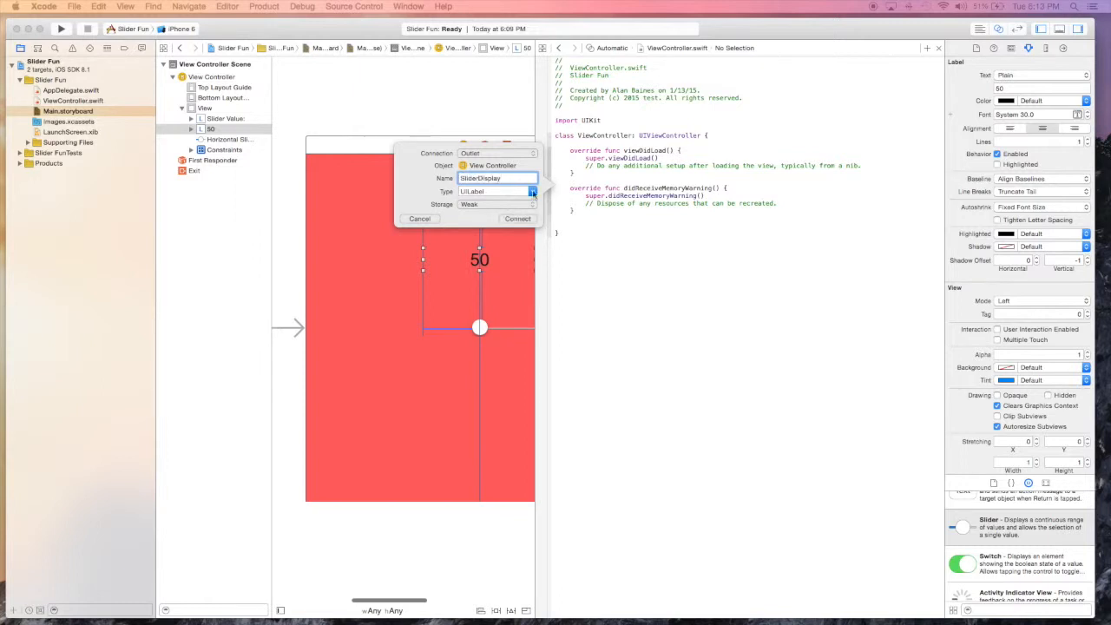
{"action": "left_click", "coordinate": [518, 219]}
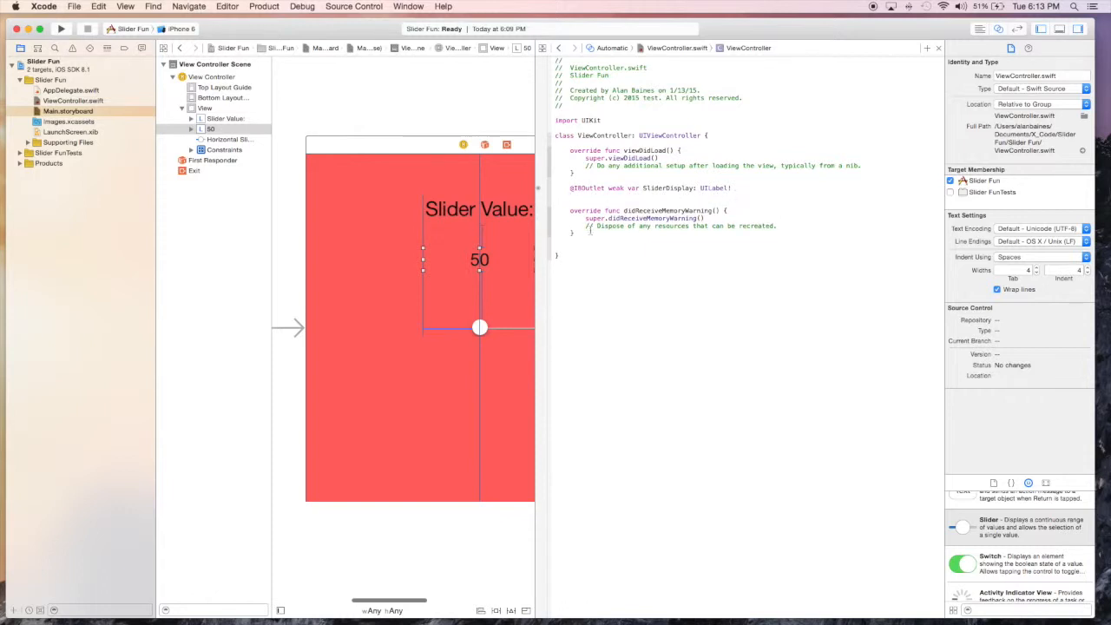
Control-drag the horizontal slider into ViewController.swift below the label outlet as a UISlider outlet named mSlider
{"action": "left_click", "coordinate": [479, 326]}
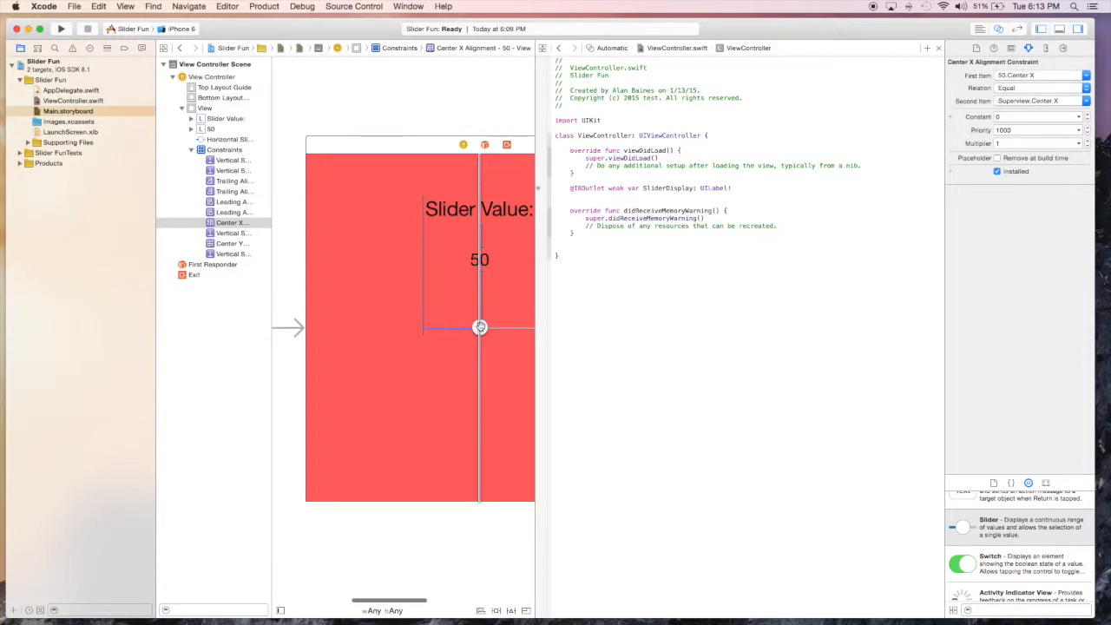
{"action": "left_click", "coordinate": [229, 139]}
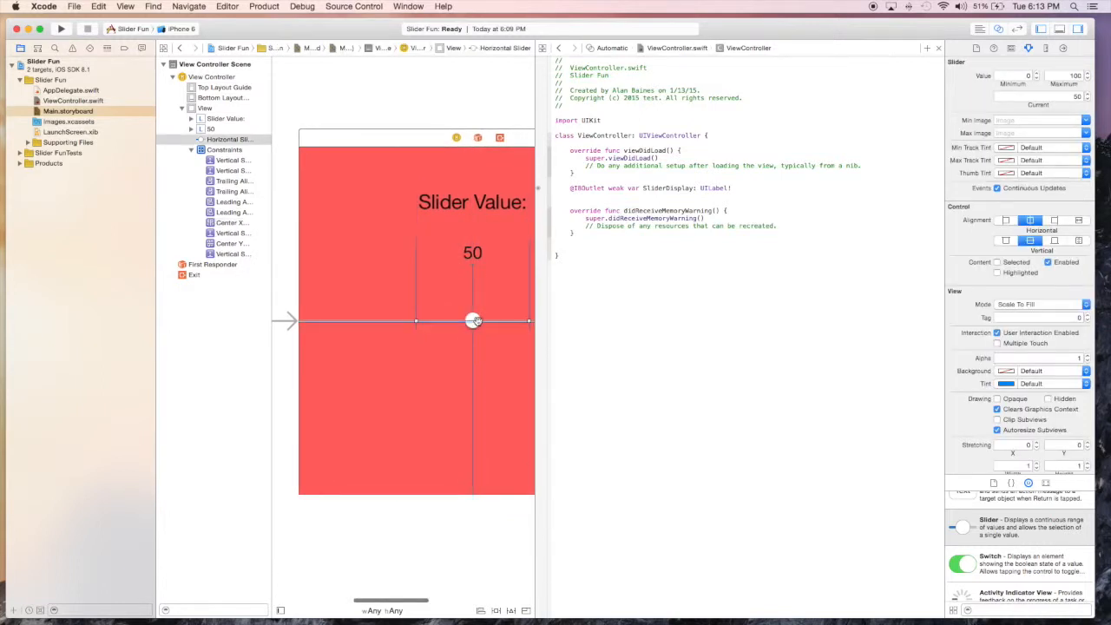
{"action": "left_click", "coordinate": [233, 243]}
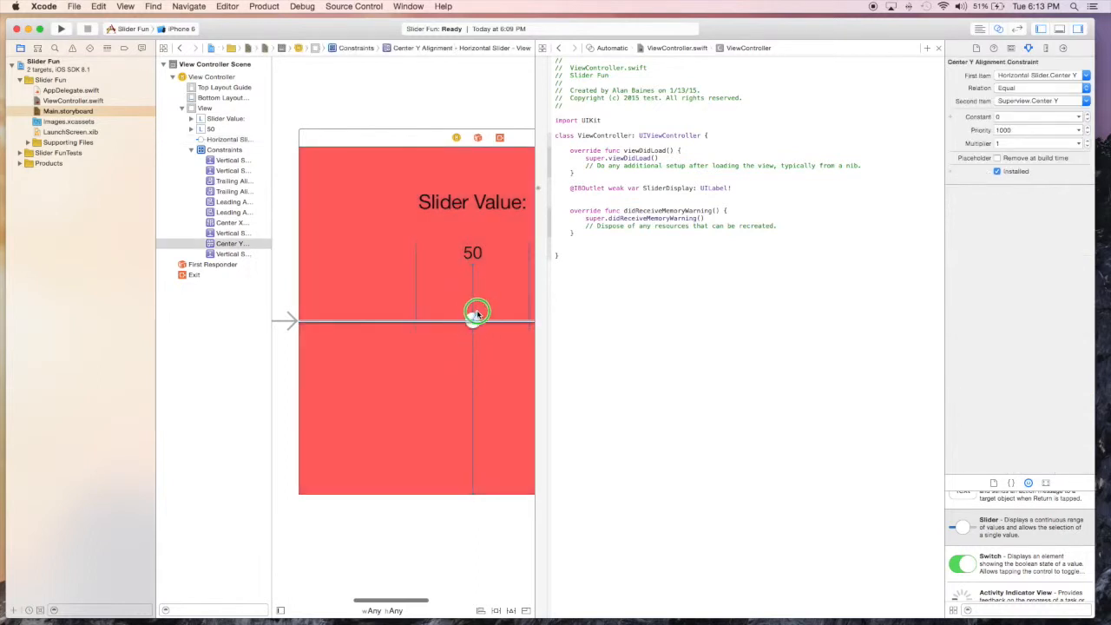
{"action": "left_click_drag", "start_coordinate": [472, 316], "coordinate": [582, 198]}
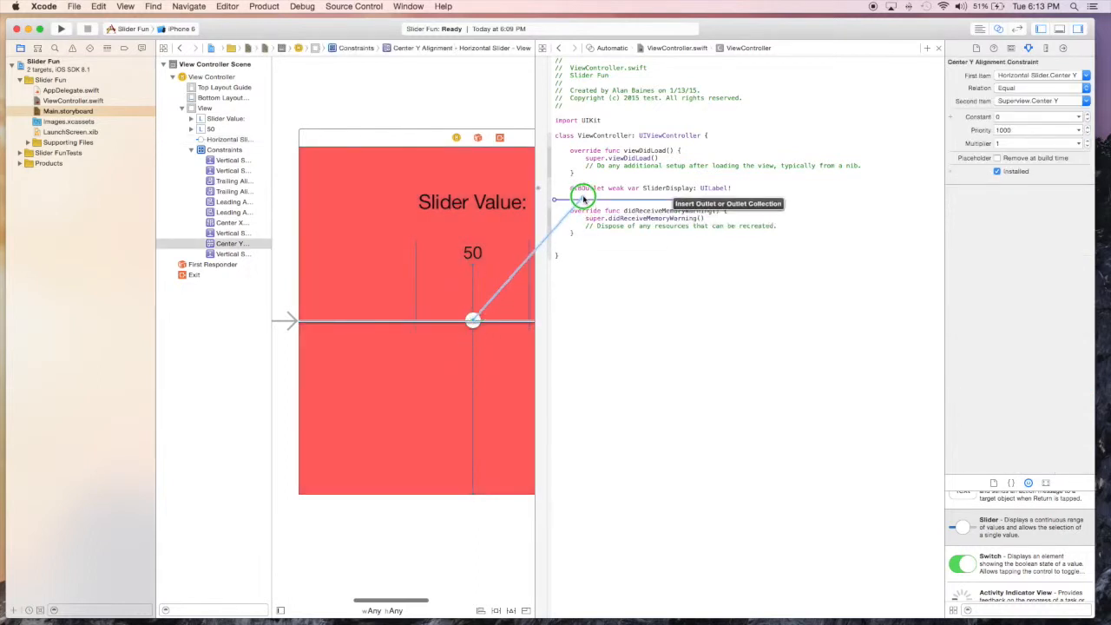
{"action": "left_click", "coordinate": [581, 198]}
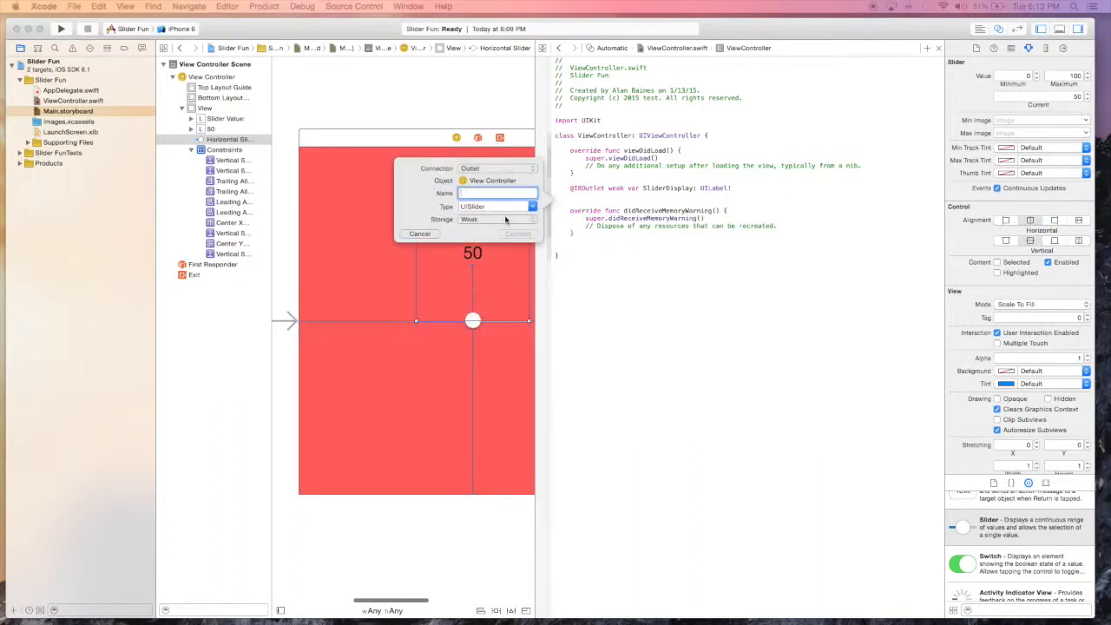
{"action": "left_click", "coordinate": [496, 193]}
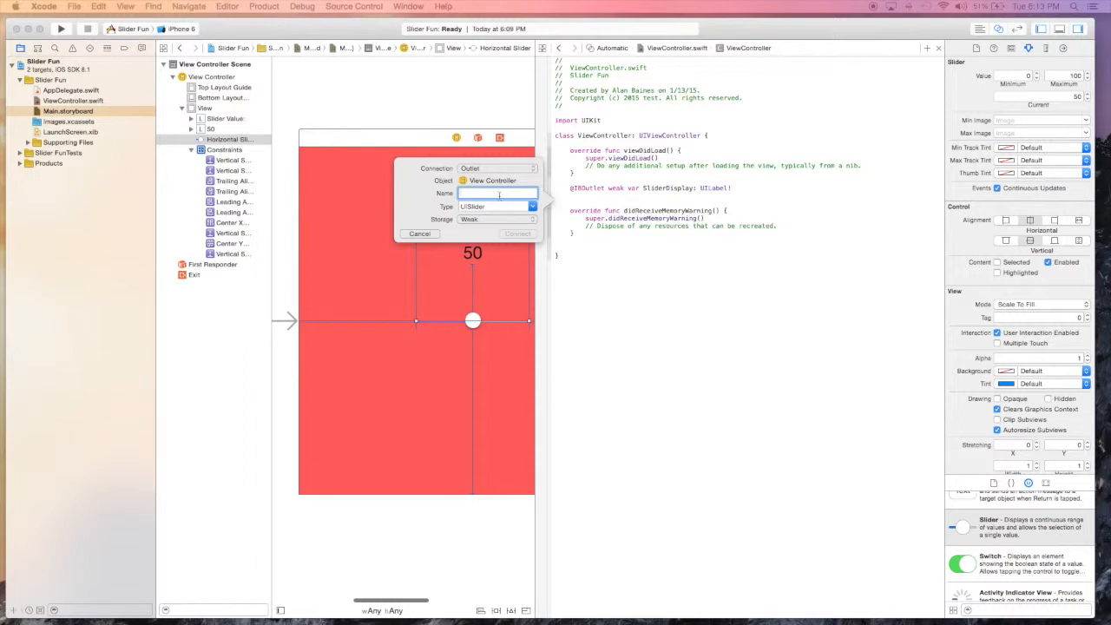
{"action": "type", "text": "mSlider"}
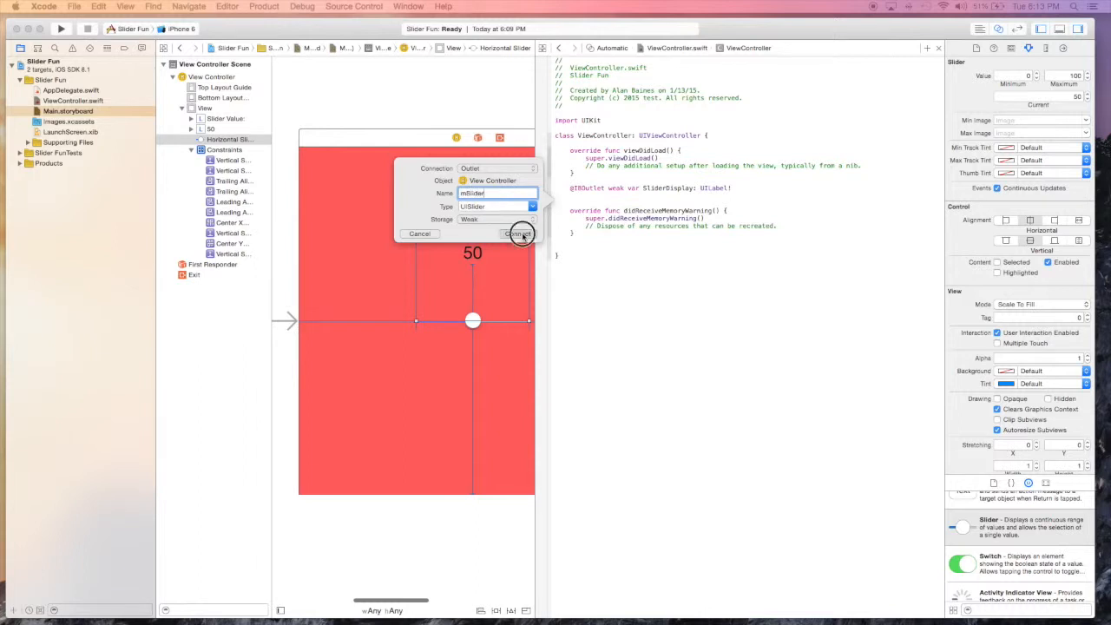
{"action": "left_click", "coordinate": [519, 233]}
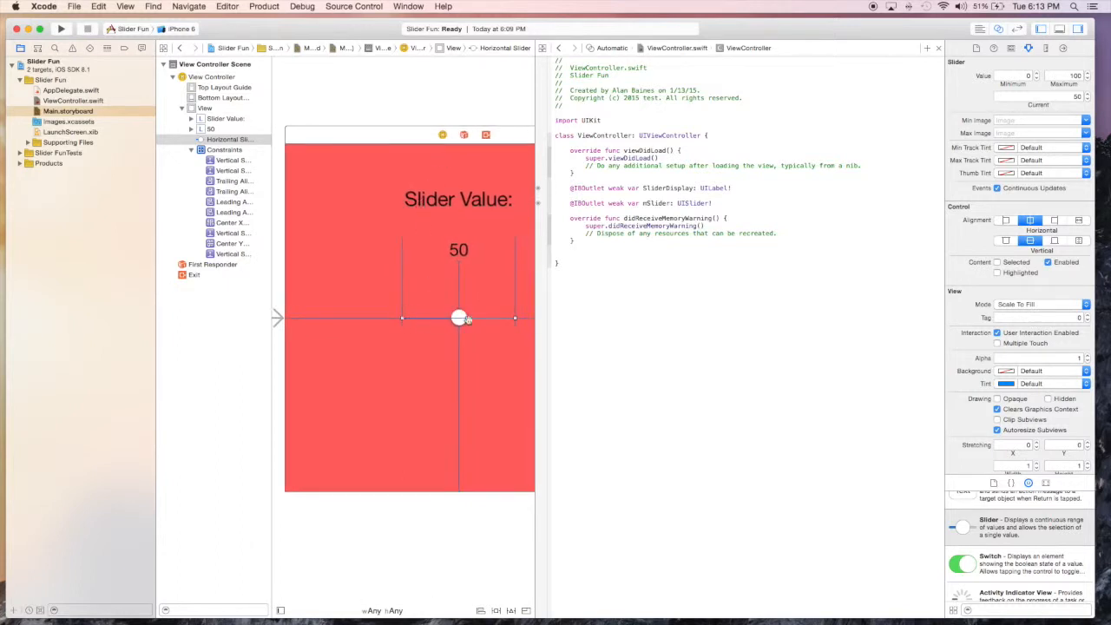
{"action": "mouse_move", "coordinate": [502, 309]}
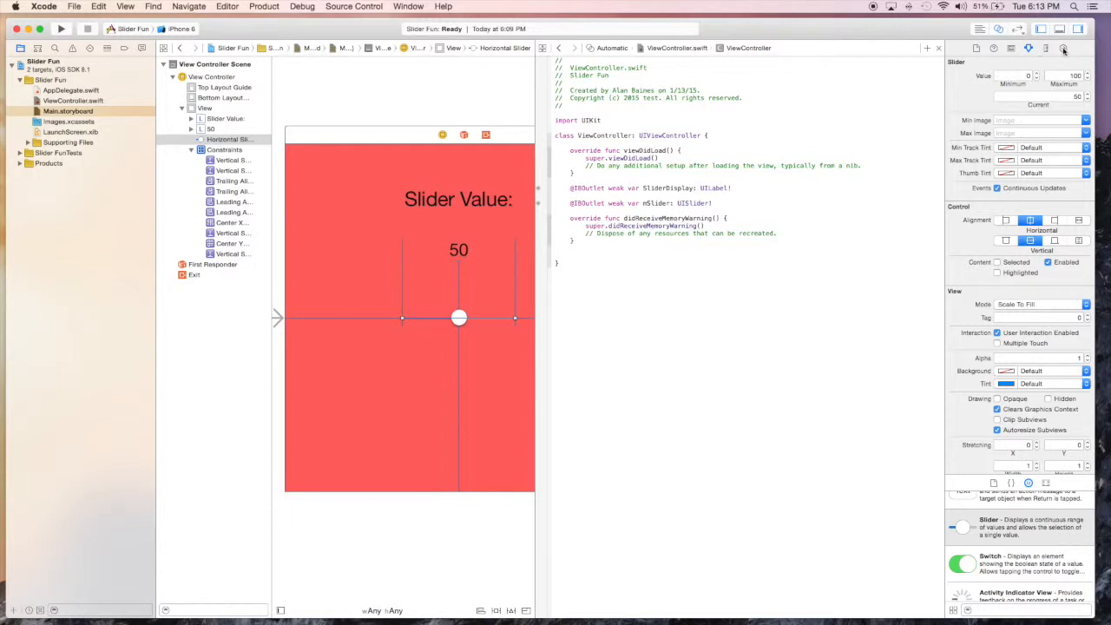
Wire the slider's Value Changed event to a new action method named SliderChange below the existing methods
{"action": "left_click", "coordinate": [1083, 49]}
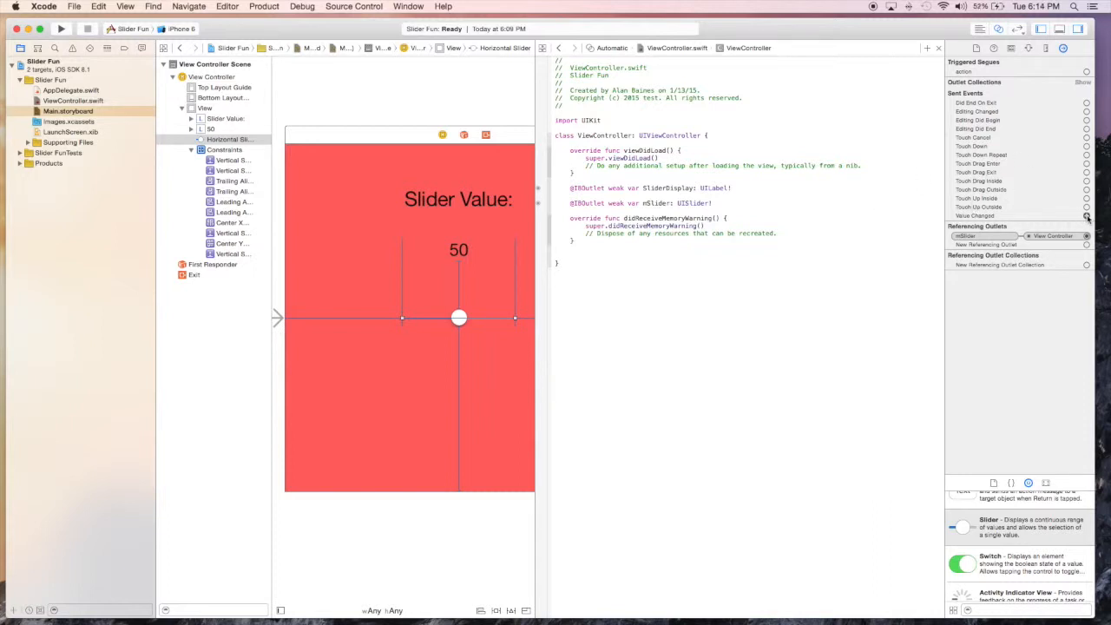
{"action": "left_click_drag", "start_coordinate": [1087, 216], "coordinate": [617, 246]}
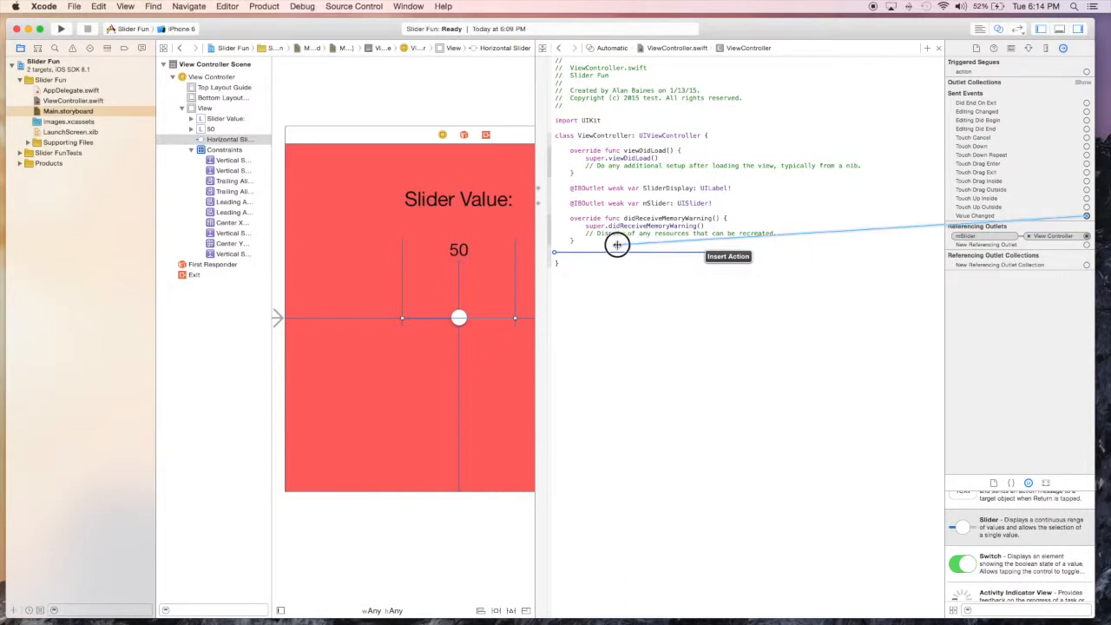
{"action": "left_click", "coordinate": [616, 245]}
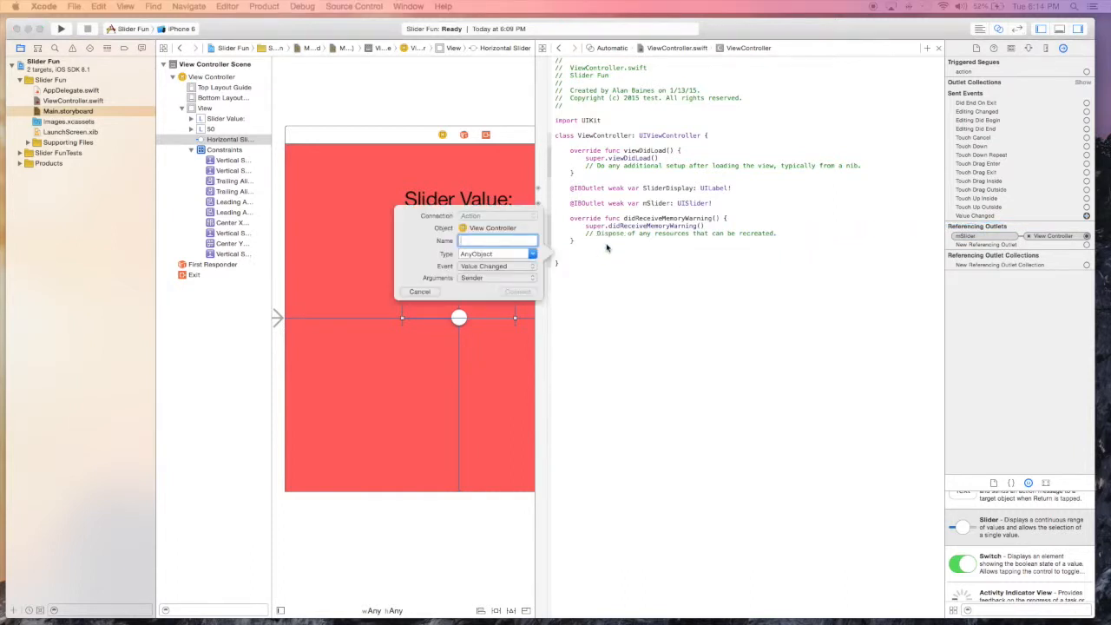
{"action": "type", "text": "SliderCha"}
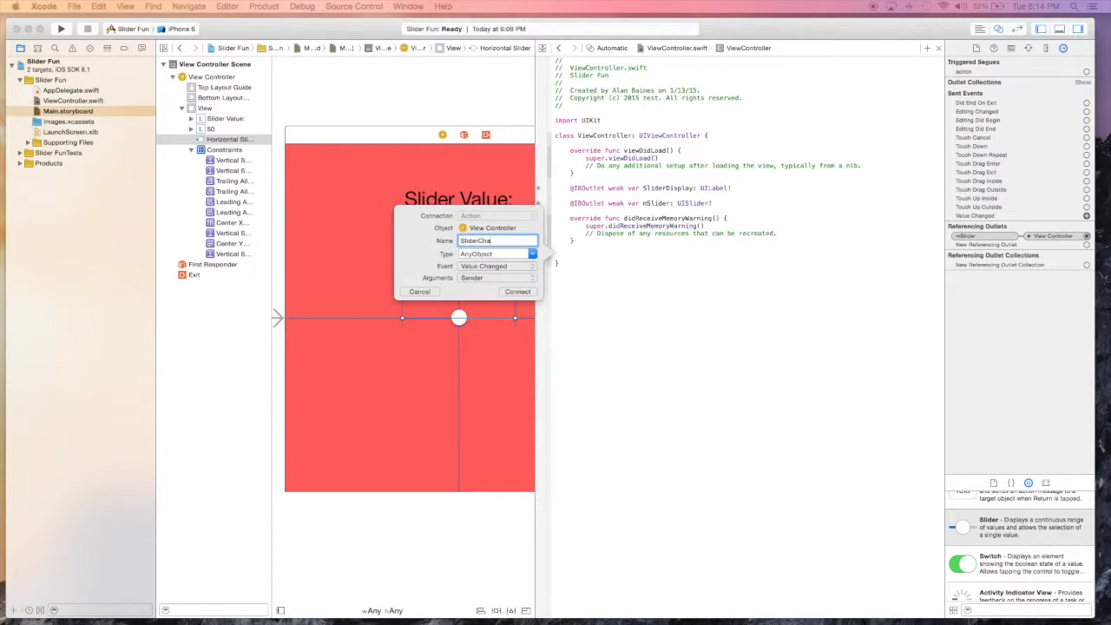
{"action": "type", "text": "g"}
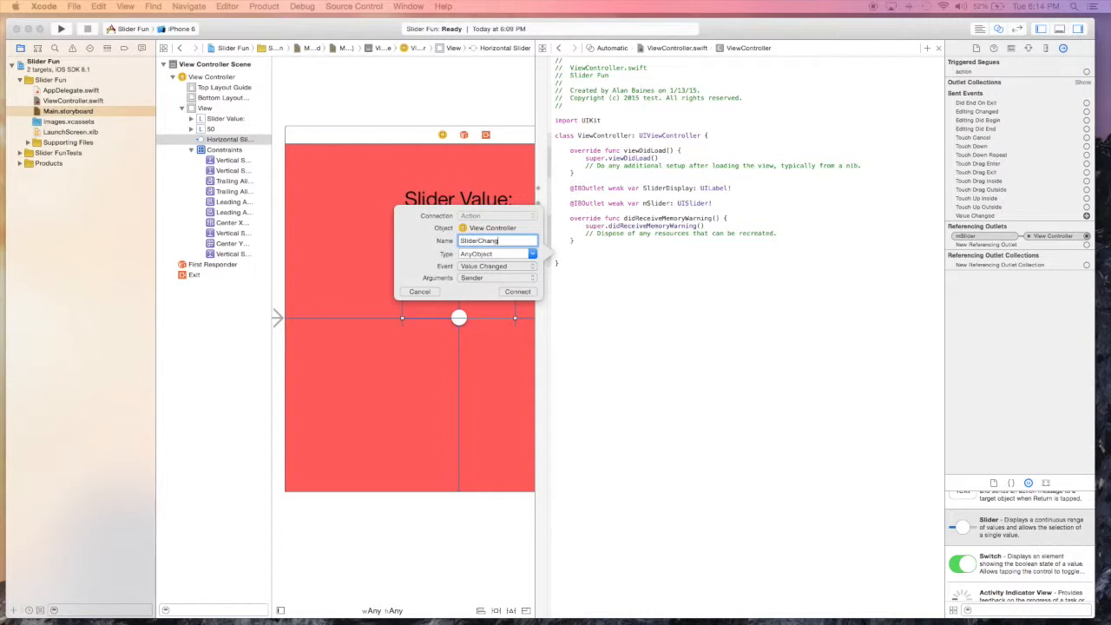
{"action": "left_click", "coordinate": [517, 292]}
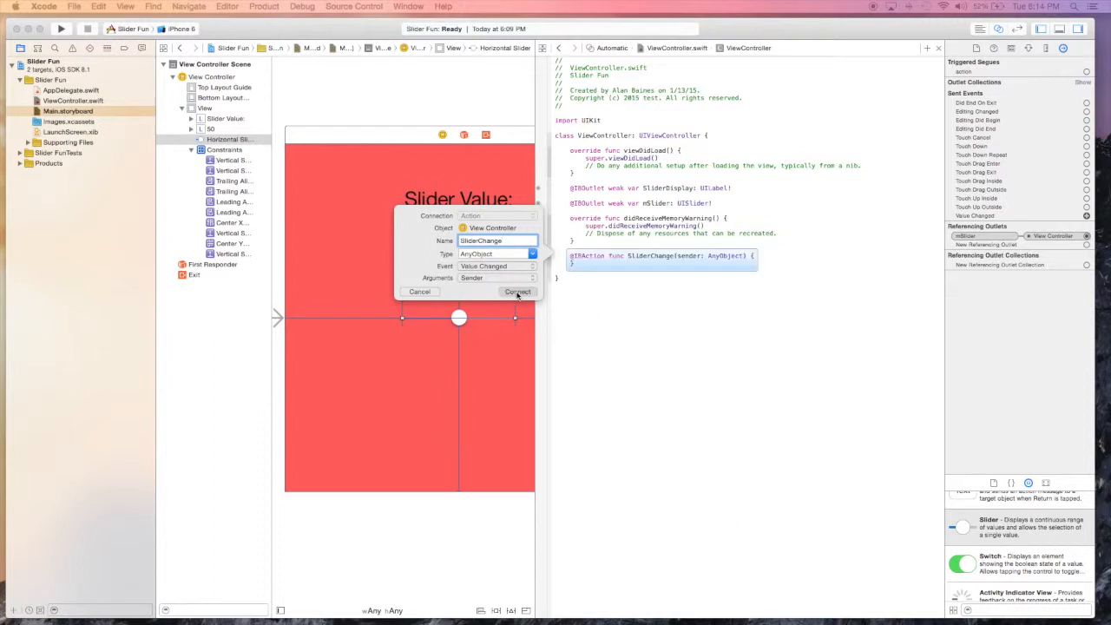
Inside SliderChange write SliderDisplay.text = "\(mSlider.value)" so the label shows the slider value
{"action": "left_click", "coordinate": [517, 292]}
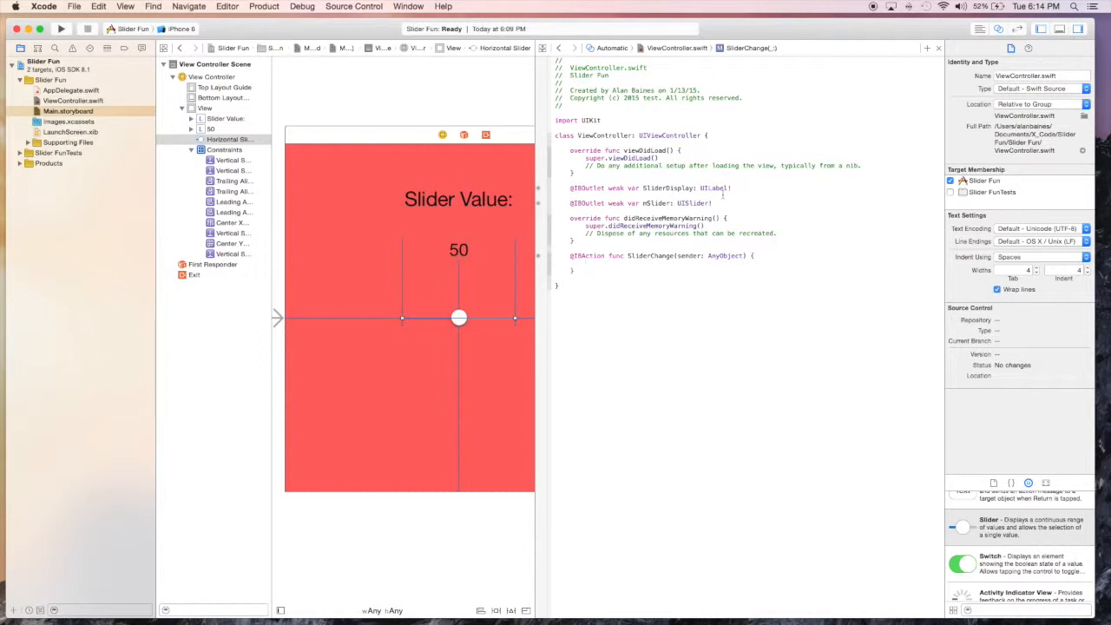
{"action": "type", "text": "SliderDisplay"}
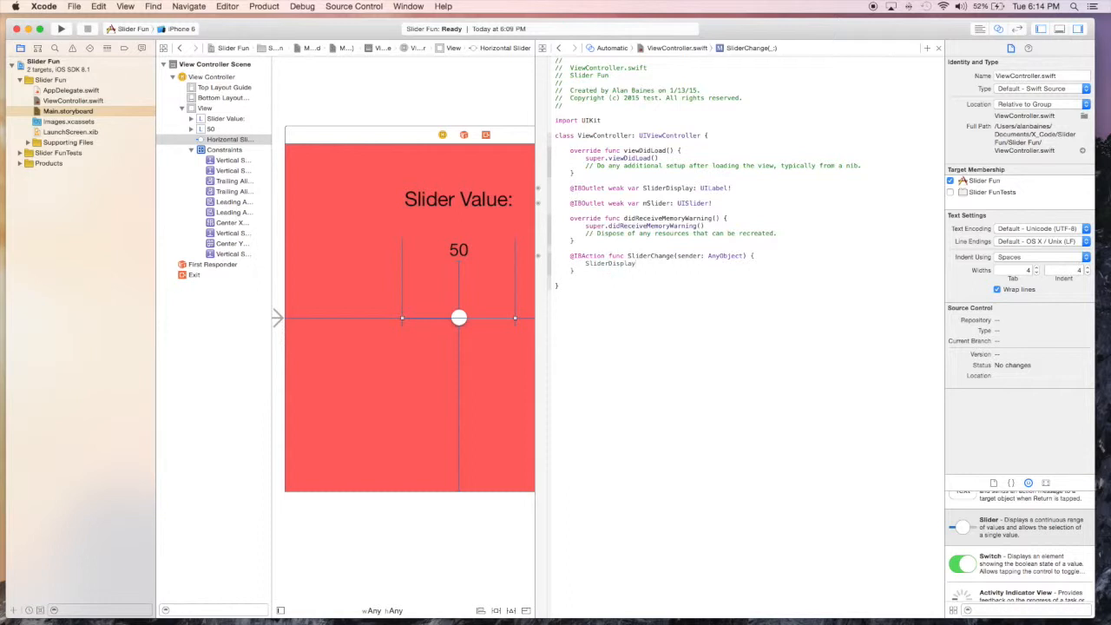
{"action": "type", "text": "."}
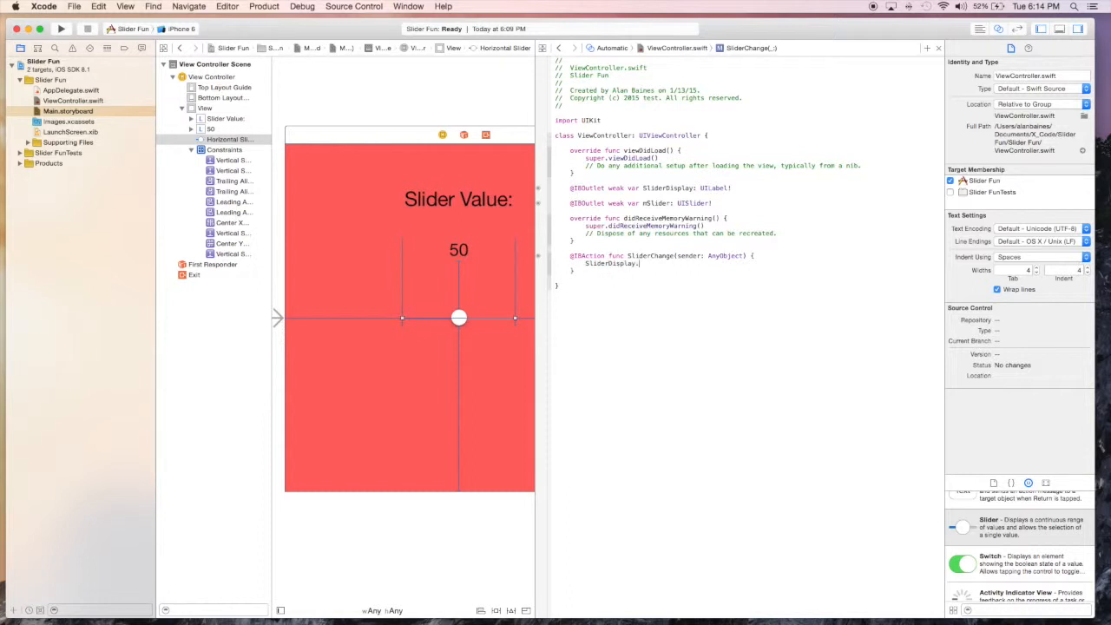
{"action": "type", "text": "text"}
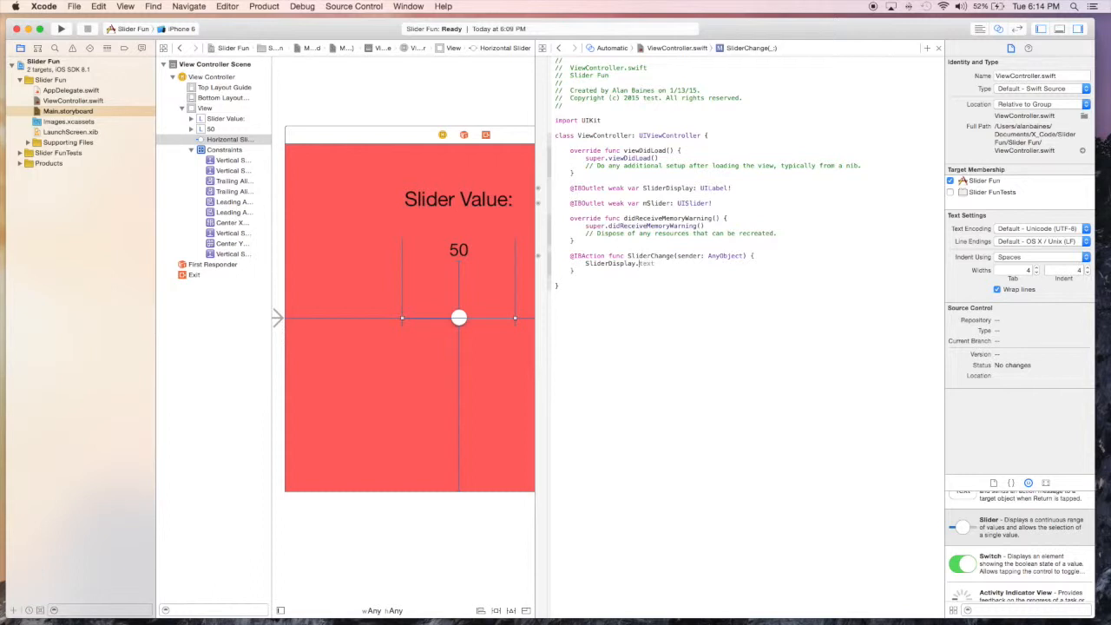
{"action": "type", "text": ".text ="}
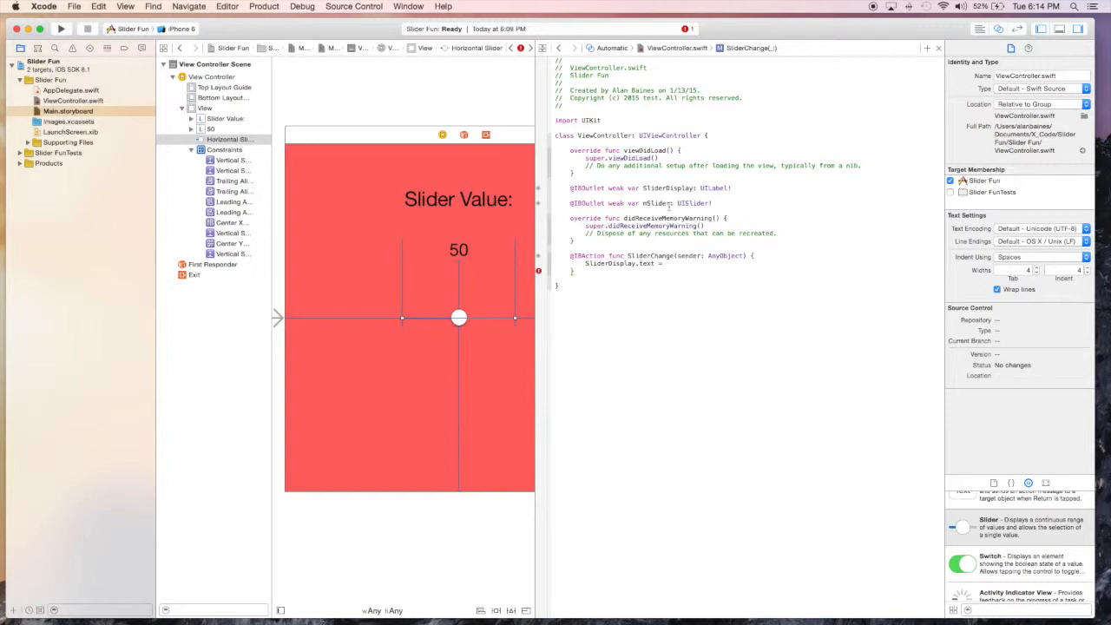
{"action": "type", "text": "mSlider"}
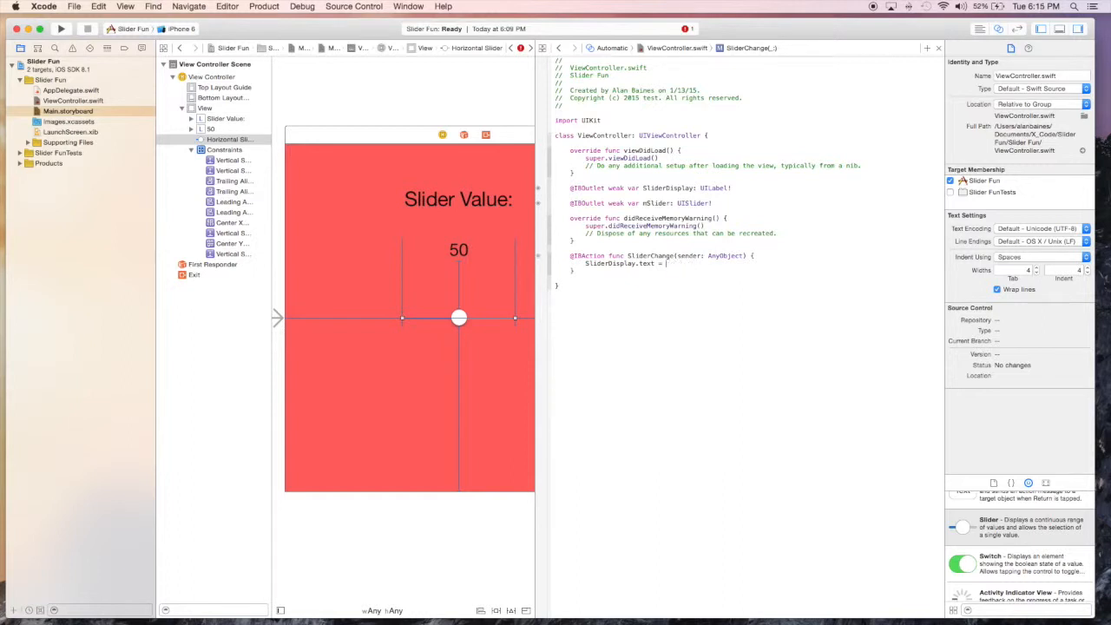
{"action": "type", "text": "mSlider"}
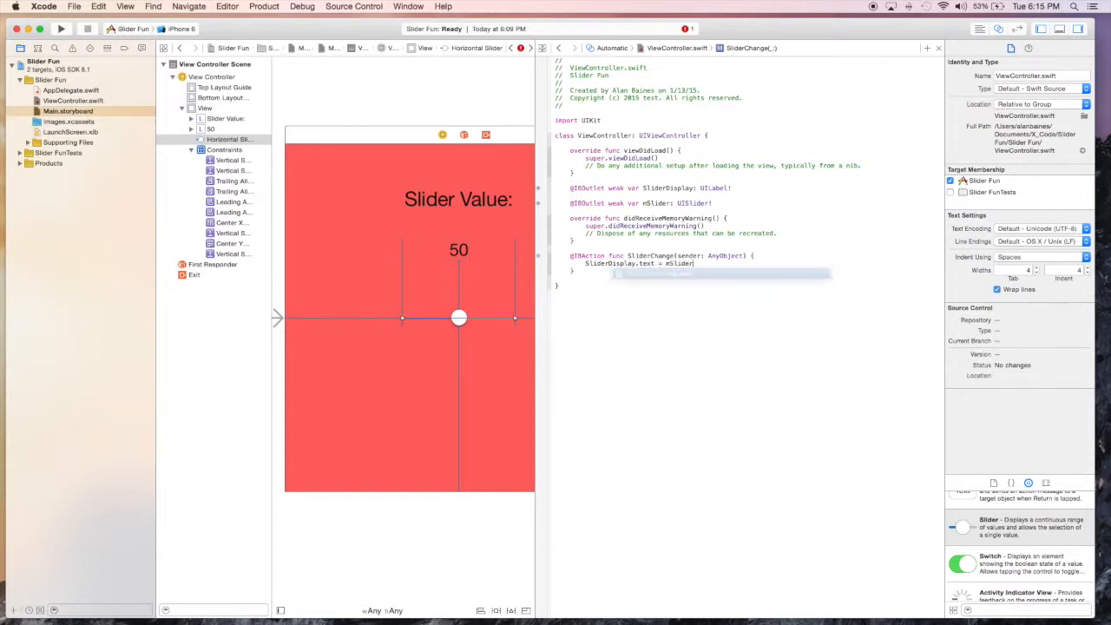
{"action": "type", "text": ".value)\""}
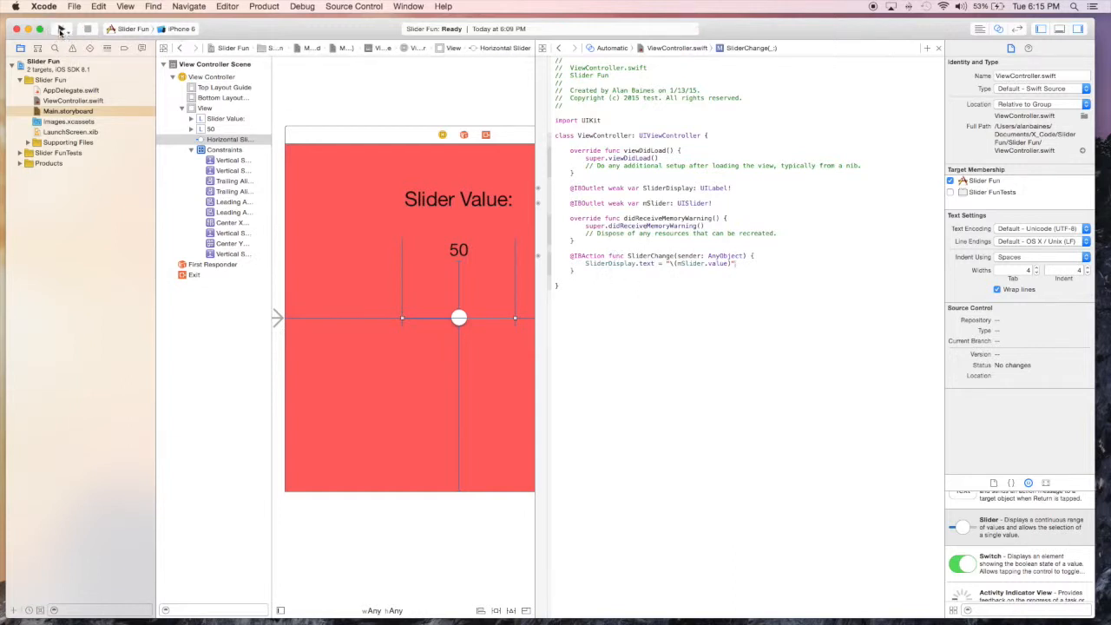
Run the app and drag the slider, watching the label show fractional values like 61.75, 36.75, 48.25 and 67.5
{"action": "left_click", "coordinate": [61, 45]}
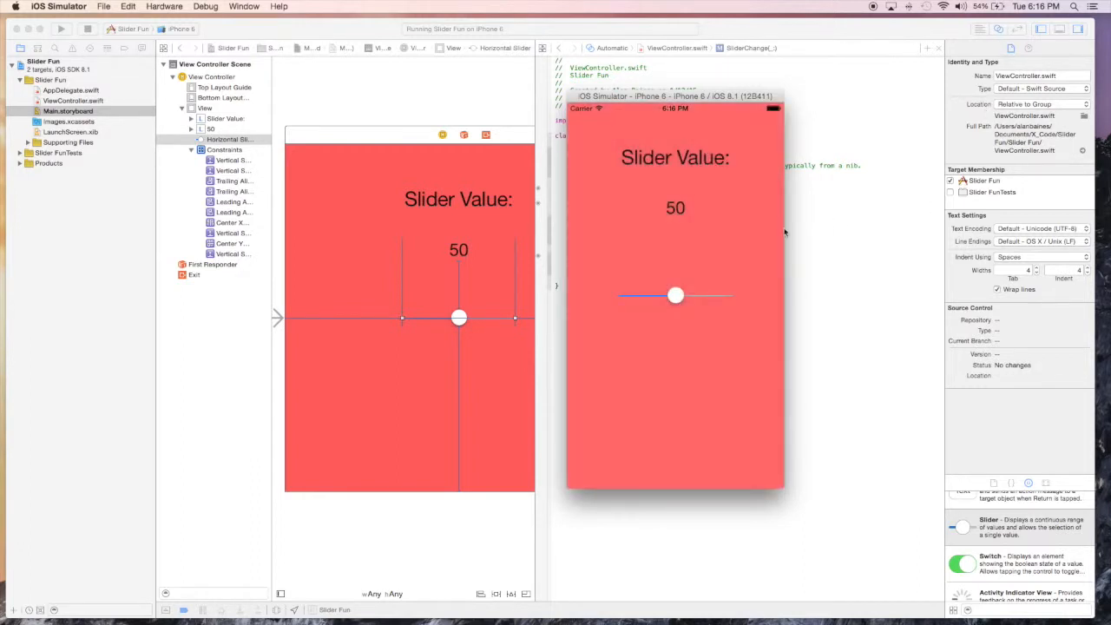
{"action": "left_click_drag", "start_coordinate": [677, 295], "coordinate": [685, 298]}
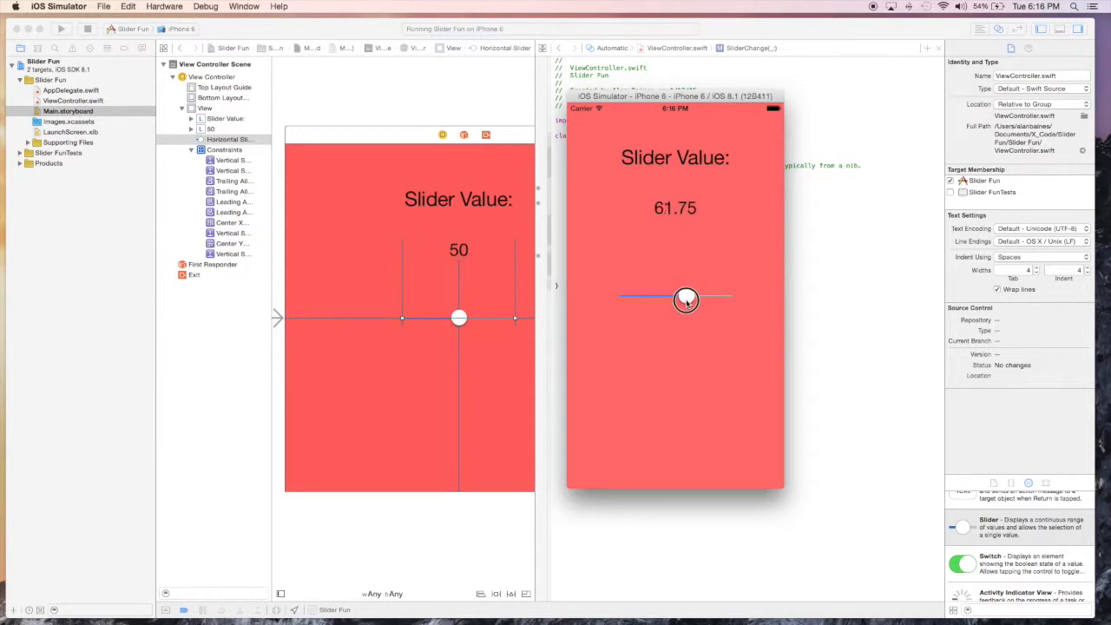
{"action": "left_click_drag", "start_coordinate": [686, 299], "coordinate": [663, 295]}
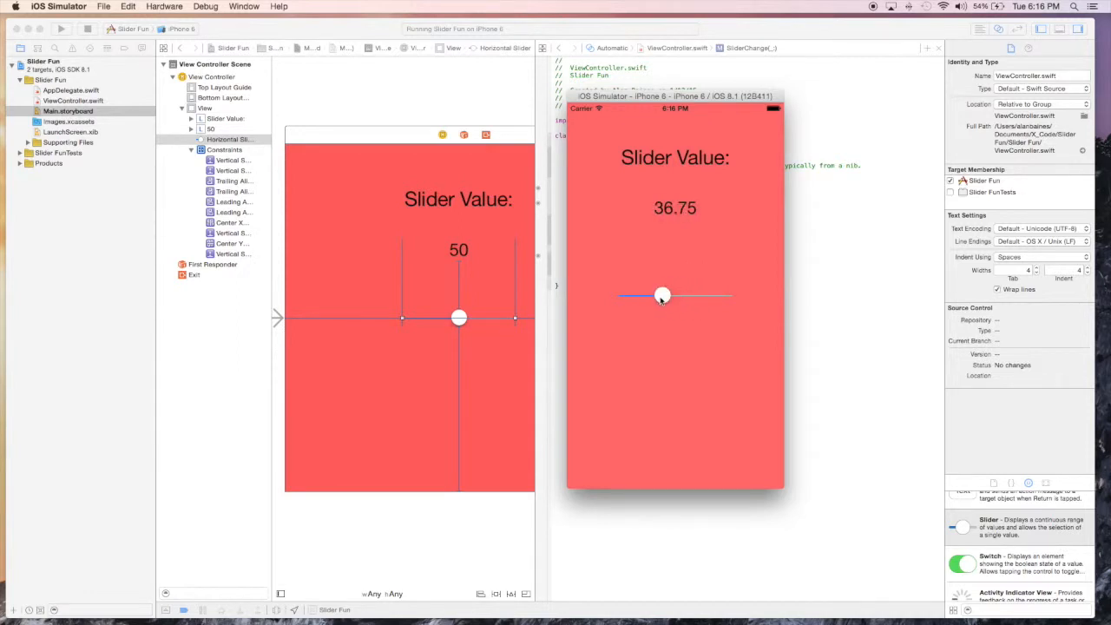
{"action": "left_click_drag", "start_coordinate": [663, 295], "coordinate": [675, 296]}
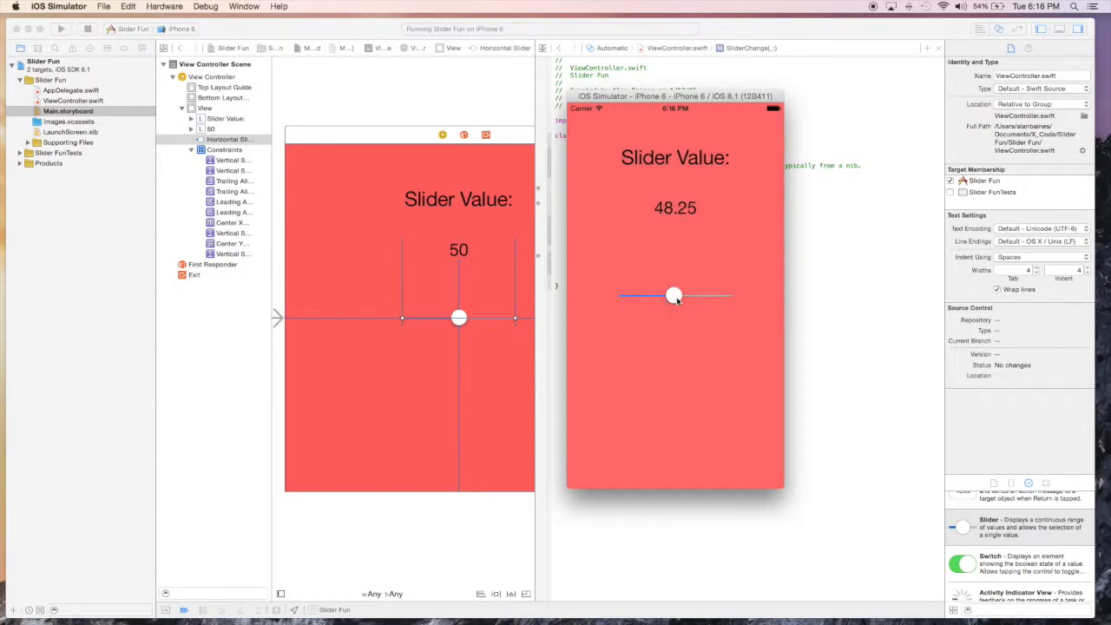
{"action": "left_click_drag", "start_coordinate": [673, 295], "coordinate": [691, 295]}
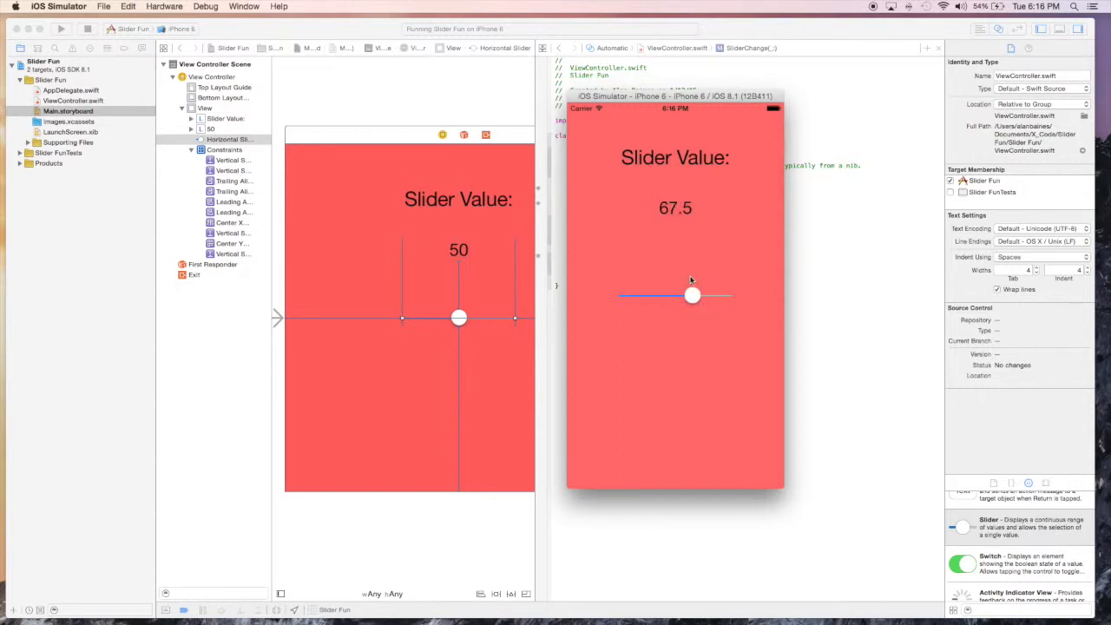
{"action": "left_click_drag", "start_coordinate": [691, 295], "coordinate": [687, 297]}
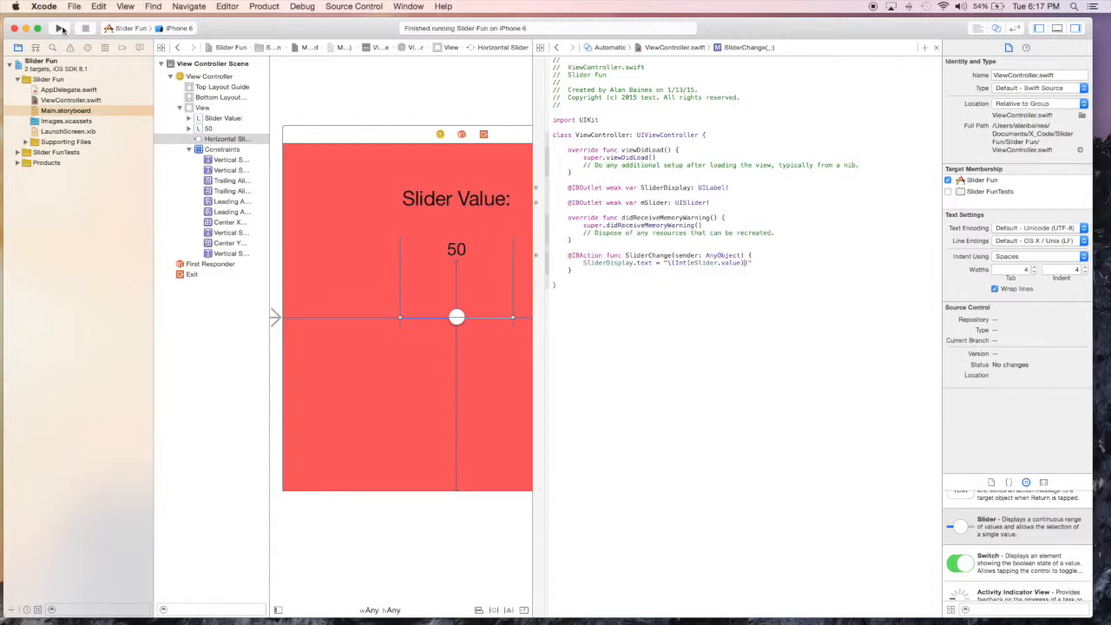
Relaunch the app and drag the slider, confirming whole-number labels such as 34, 64 and 50
{"action": "left_click", "coordinate": [59, 28]}
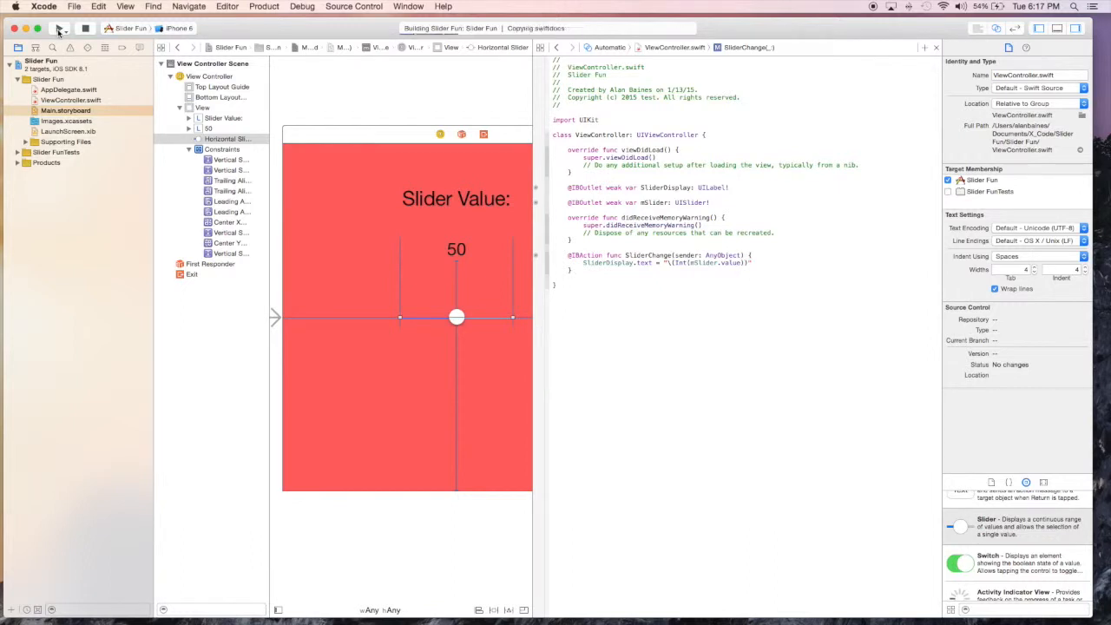
{"action": "left_click", "coordinate": [10, 27]}
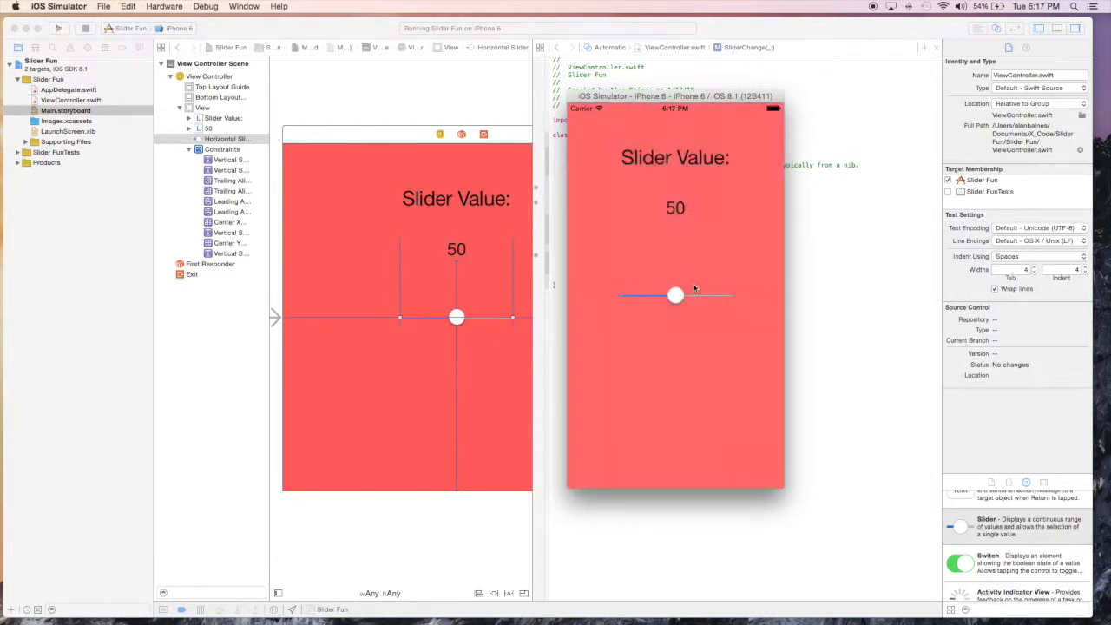
{"action": "left_click_drag", "start_coordinate": [677, 295], "coordinate": [658, 297]}
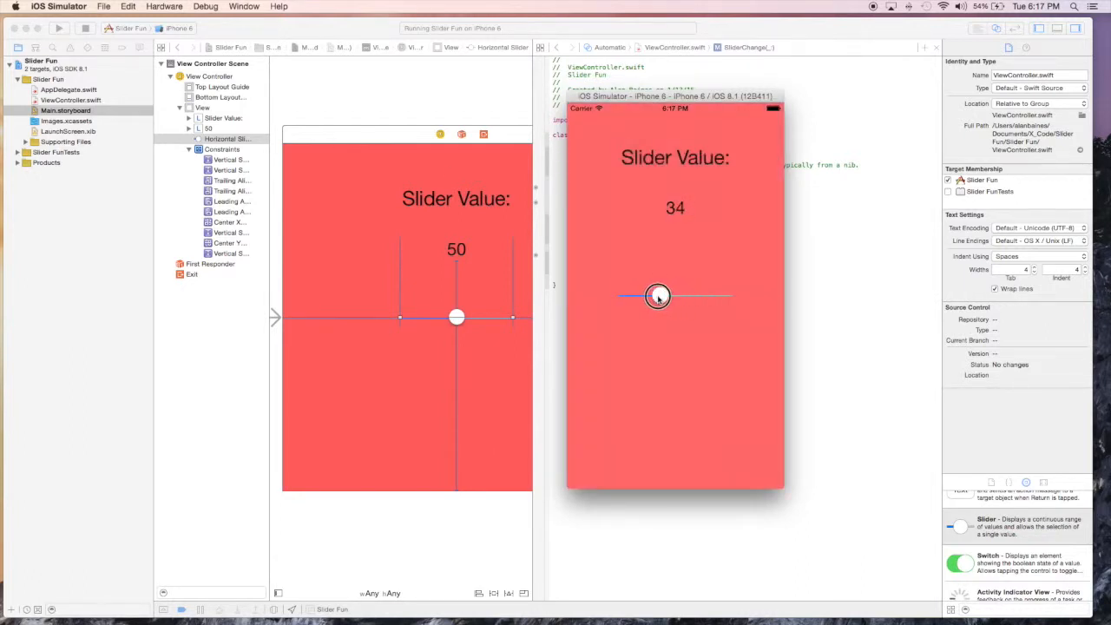
{"action": "left_click_drag", "start_coordinate": [658, 296], "coordinate": [693, 299]}
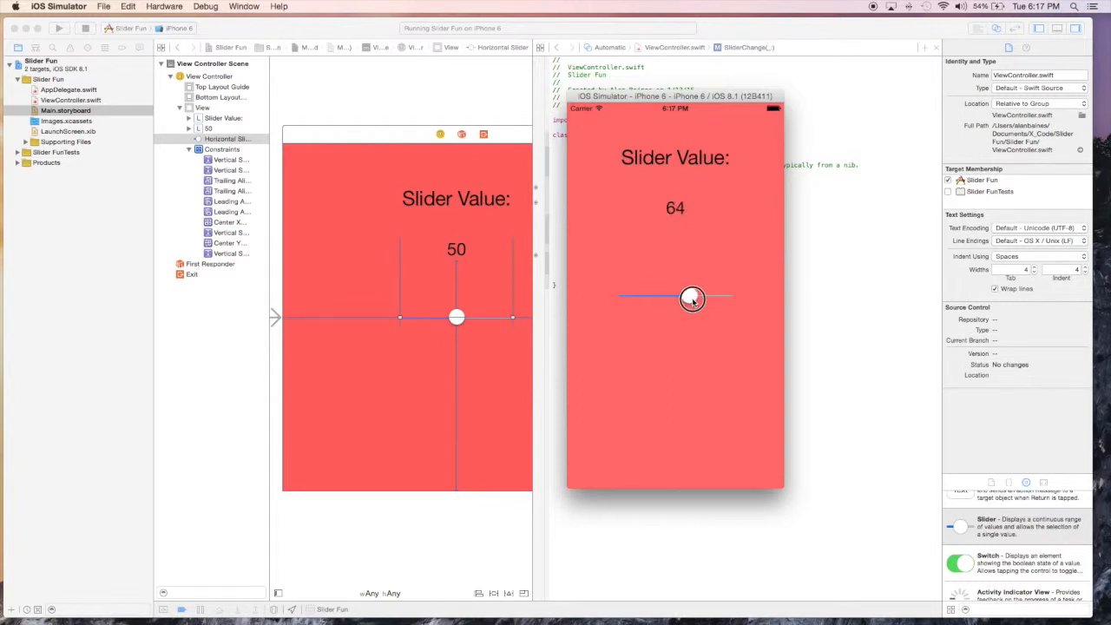
{"action": "left_click_drag", "start_coordinate": [691, 299], "coordinate": [677, 295]}
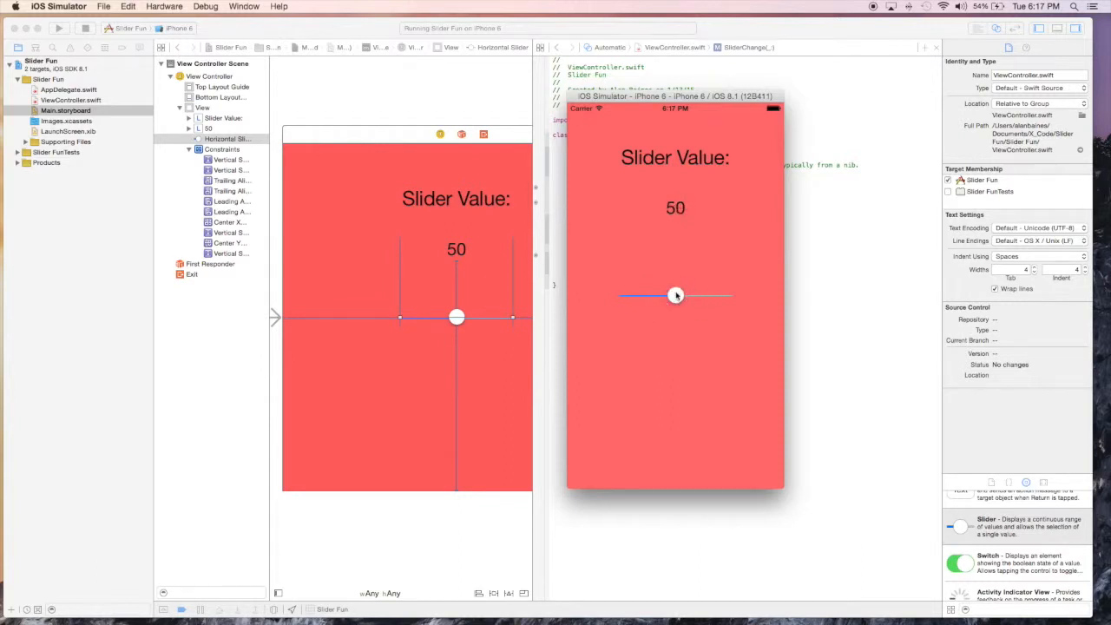
{"action": "left_click_drag", "start_coordinate": [678, 295], "coordinate": [687, 295]}
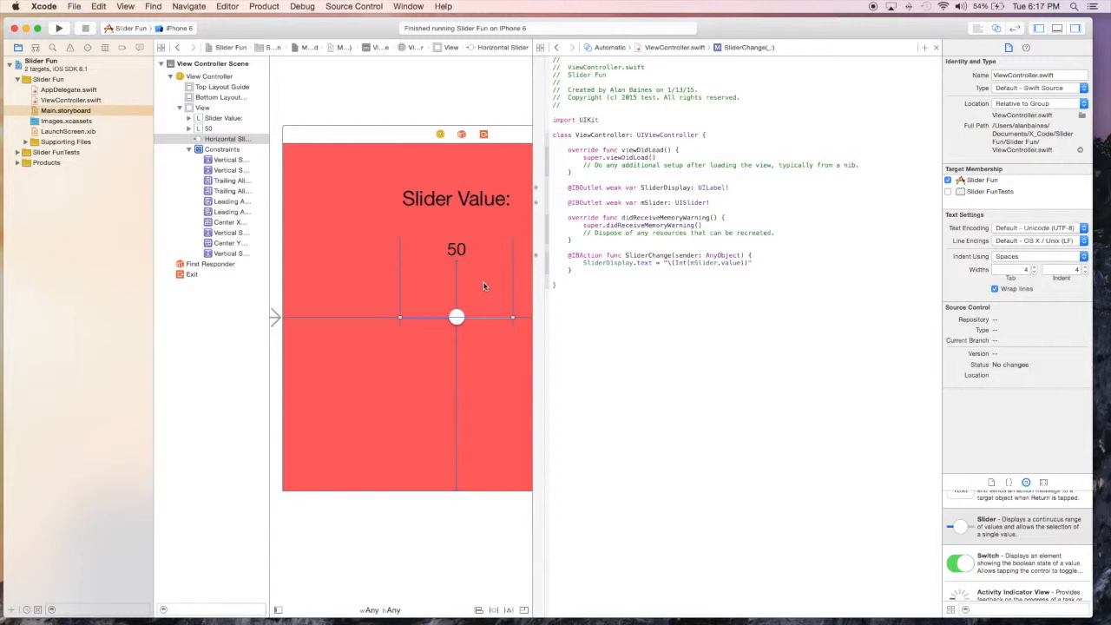
{"action": "mouse_move", "coordinate": [497, 261]}
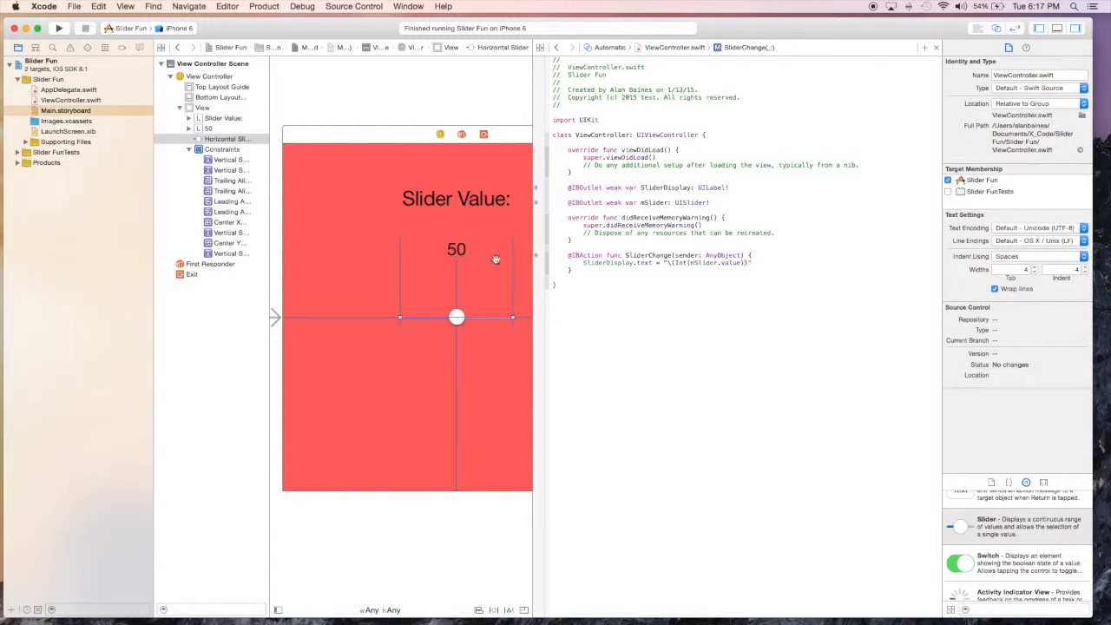
{"action": "mouse_move", "coordinate": [490, 299]}
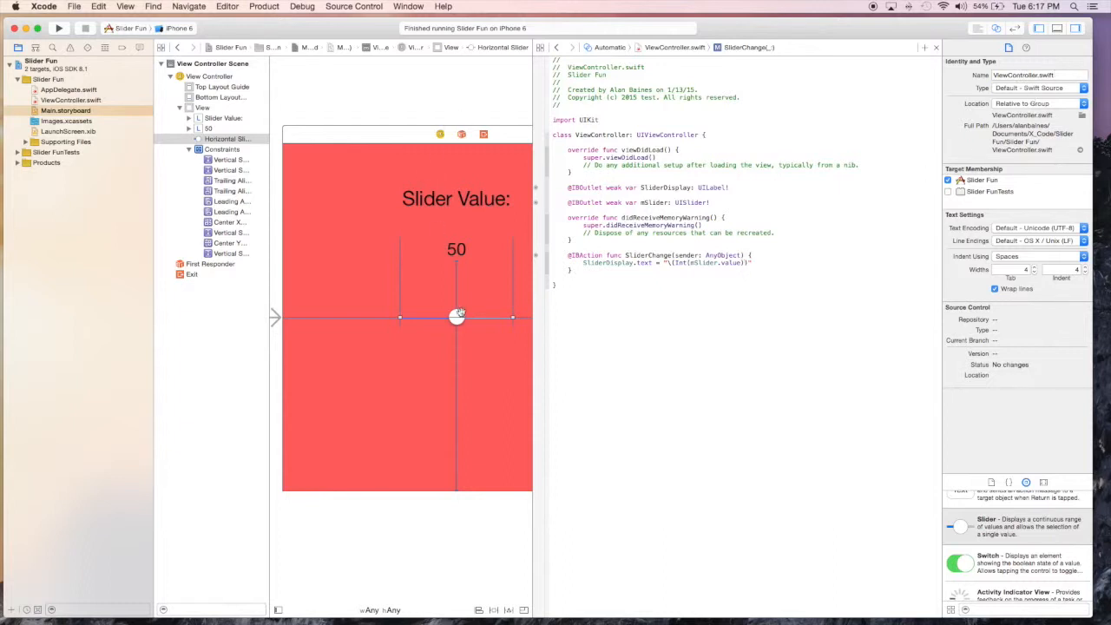
Select the storyboard slider and uncheck Continuous Updates in its Attributes inspector
{"action": "left_click", "coordinate": [1011, 49]}
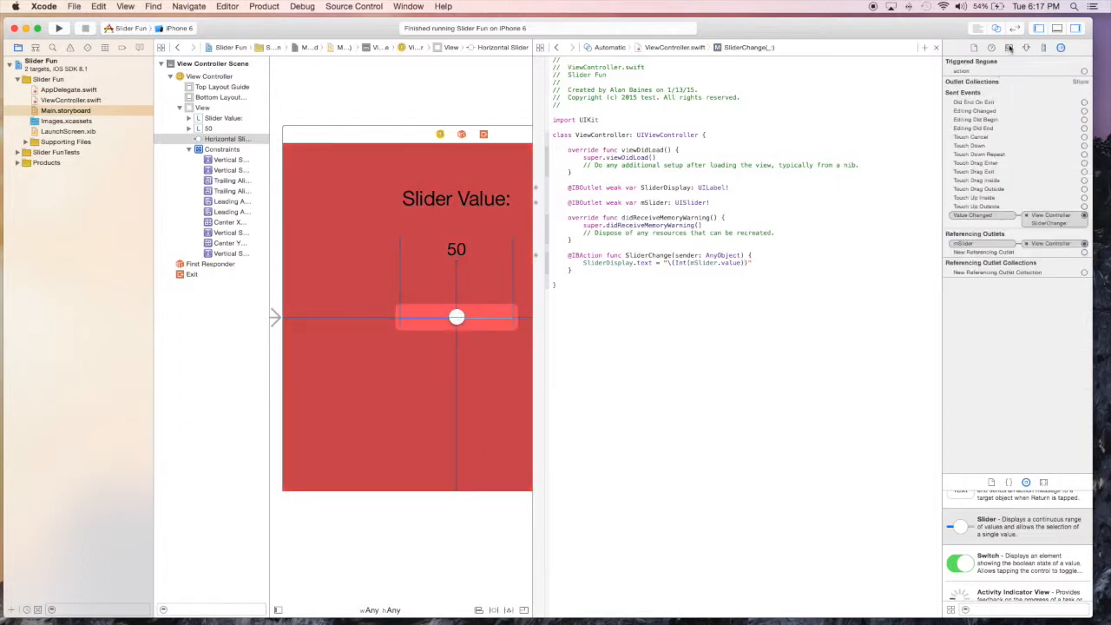
{"action": "left_click", "coordinate": [1006, 48]}
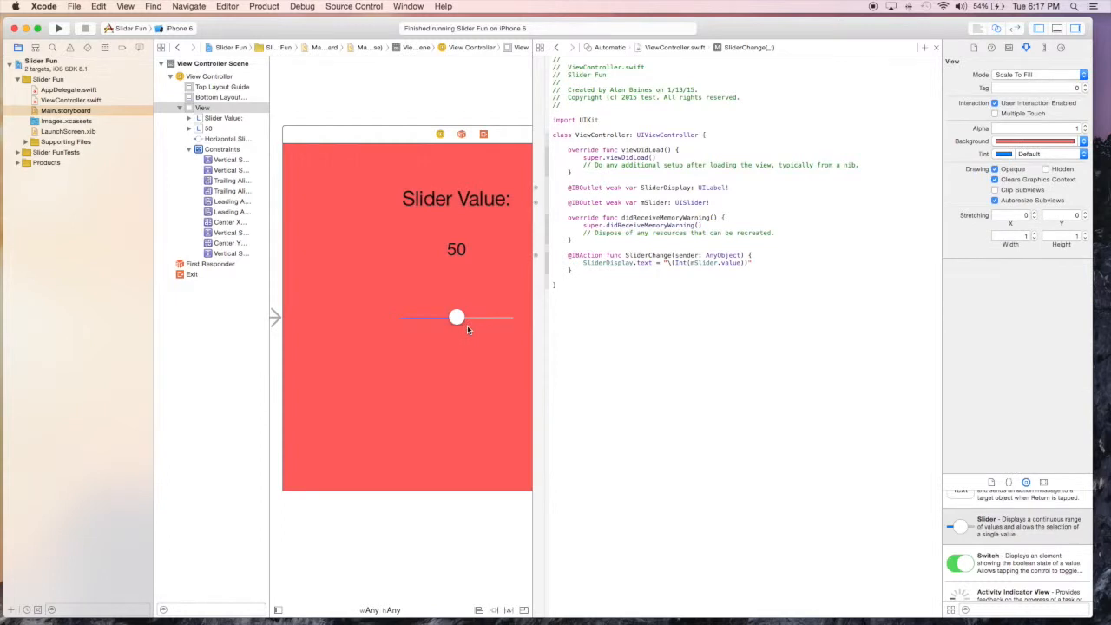
{"action": "left_click", "coordinate": [456, 316]}
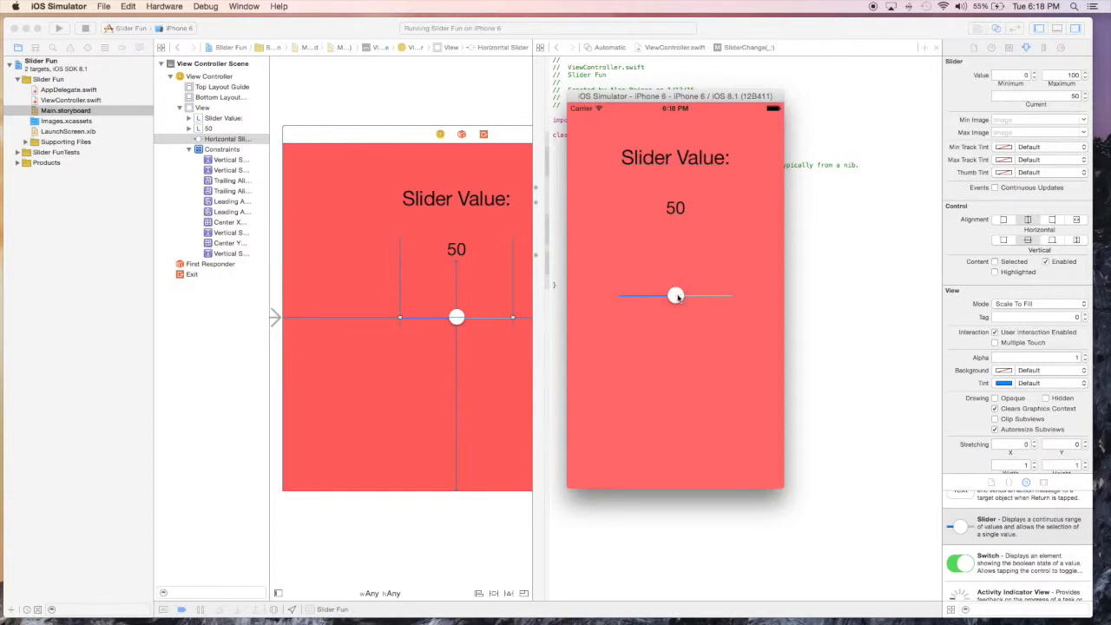
Drag the slider and verify the label updates only on release, reading 84 and then 28
{"action": "left_click_drag", "start_coordinate": [677, 295], "coordinate": [632, 293]}
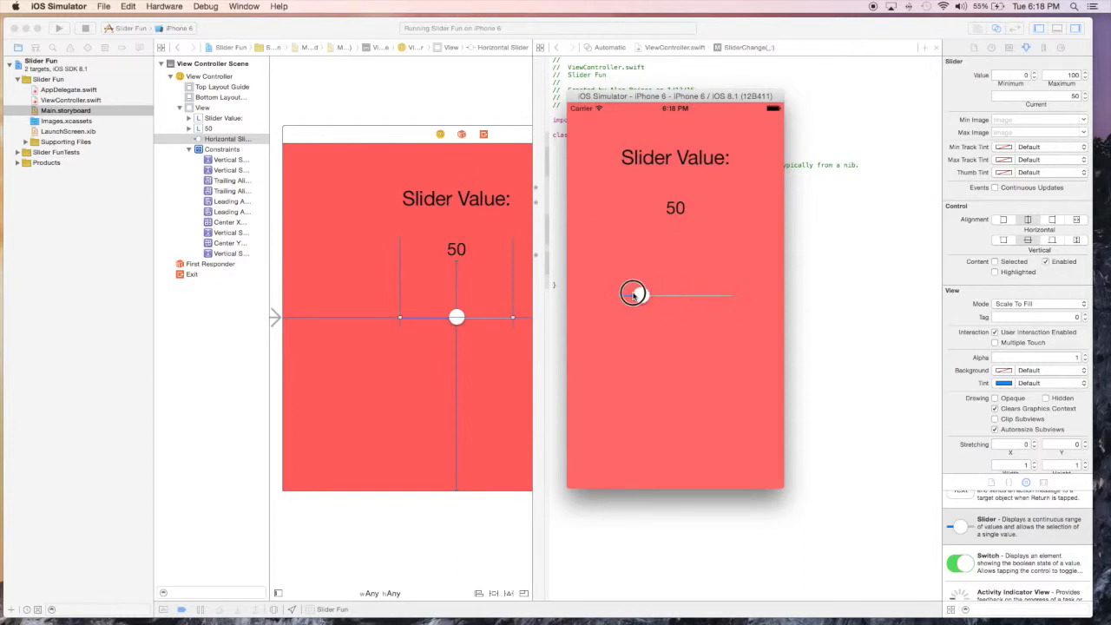
{"action": "left_click_drag", "start_coordinate": [634, 295], "coordinate": [710, 295]}
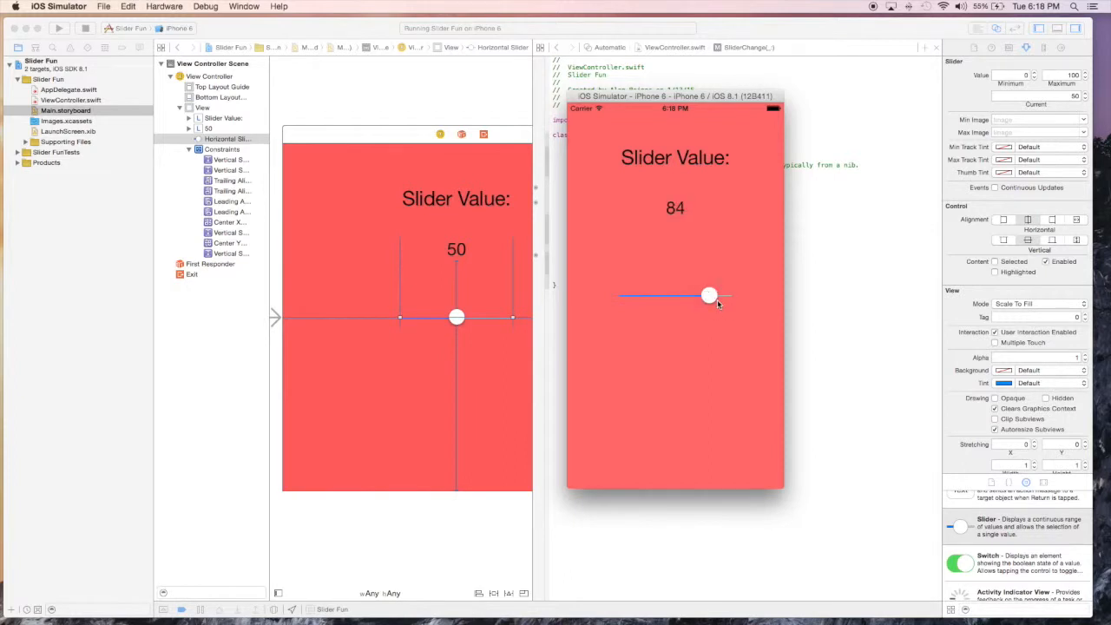
{"action": "left_click_drag", "start_coordinate": [710, 297], "coordinate": [675, 298]}
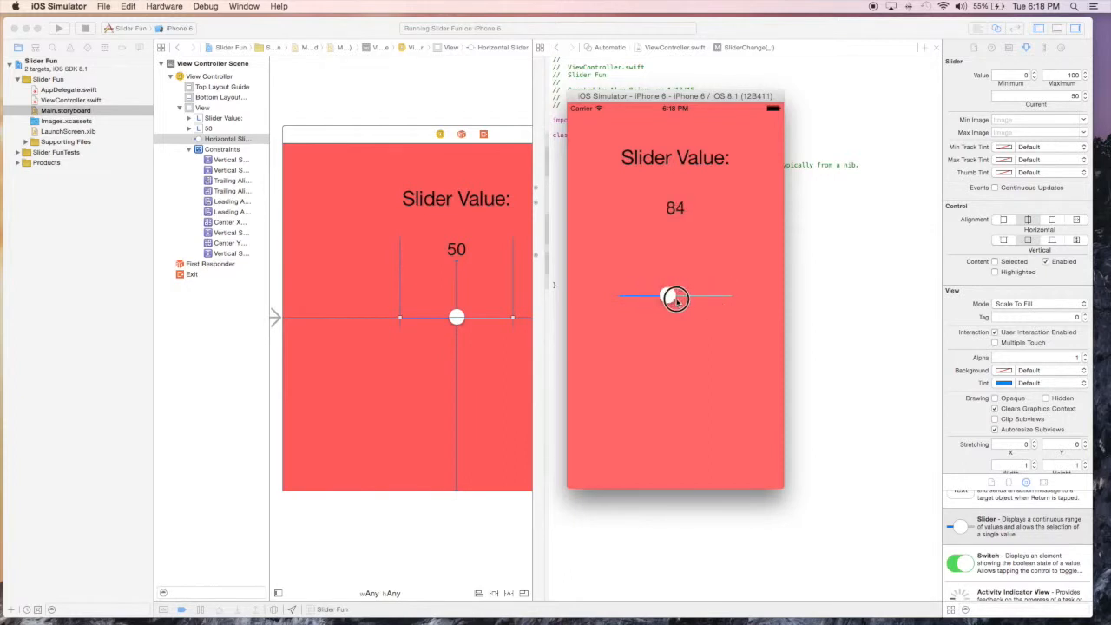
{"action": "left_click_drag", "start_coordinate": [675, 299], "coordinate": [653, 298]}
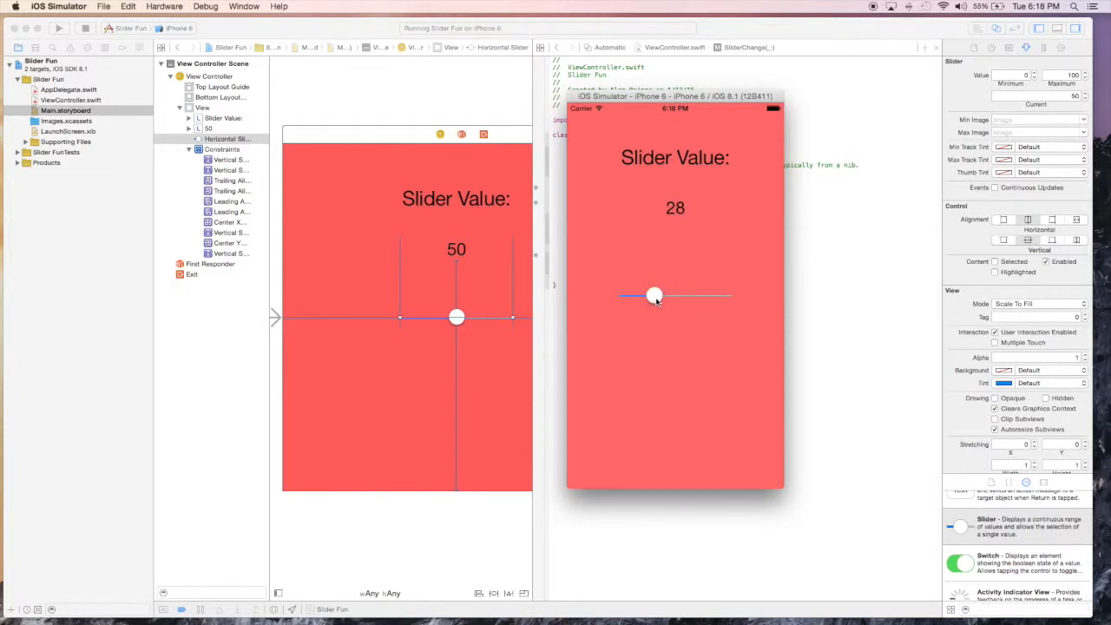
{"action": "mouse_move", "coordinate": [658, 282]}
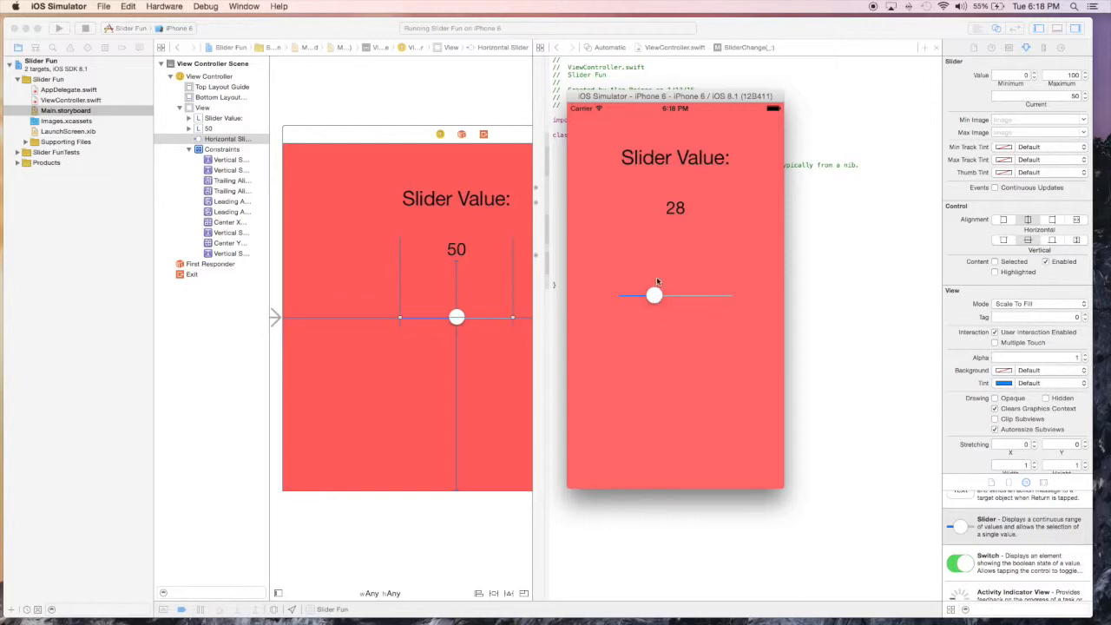